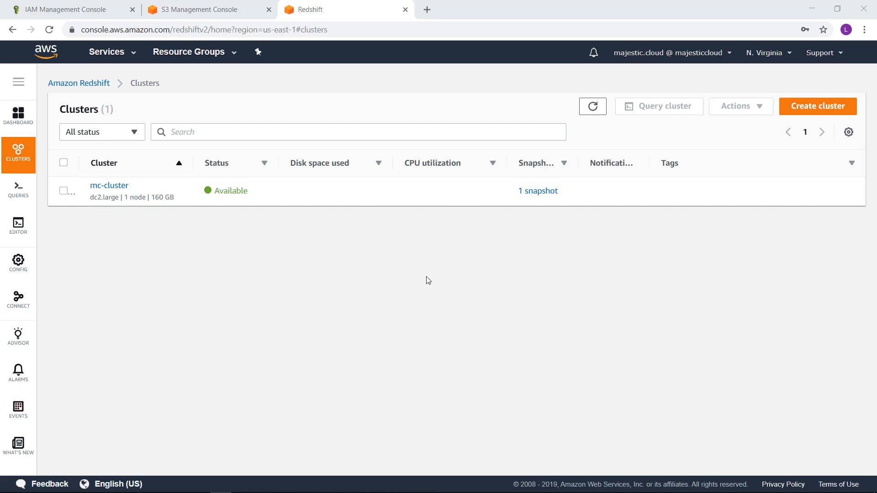
pyautogui.moveTo(150, 205)
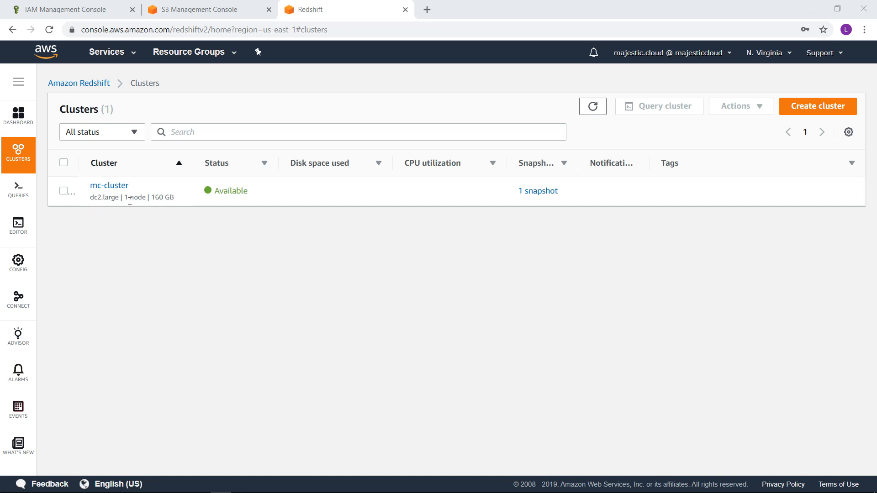
pyautogui.moveTo(108, 183)
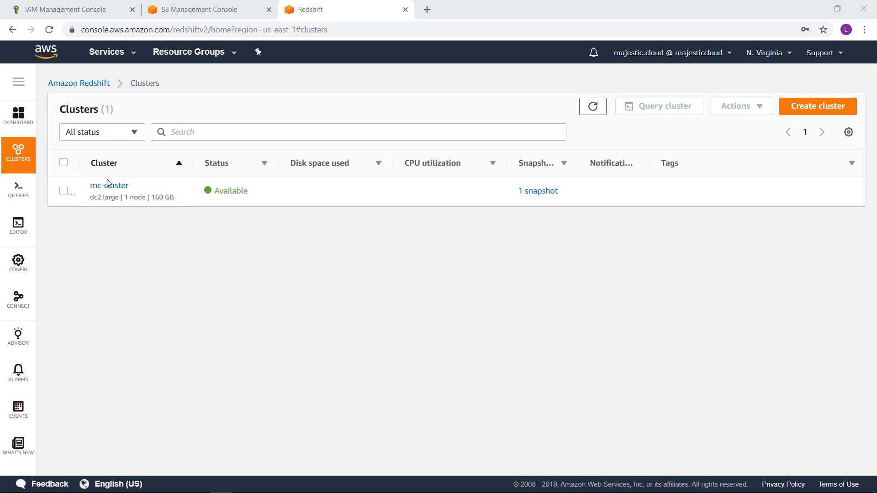
pyautogui.moveTo(350, 332)
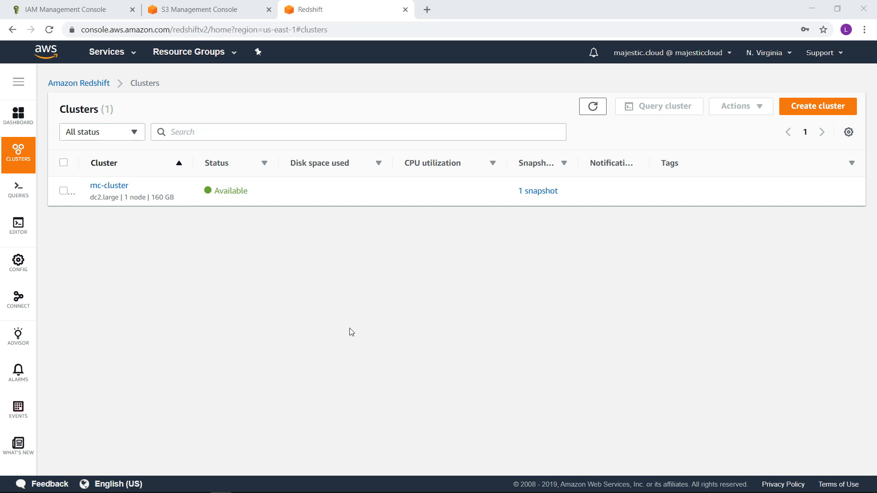
pyautogui.moveTo(326, 391)
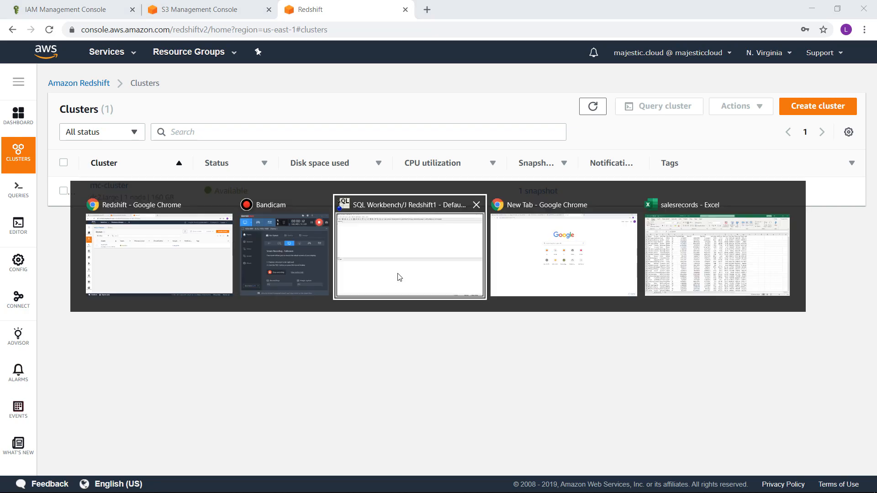
# Bring the SQL Workbench/J session connected to mc-cluster sales to the front
pyautogui.click(410, 252)
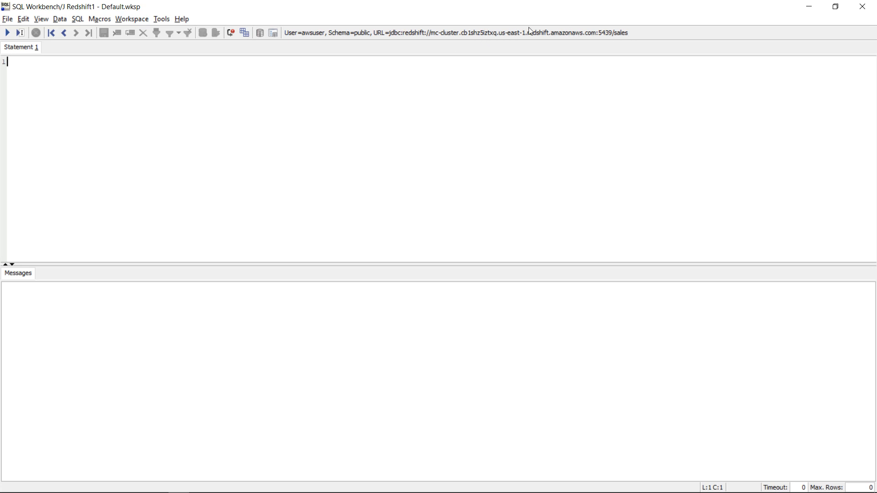
pyautogui.moveTo(165, 28)
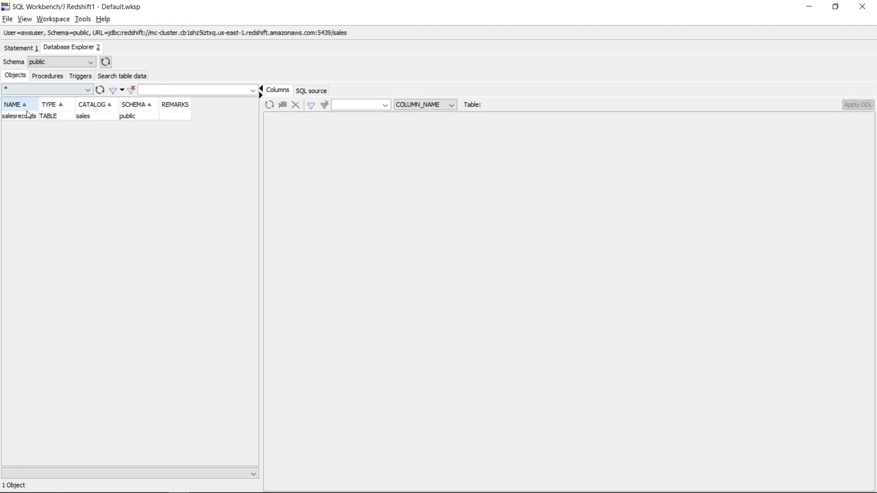
# Select the salesrecords table in Database Explorer to list its 14 columns
pyautogui.click(19, 116)
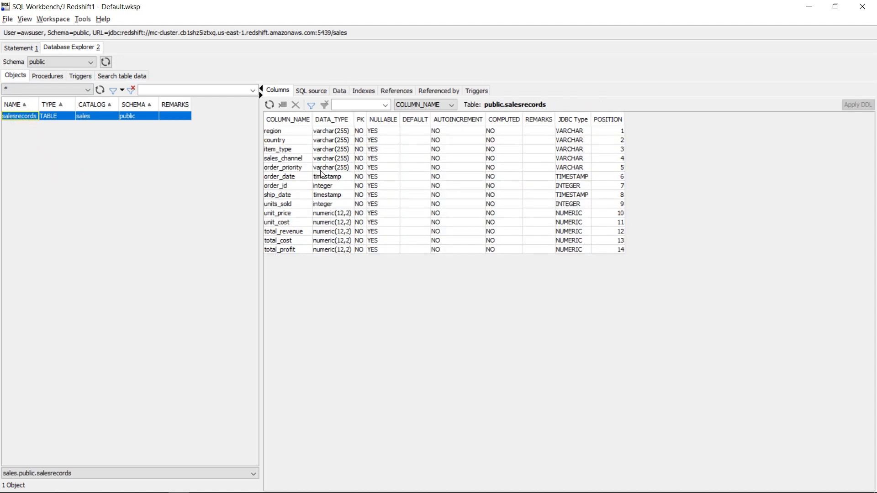
pyautogui.moveTo(288, 132)
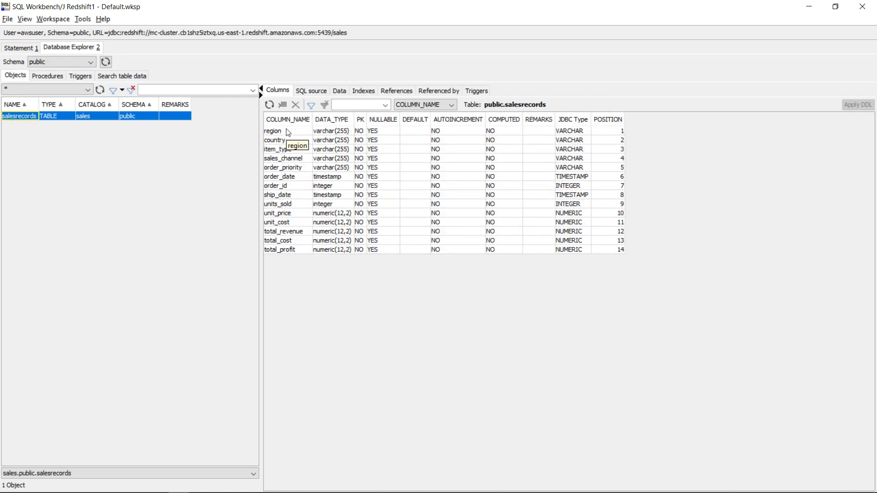
pyautogui.moveTo(335, 140)
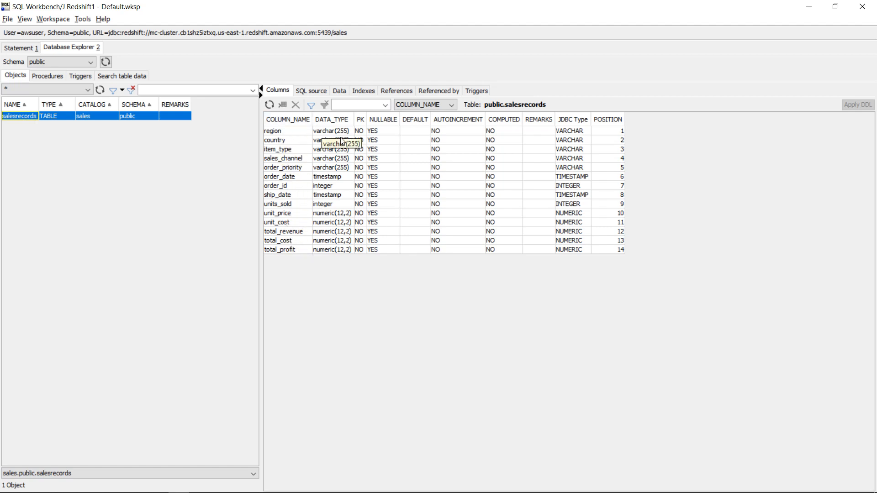
pyautogui.moveTo(326, 102)
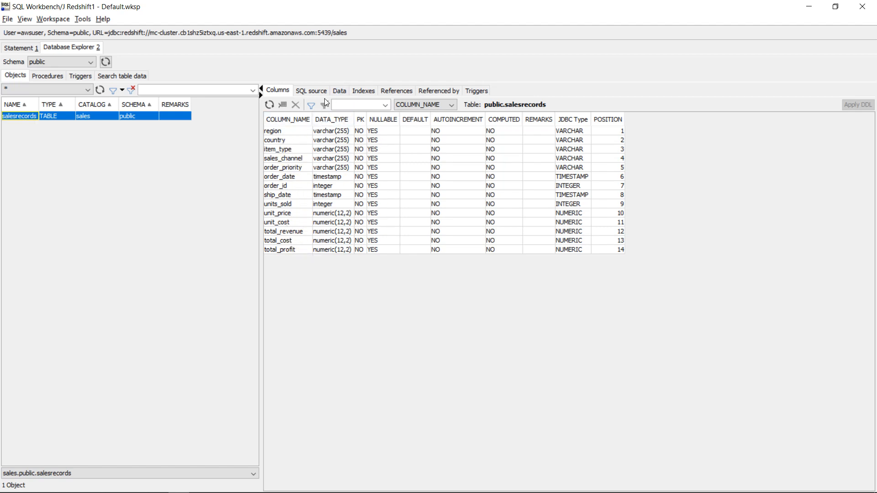
# Show the Data view of public.salesrecords and reload it, confirming 0 rows
pyautogui.click(339, 91)
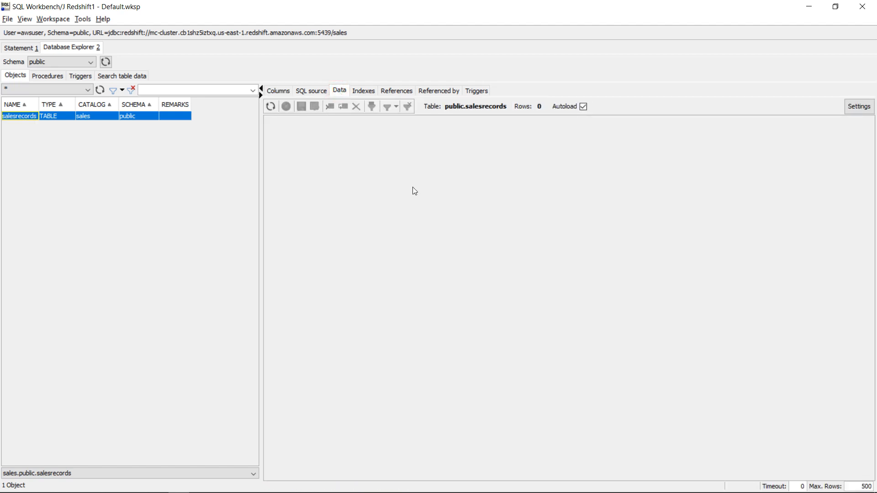
pyautogui.click(272, 106)
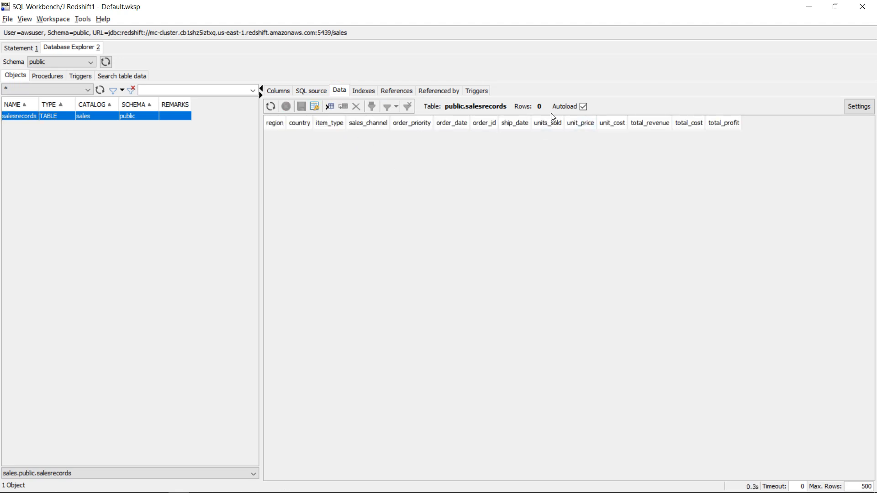
pyautogui.moveTo(544, 111)
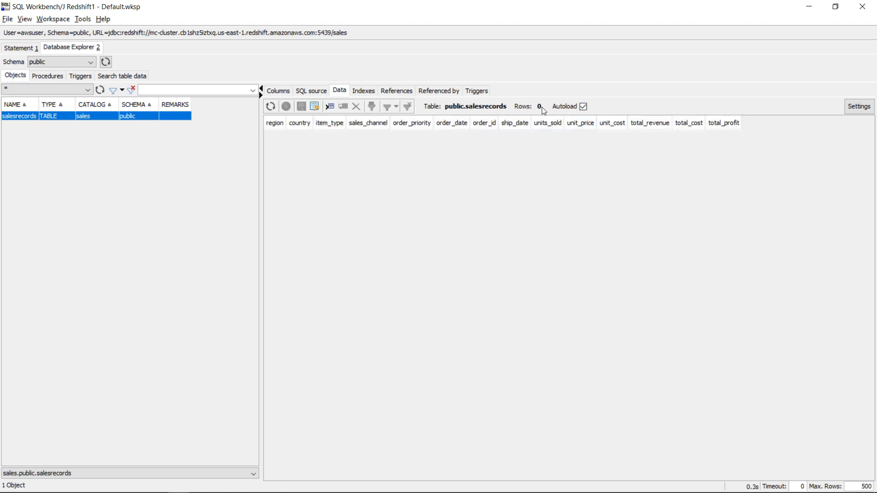
pyautogui.moveTo(301, 245)
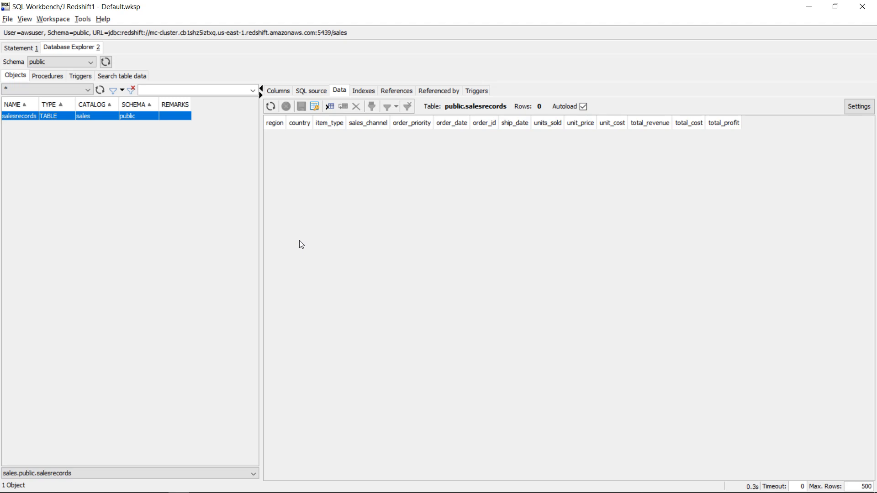
pyautogui.moveTo(341, 285)
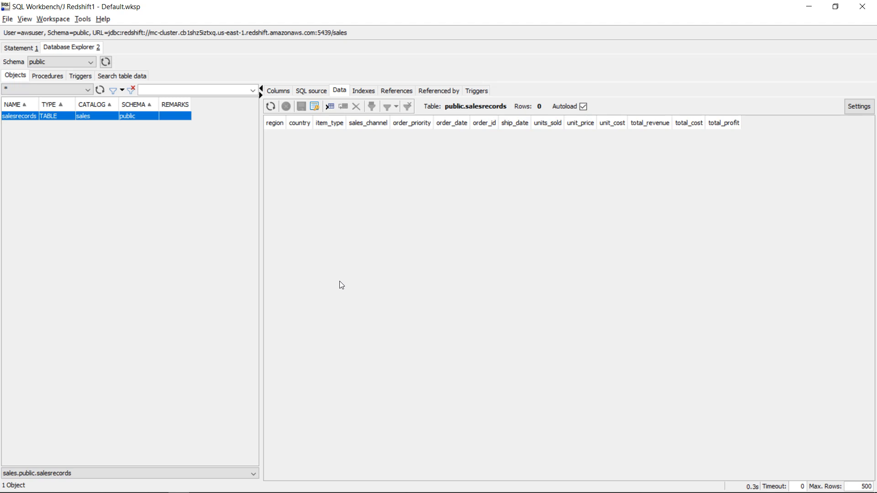
pyautogui.moveTo(391, 305)
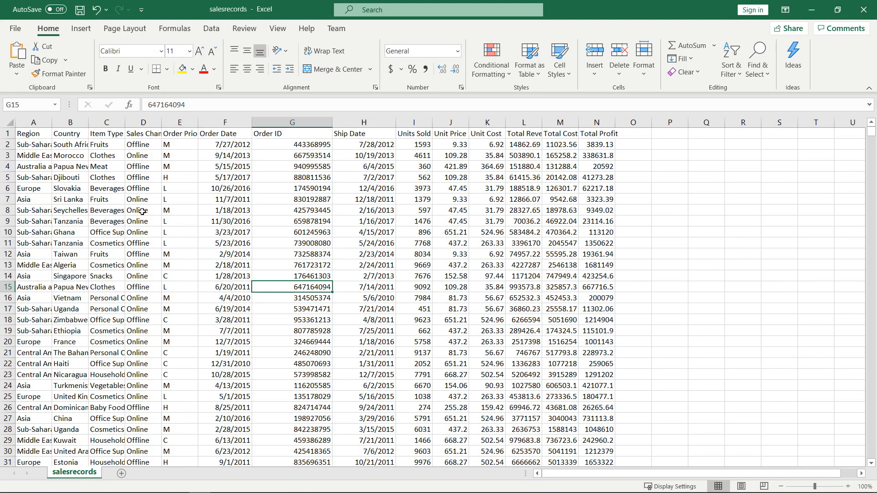
# Inspect a sales channel value and the first Region value in the salesrecords workbook
pyautogui.click(143, 210)
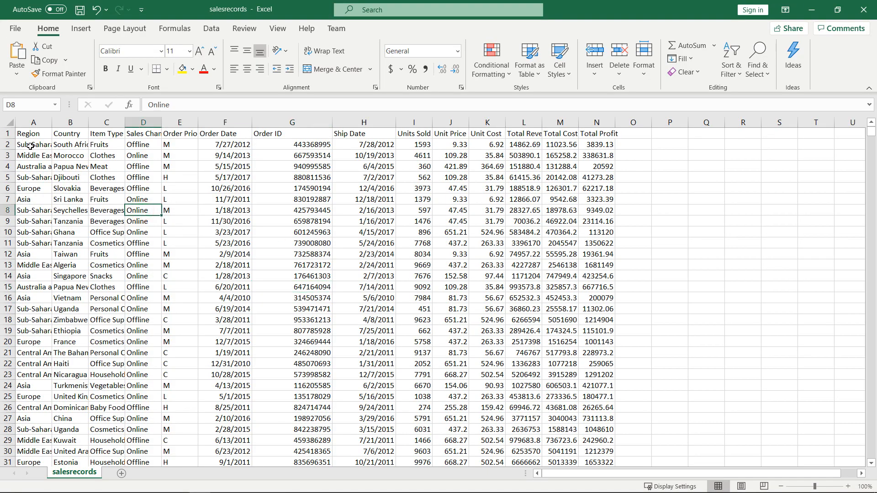
pyautogui.click(33, 145)
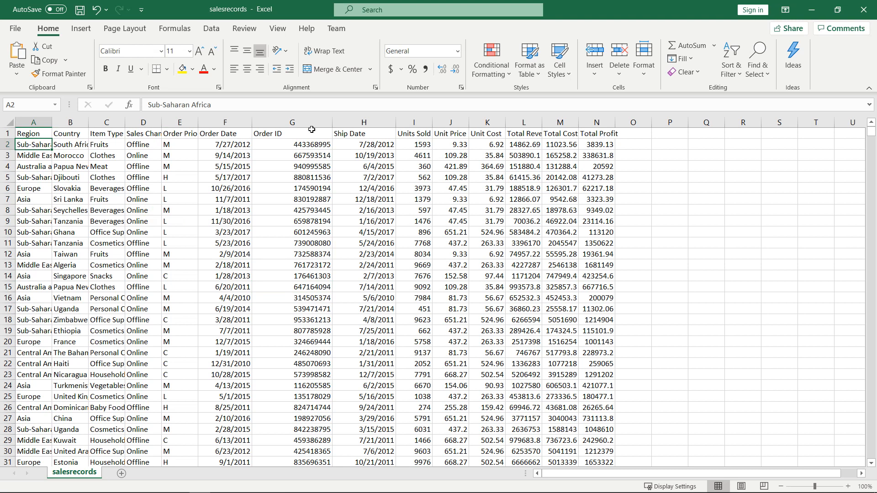
pyautogui.moveTo(339, 159)
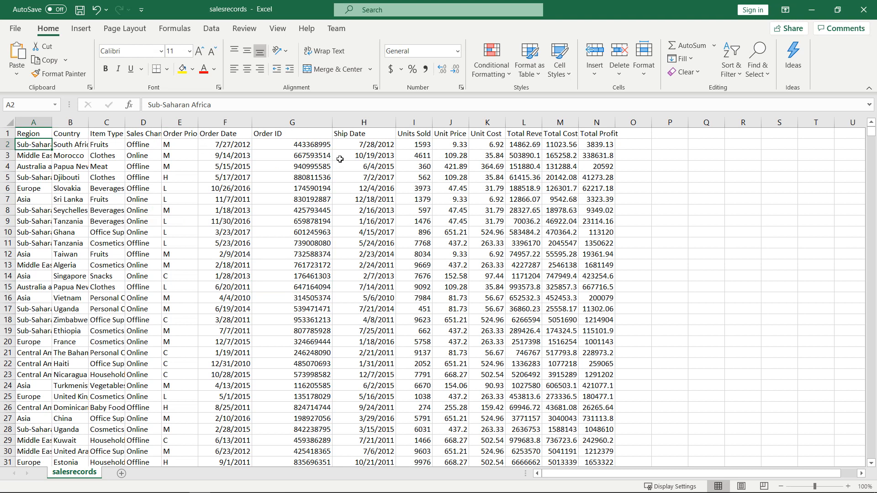
pyautogui.moveTo(382, 196)
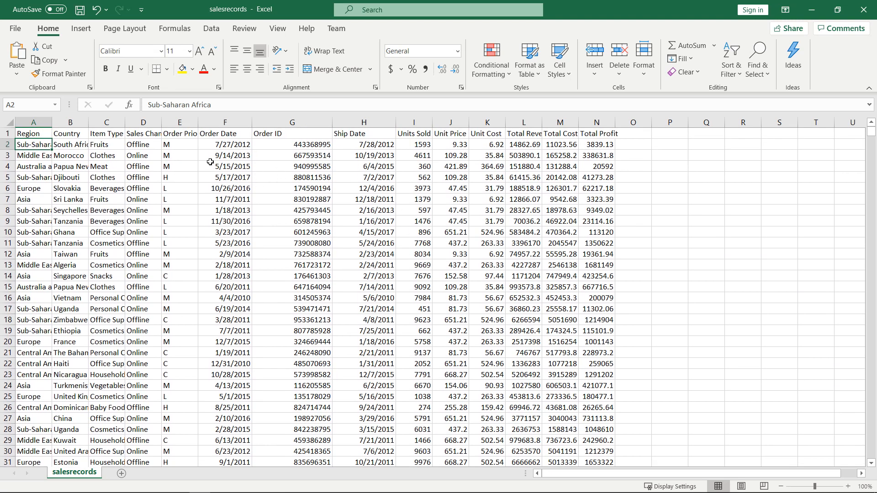
pyautogui.moveTo(168, 169)
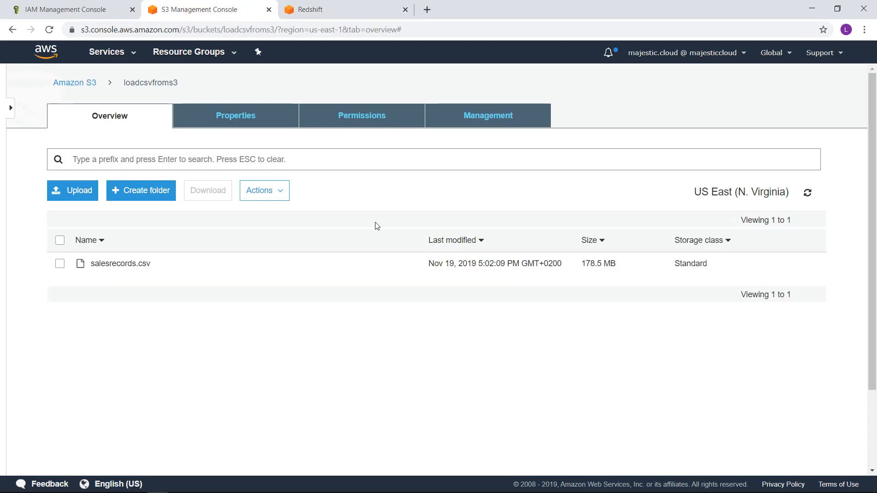
pyautogui.moveTo(698, 145)
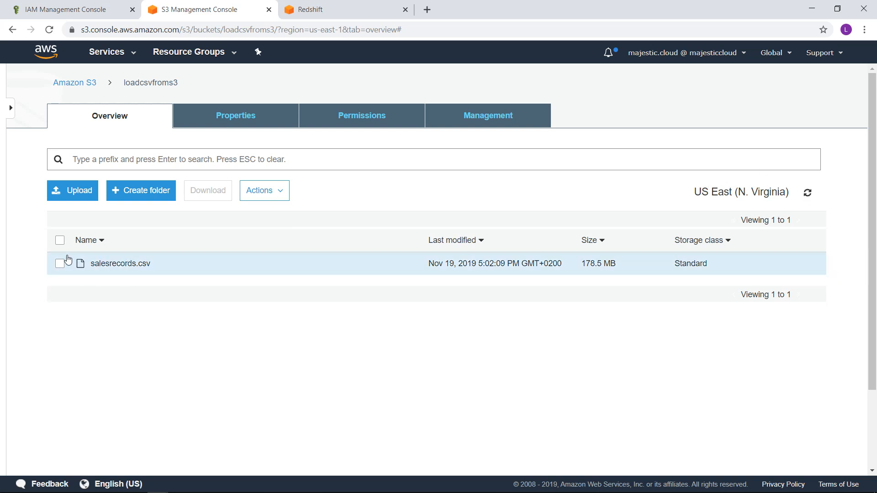
pyautogui.moveTo(585, 270)
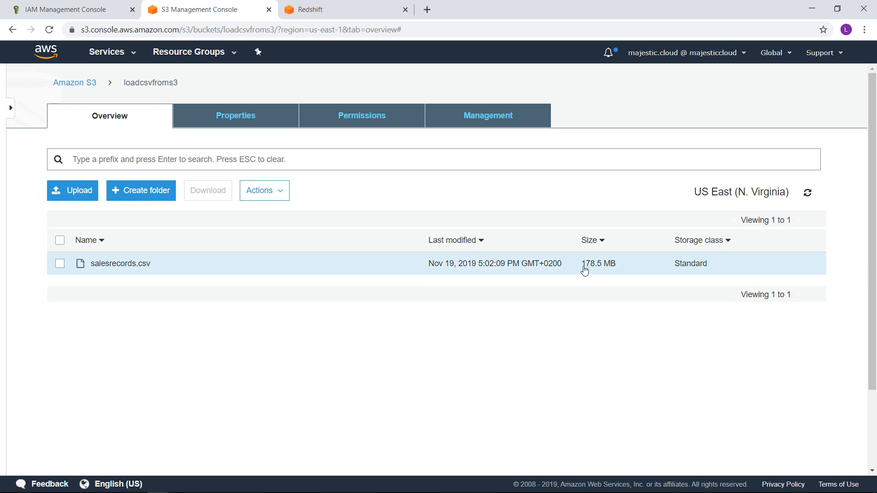
pyautogui.moveTo(619, 275)
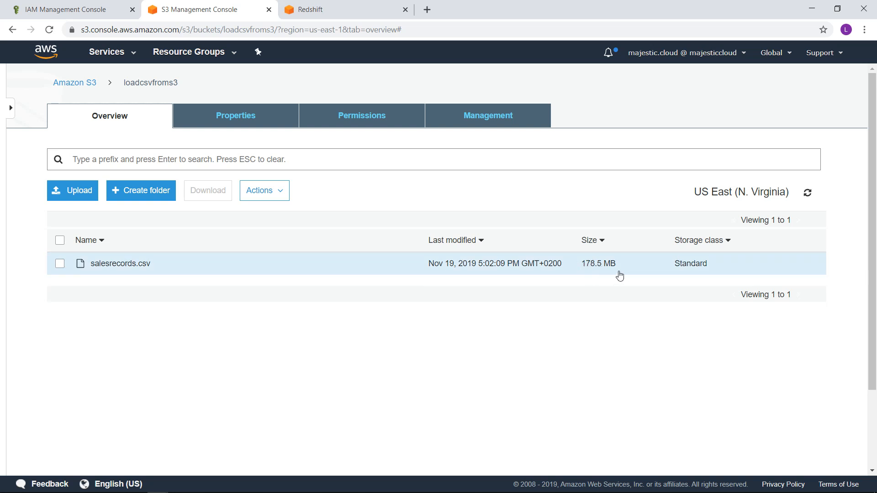
pyautogui.moveTo(143, 275)
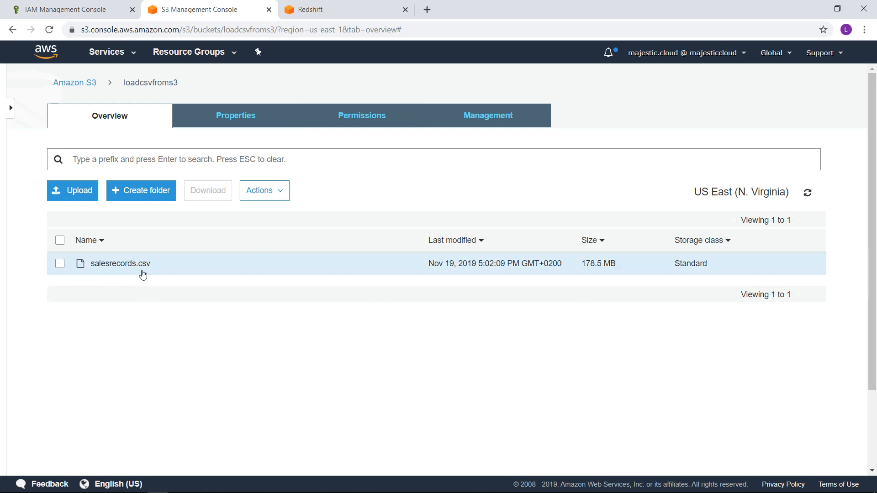
pyautogui.moveTo(76, 260)
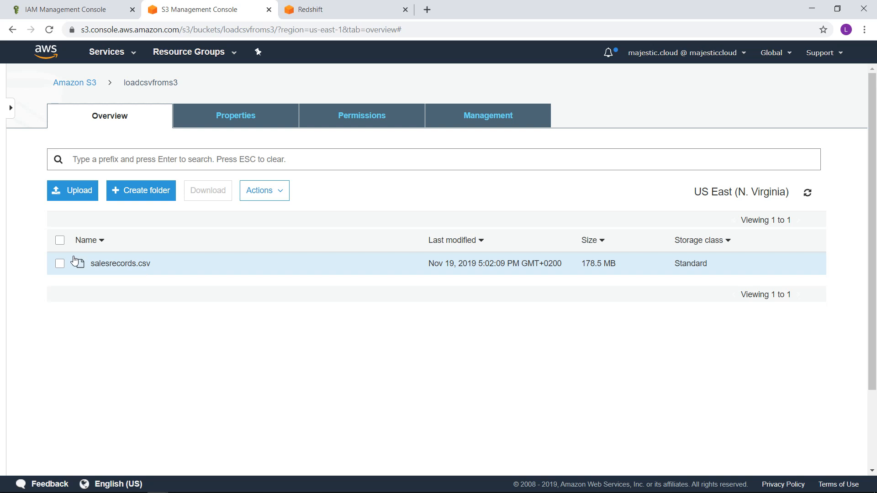
pyautogui.moveTo(120, 263)
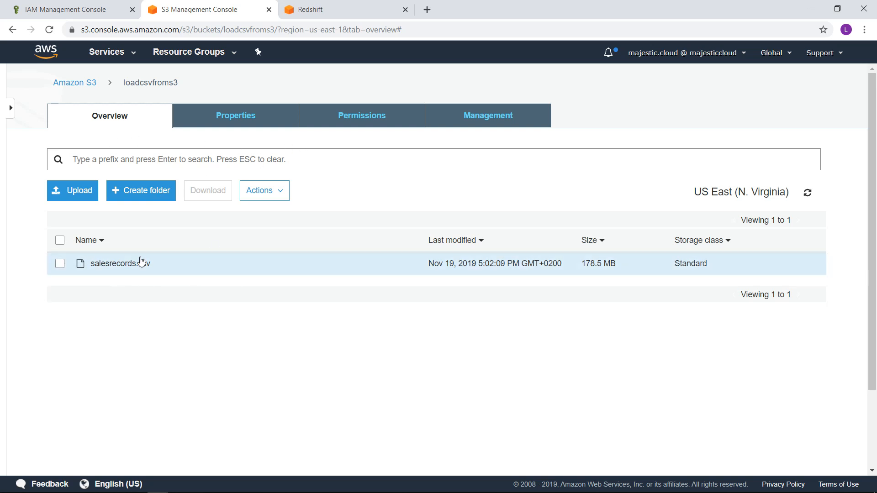
pyautogui.moveTo(154, 111)
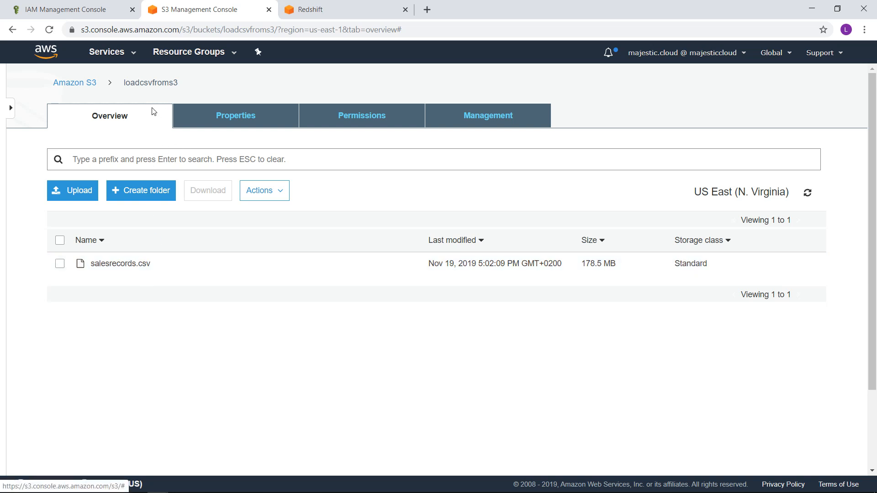
pyautogui.moveTo(230, 74)
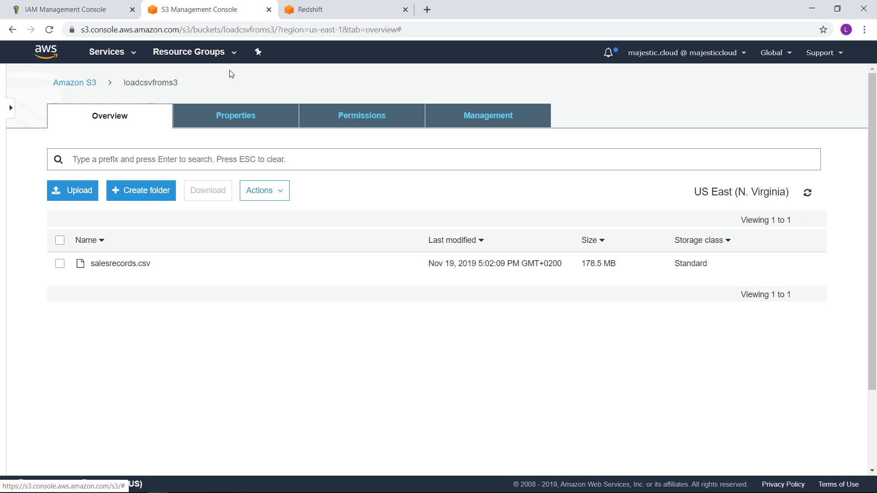
pyautogui.moveTo(251, 104)
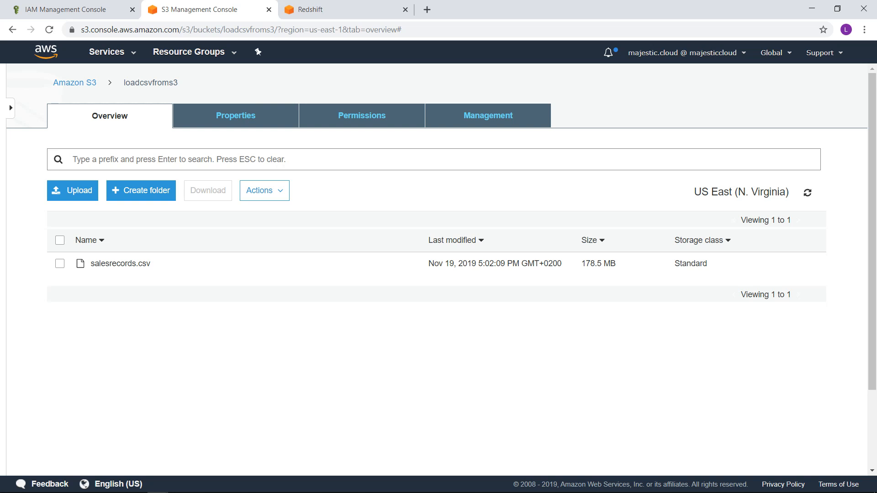
pyautogui.moveTo(438, 200)
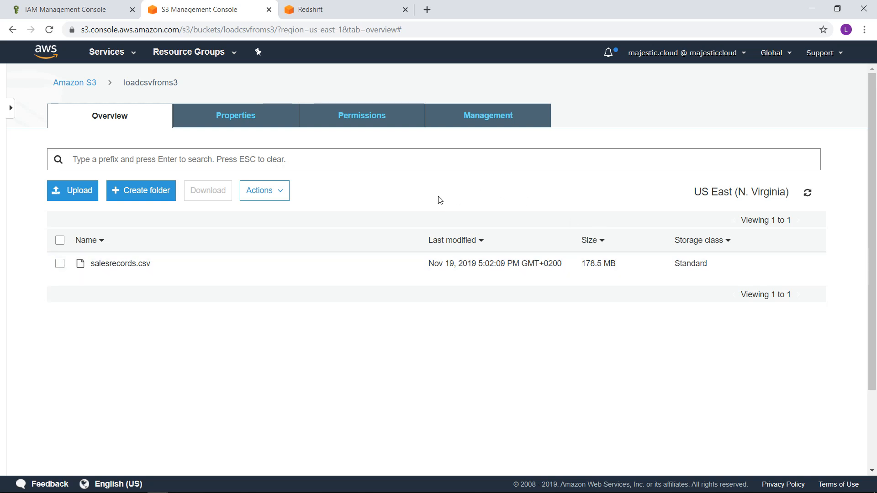
pyautogui.moveTo(597, 167)
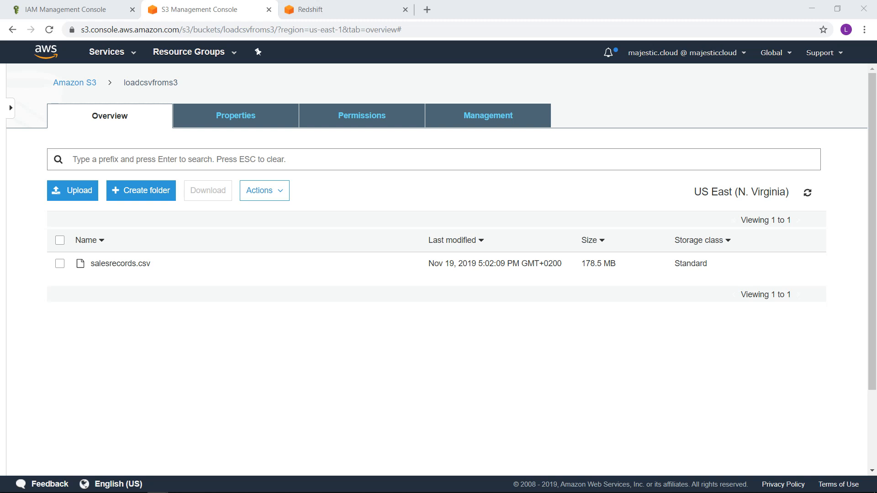
pyautogui.moveTo(794, 135)
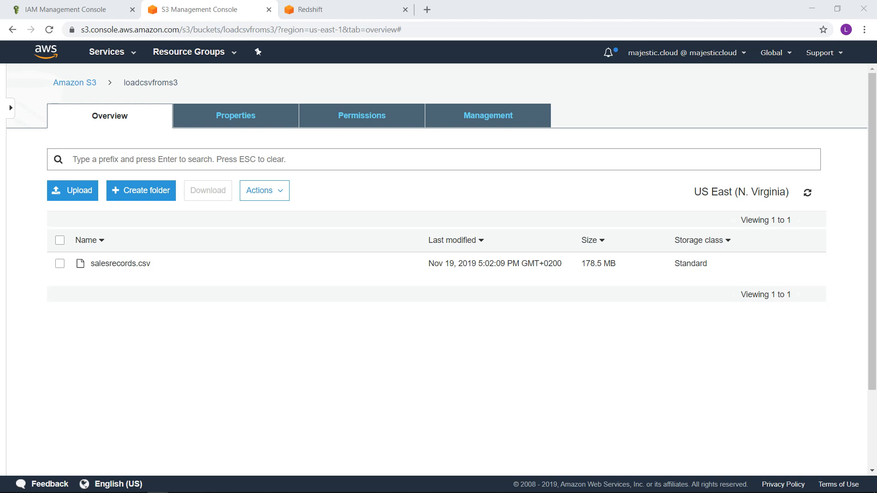
pyautogui.moveTo(757, 401)
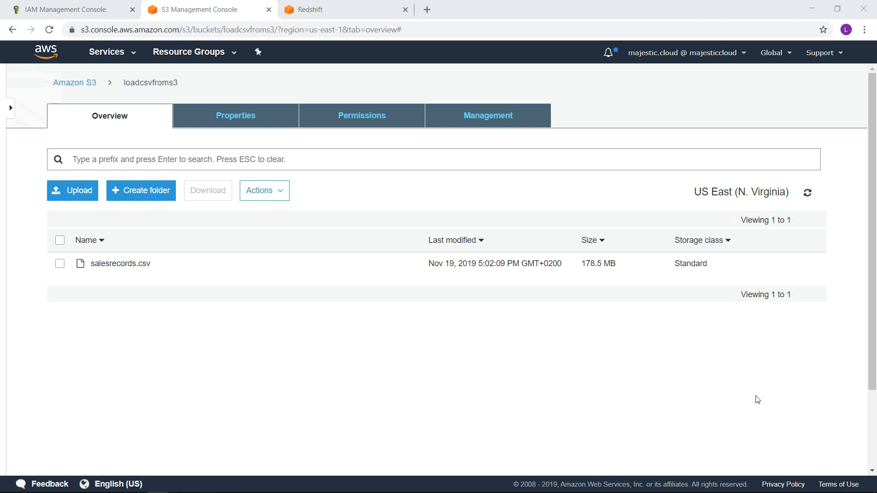
pyautogui.moveTo(585, 313)
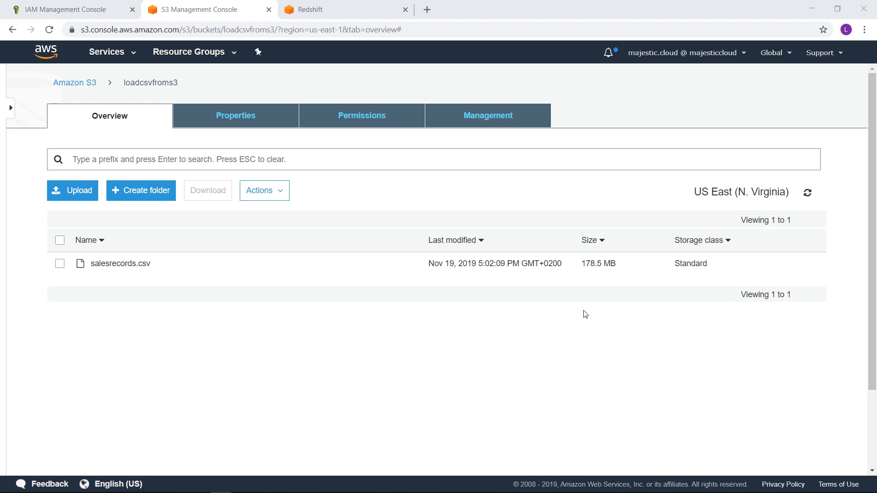
pyautogui.moveTo(246, 267)
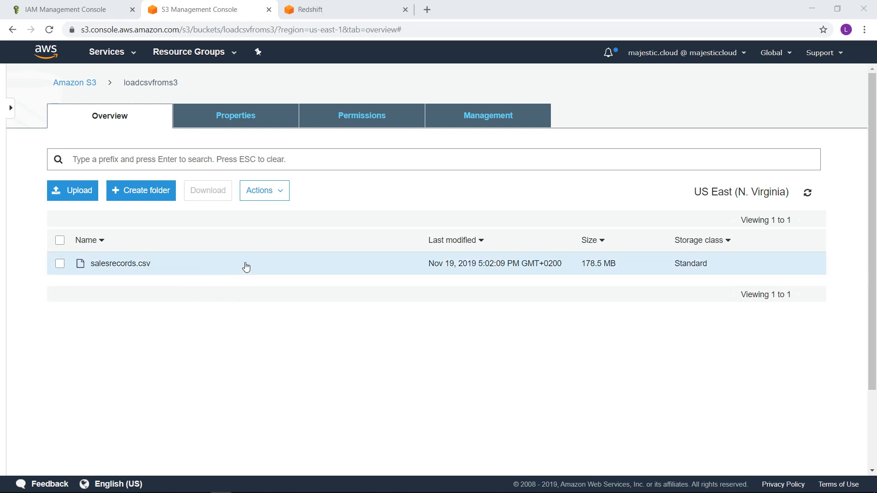
pyautogui.moveTo(181, 209)
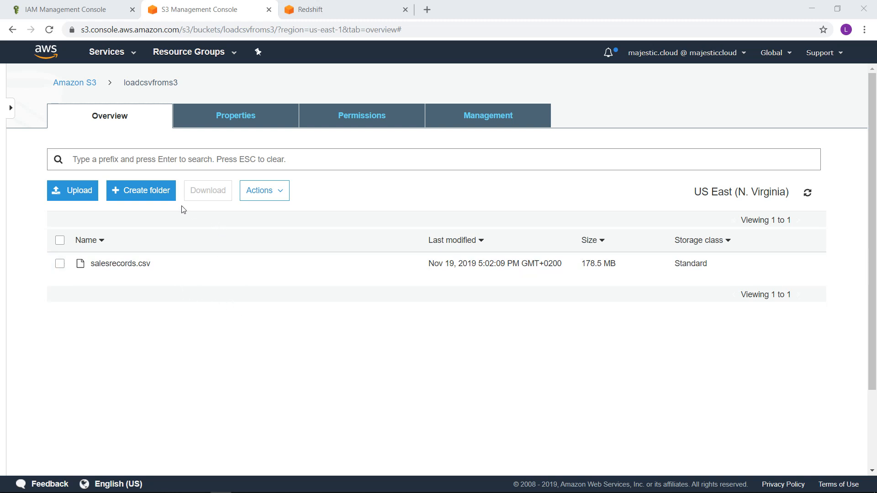
pyautogui.moveTo(69, 7)
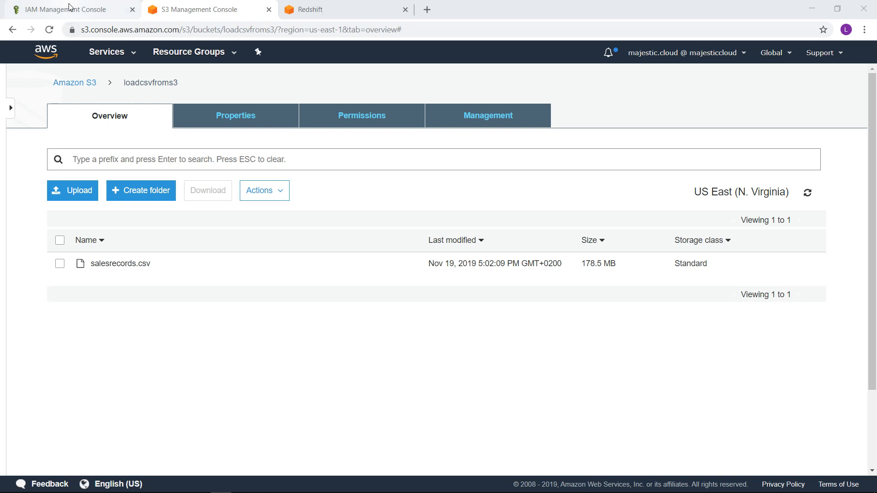
# Start a new IAM user named s3load with programmatic access and continue to permissions
pyautogui.click(64, 10)
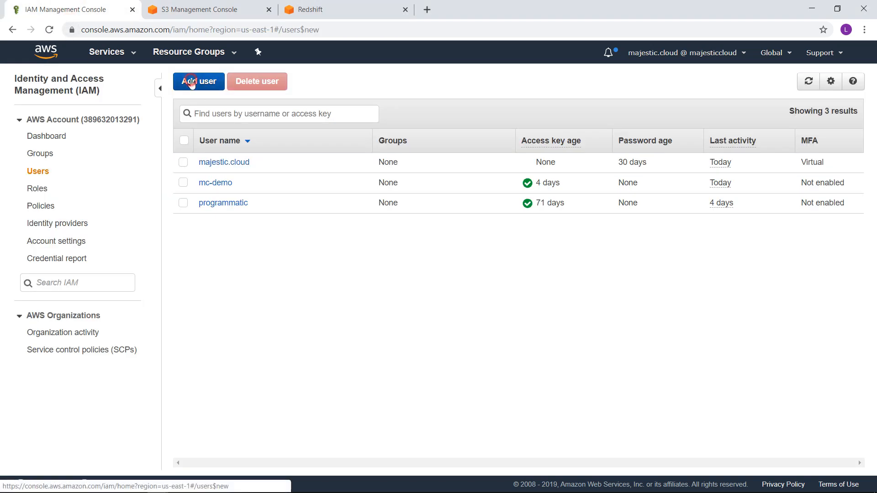
pyautogui.click(198, 81)
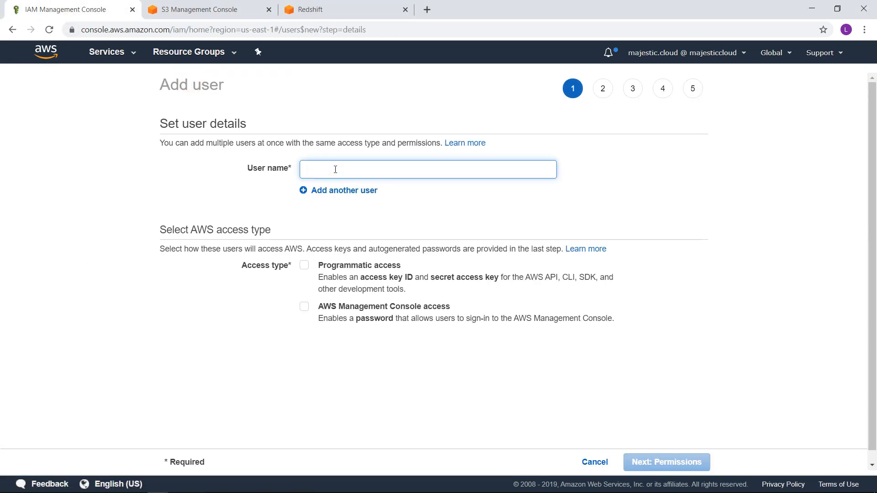
pyautogui.write('s3load')
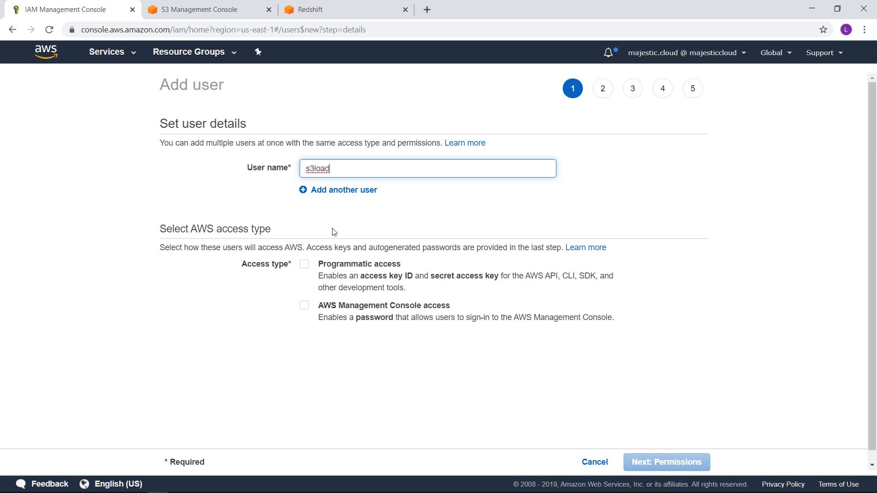
pyautogui.click(303, 263)
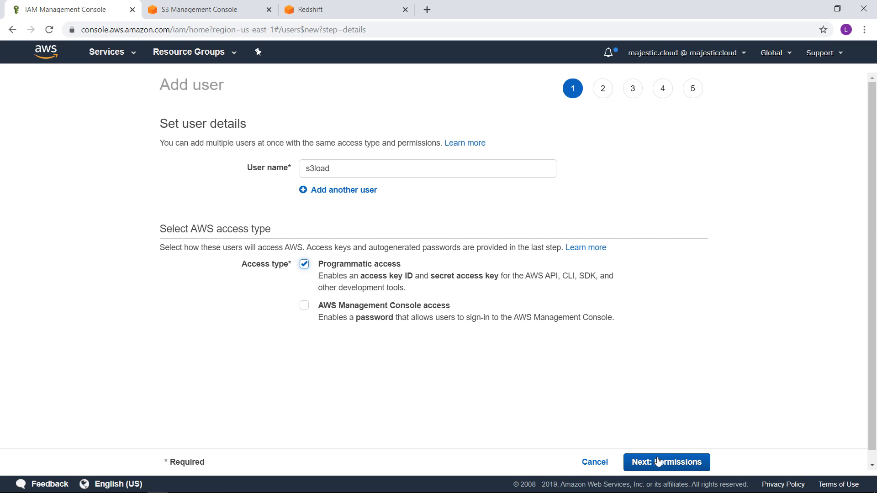
pyautogui.click(666, 463)
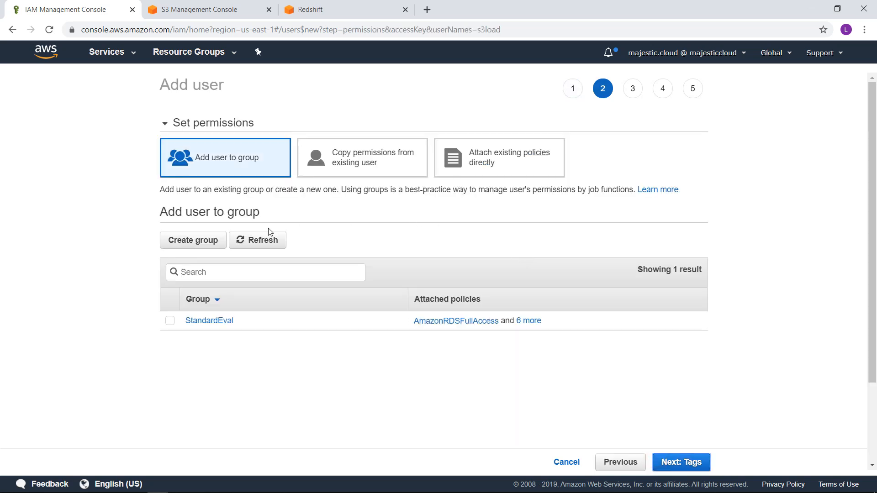
# Attach the existing AmazonS3ReadOnlyAccess policy directly, found by searching 's3'
pyautogui.click(498, 158)
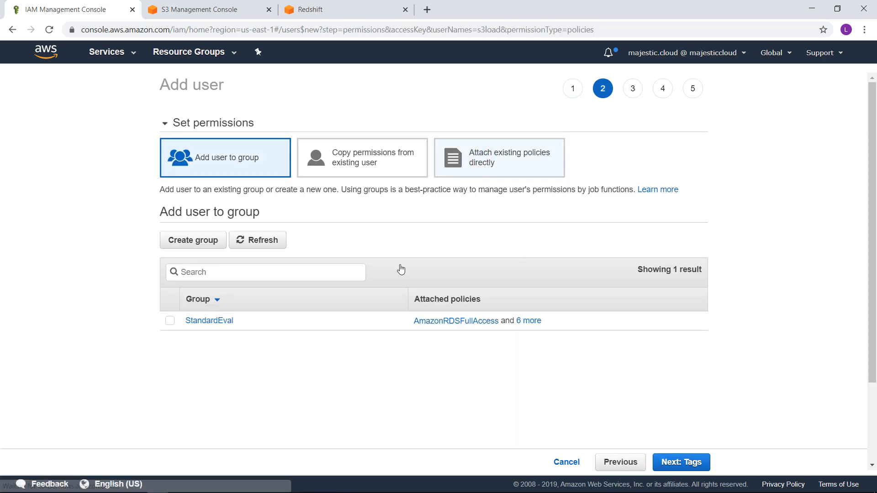
pyautogui.click(498, 157)
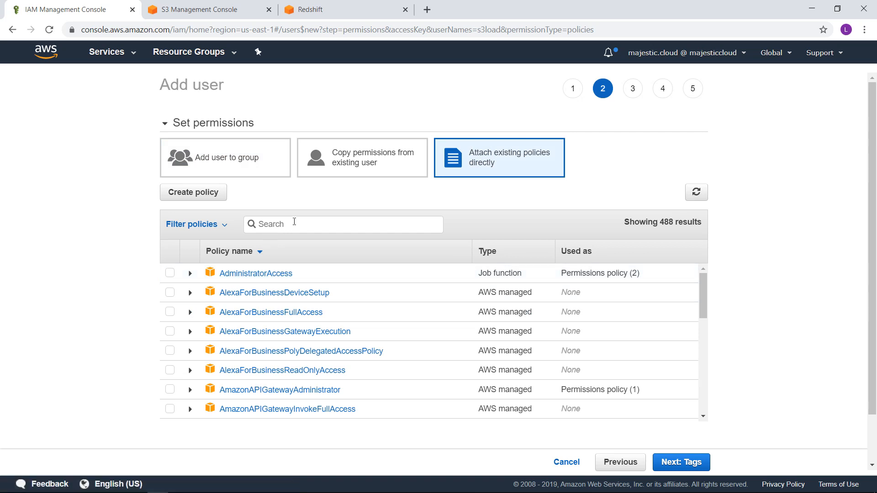
pyautogui.write('s3')
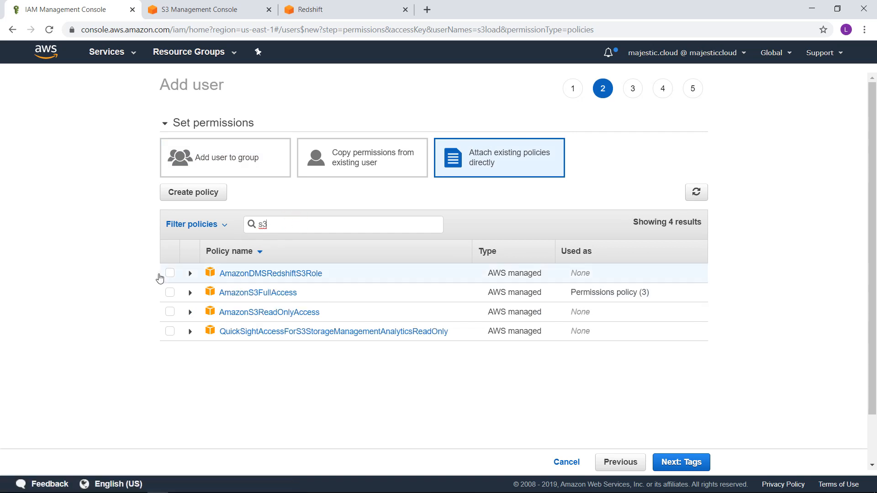
pyautogui.click(170, 311)
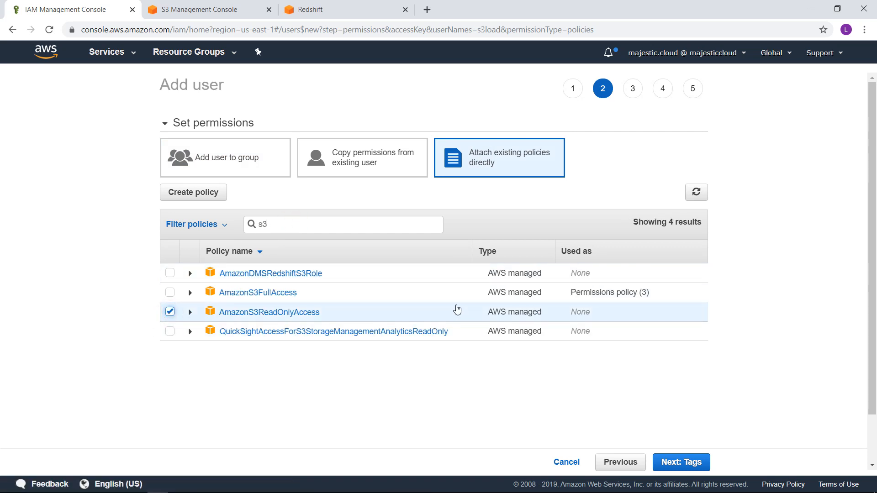
pyautogui.moveTo(353, 260)
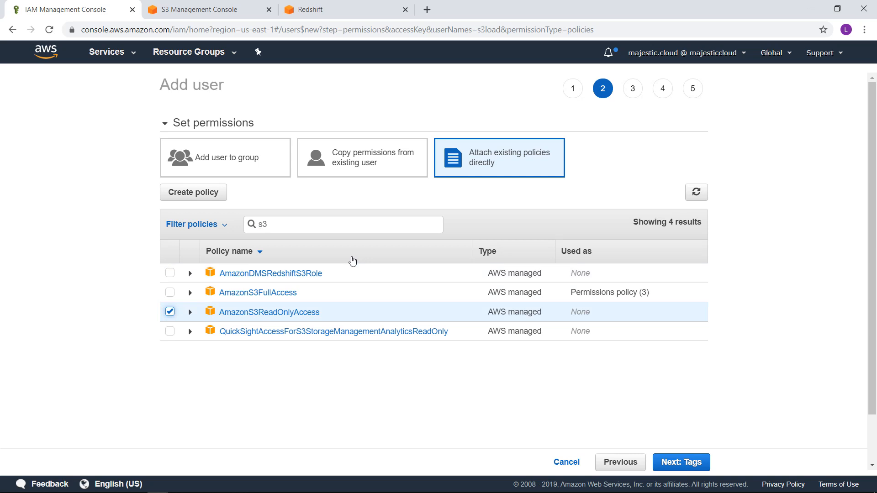
pyautogui.moveTo(318, 324)
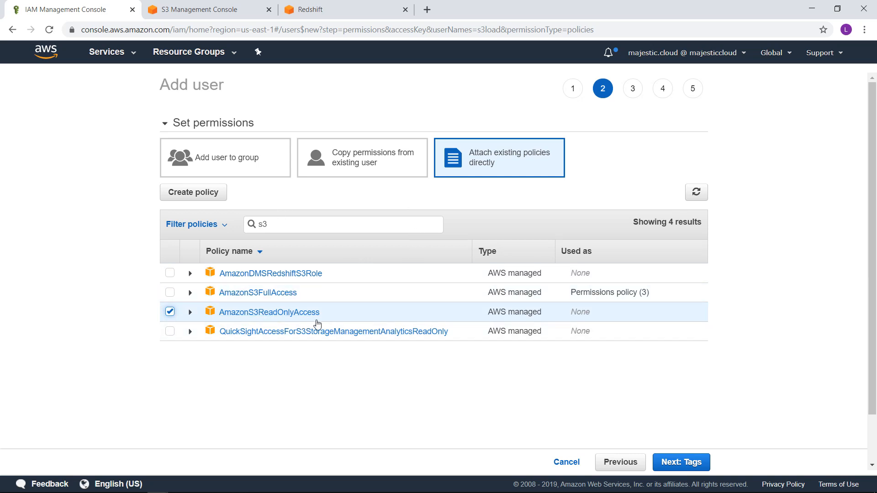
pyautogui.moveTo(253, 251)
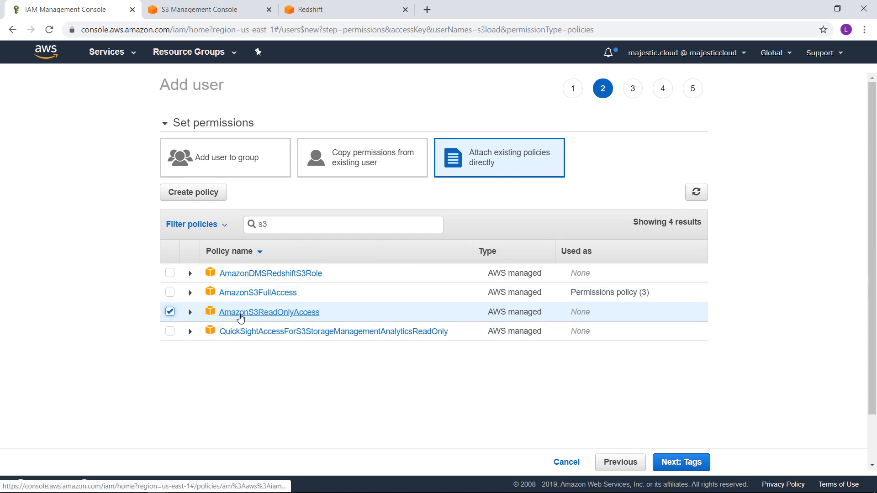
# Skip tags, review, and create the s3load user
pyautogui.click(681, 462)
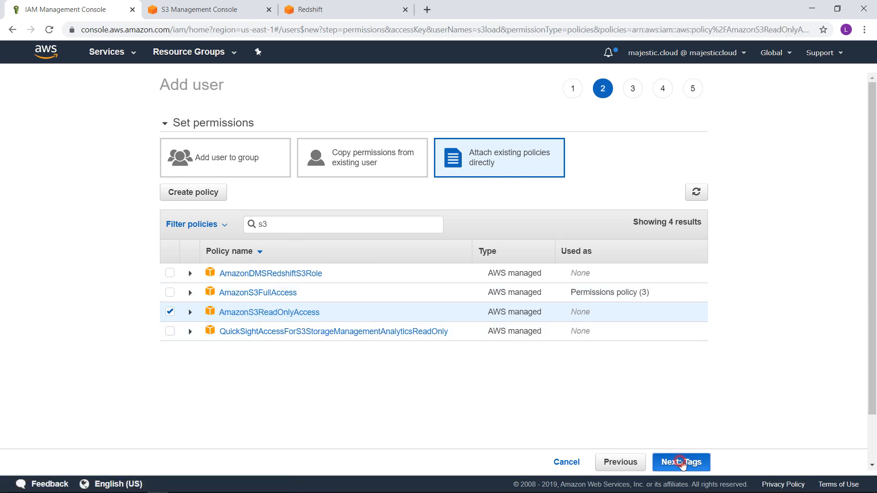
pyautogui.click(681, 462)
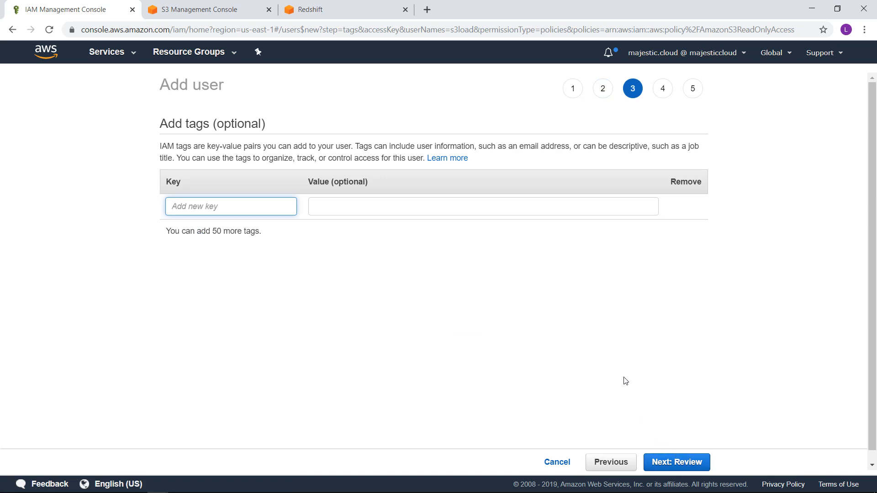
pyautogui.click(676, 462)
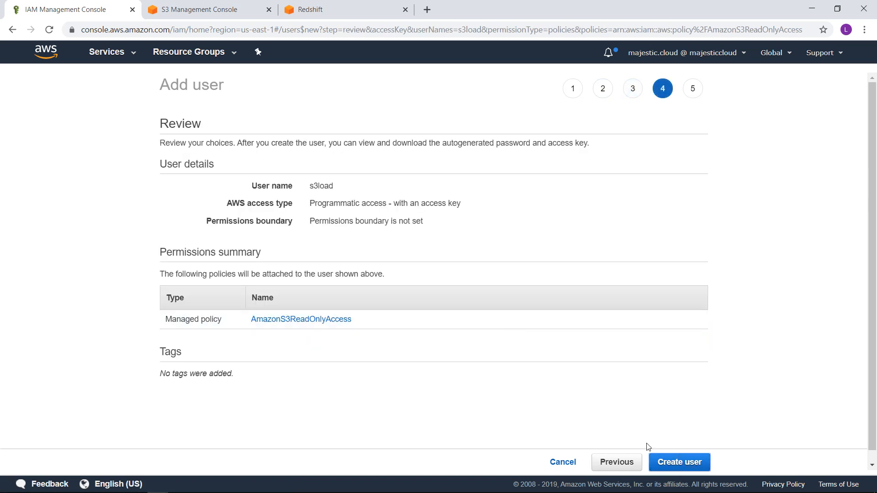
pyautogui.click(679, 462)
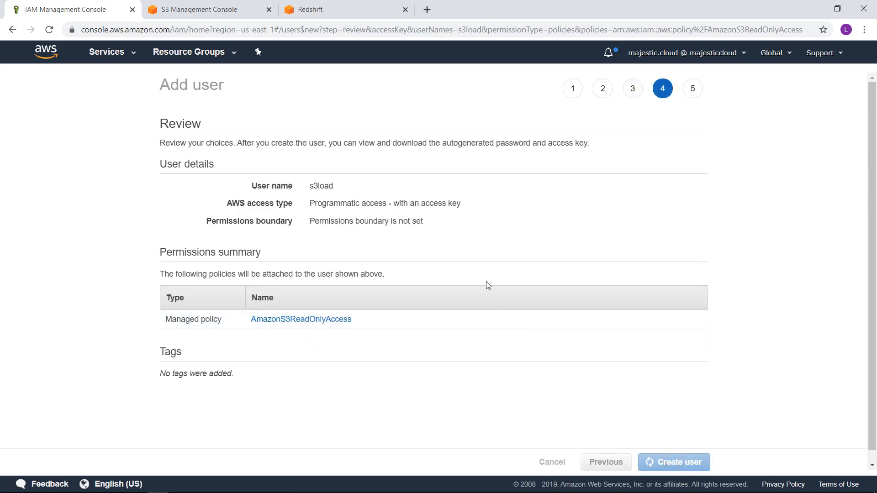
pyautogui.click(674, 463)
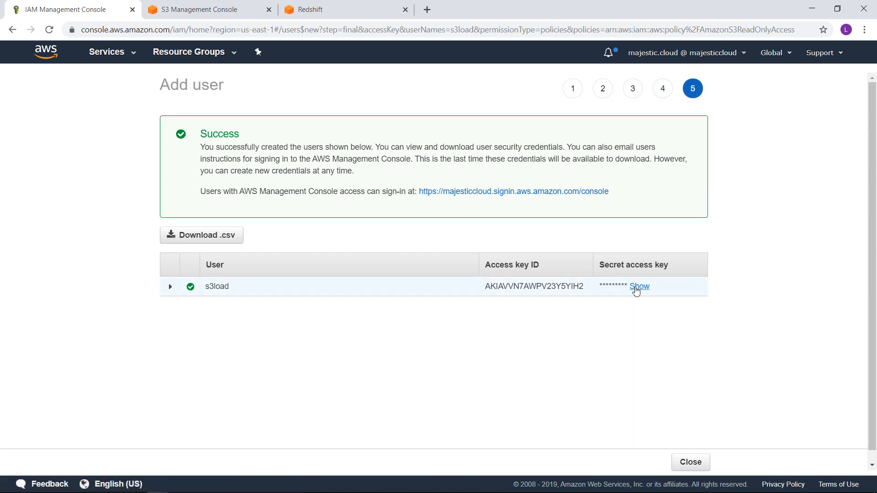
pyautogui.moveTo(620, 292)
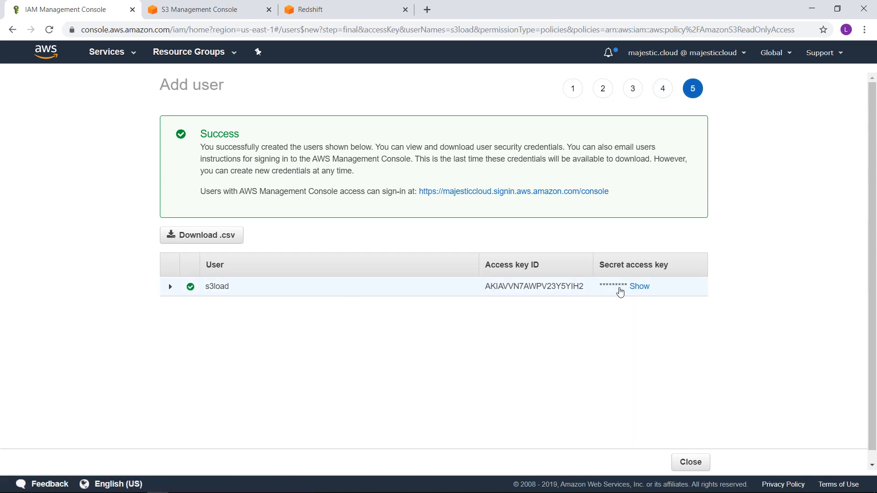
# Reveal the s3load user's secret access key on the success page
pyautogui.click(639, 286)
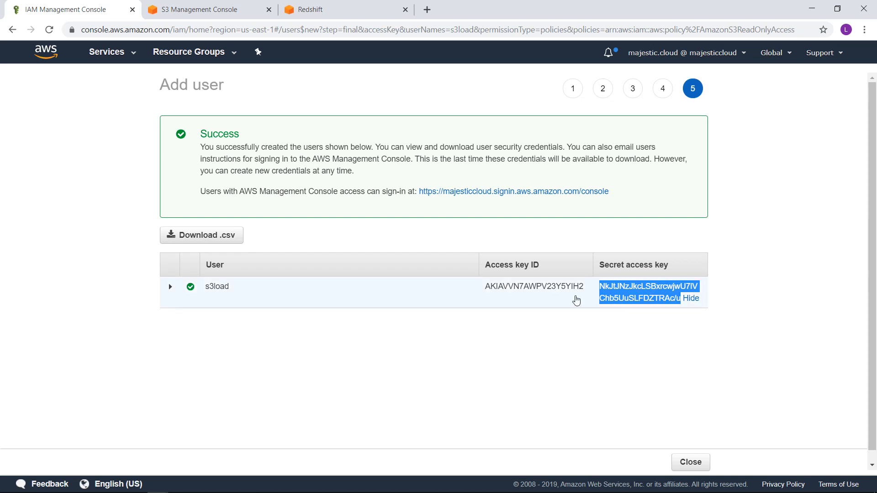
pyautogui.moveTo(510, 286)
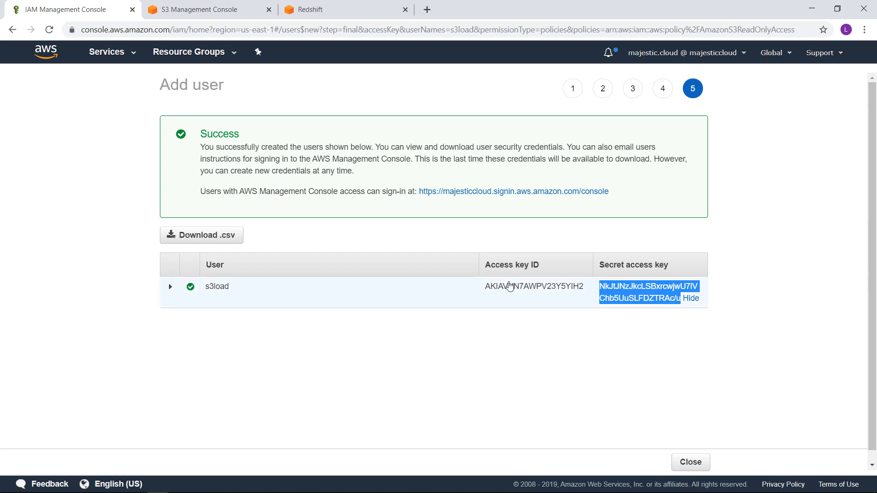
pyautogui.moveTo(499, 322)
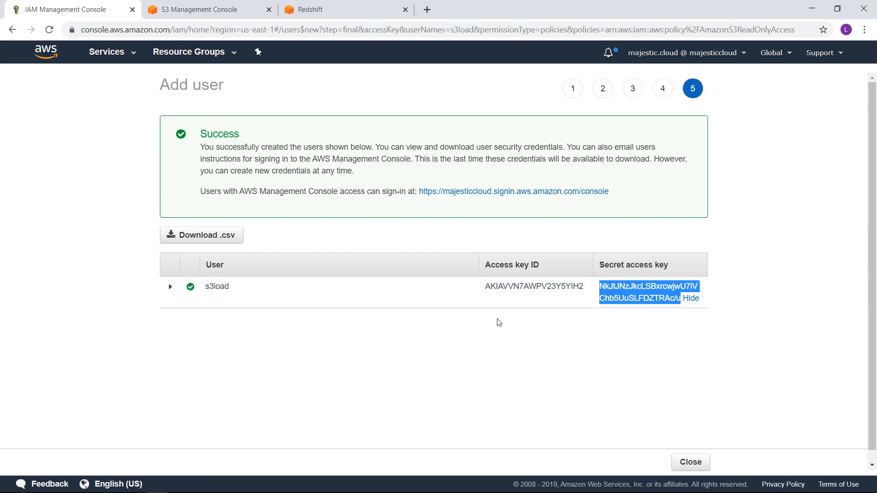
pyautogui.moveTo(451, 302)
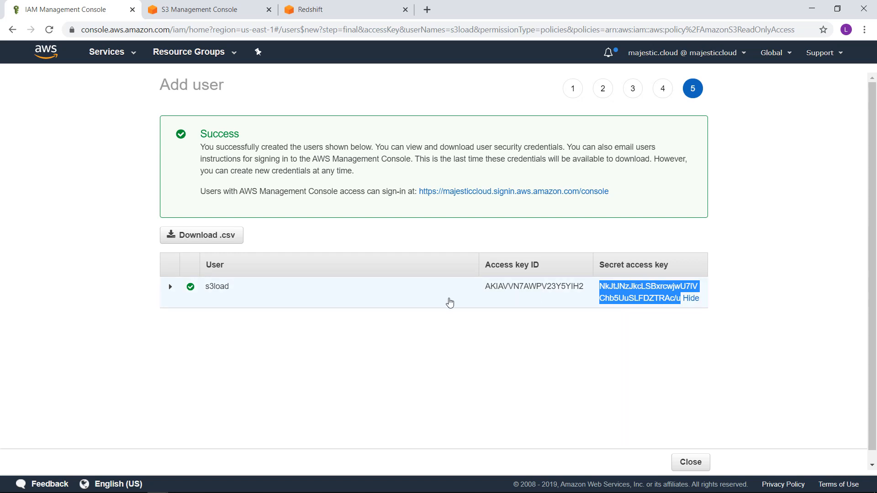
pyautogui.moveTo(520, 308)
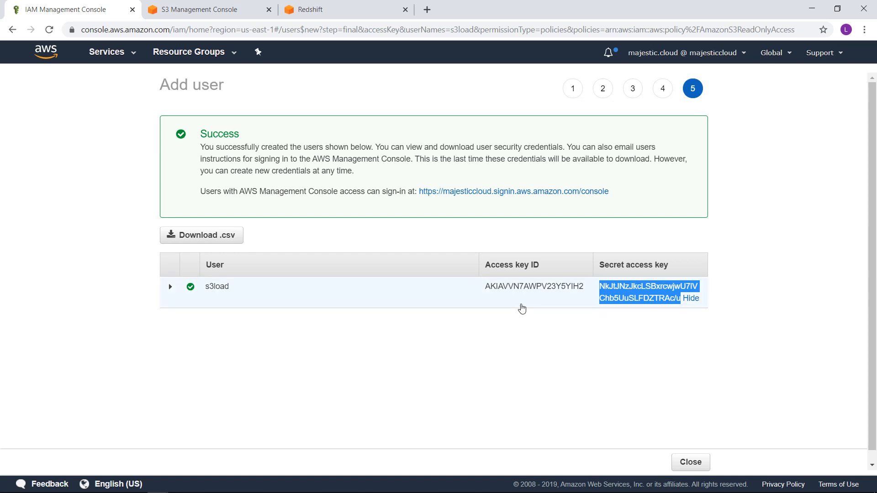
pyautogui.moveTo(353, 322)
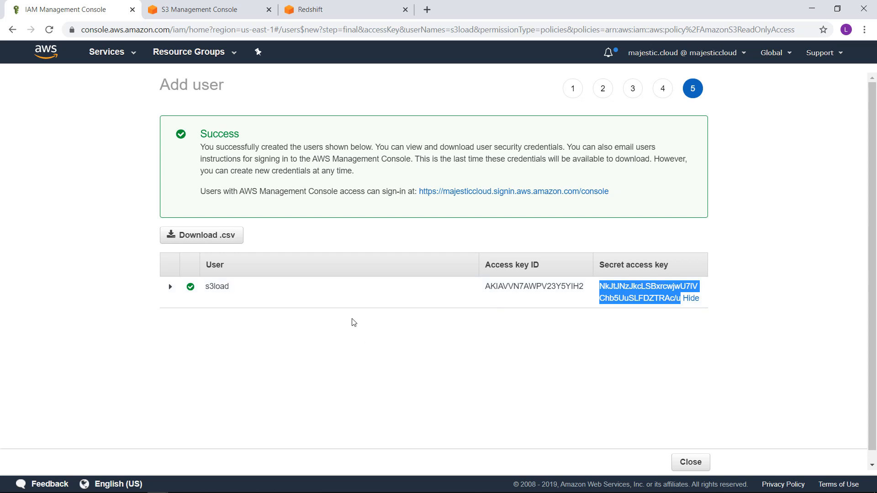
pyautogui.moveTo(321, 332)
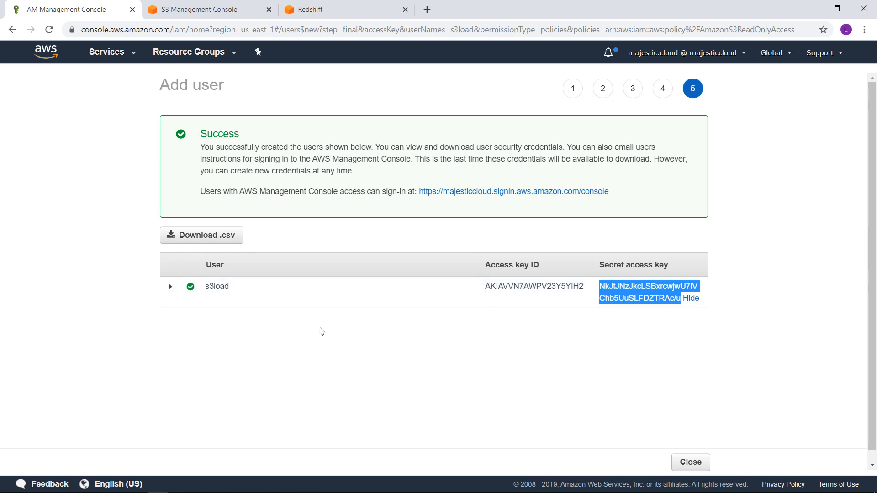
pyautogui.moveTo(385, 395)
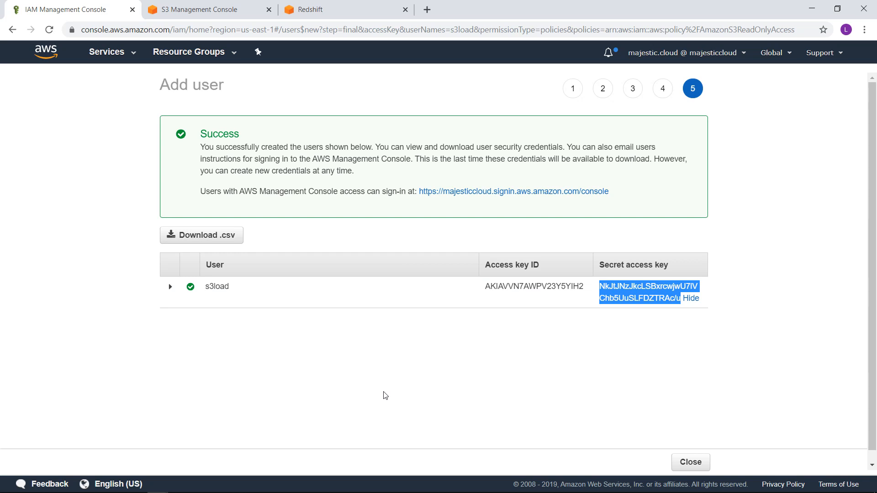
pyautogui.moveTo(406, 370)
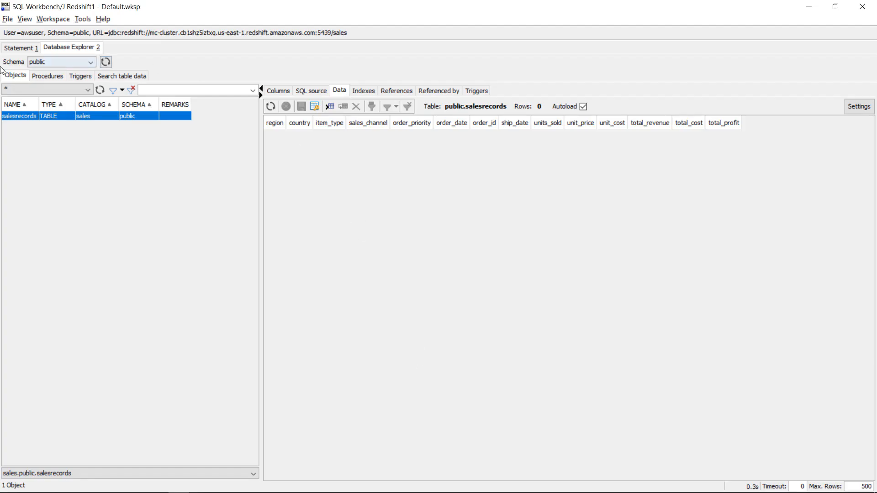
# Write copy salesrecords from 's3://loadcsvfroms3/salesrecords.csv' in the statement editor, checking the table name
pyautogui.click(18, 47)
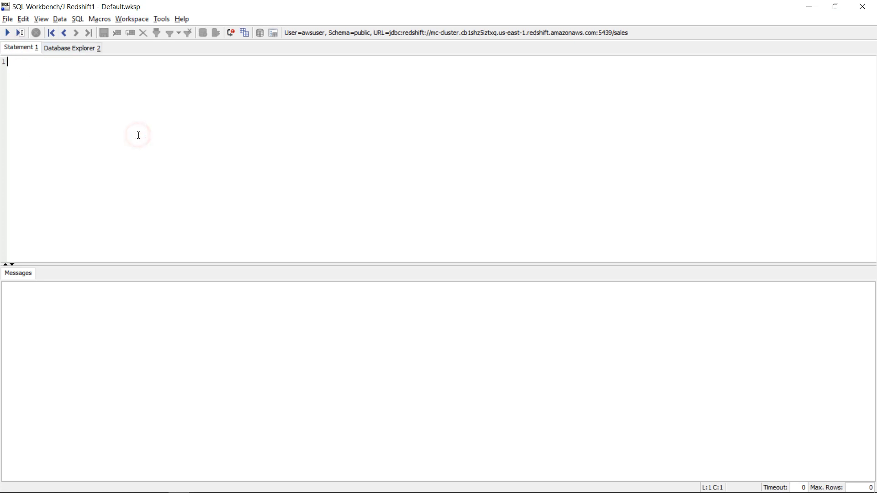
pyautogui.write('c')
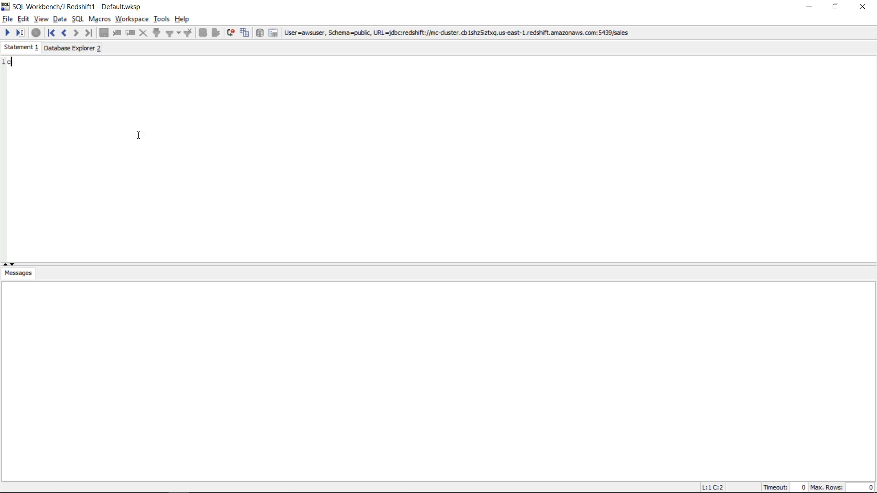
pyautogui.write('opy')
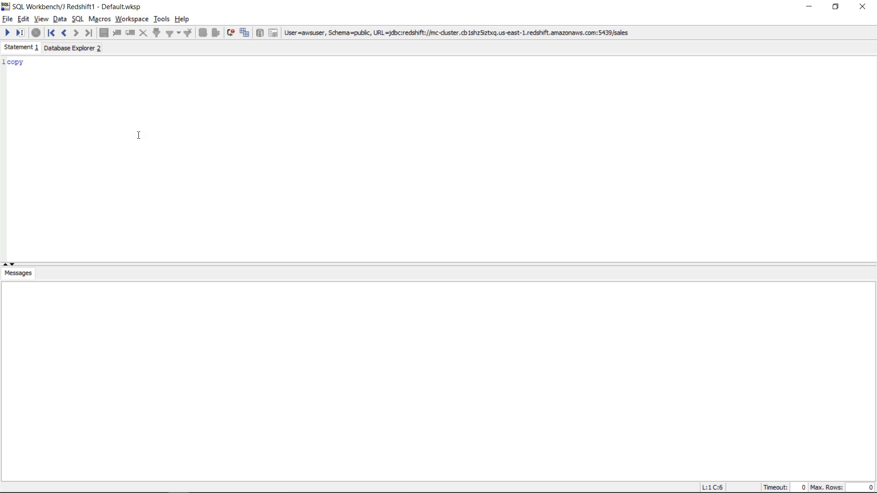
pyautogui.write('sales')
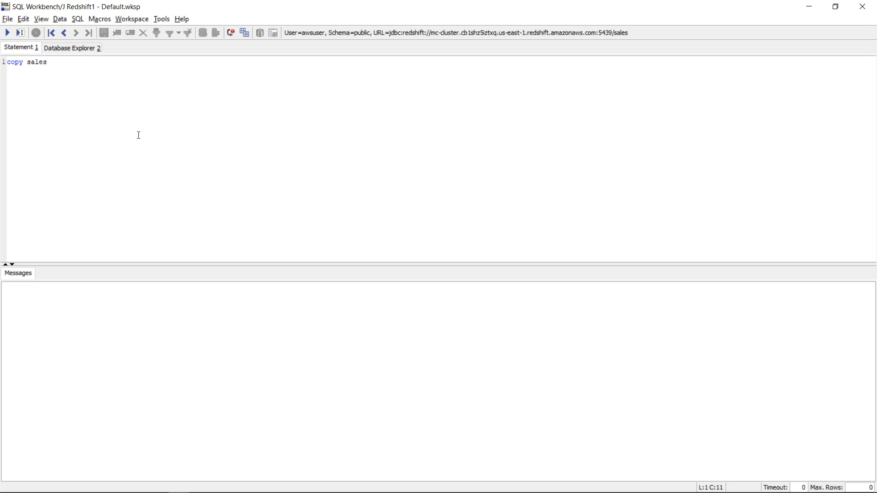
pyautogui.click(69, 47)
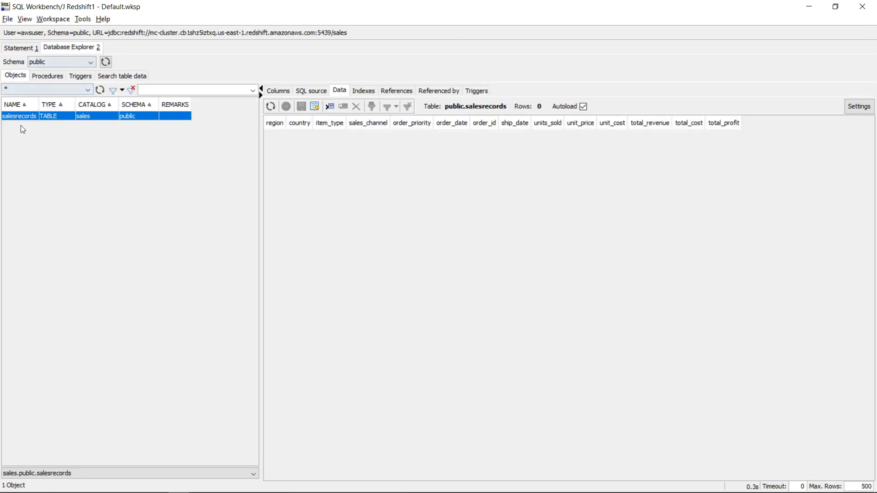
pyautogui.click(18, 48)
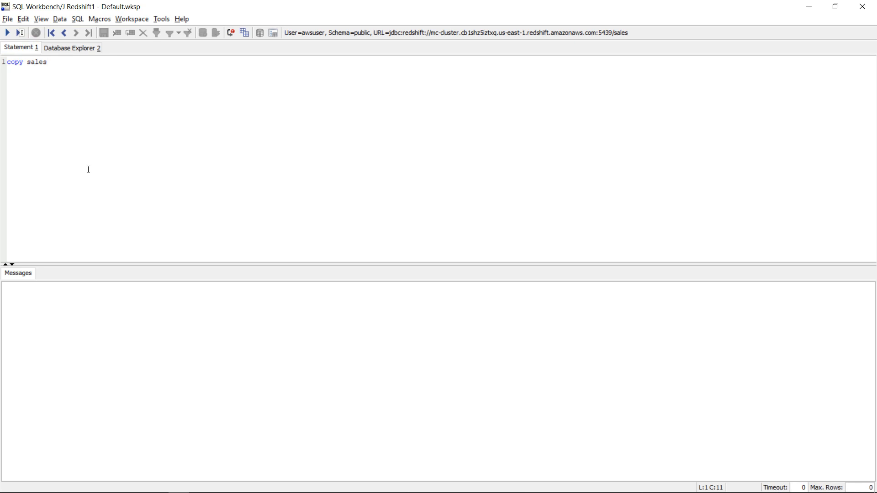
pyautogui.write('reco')
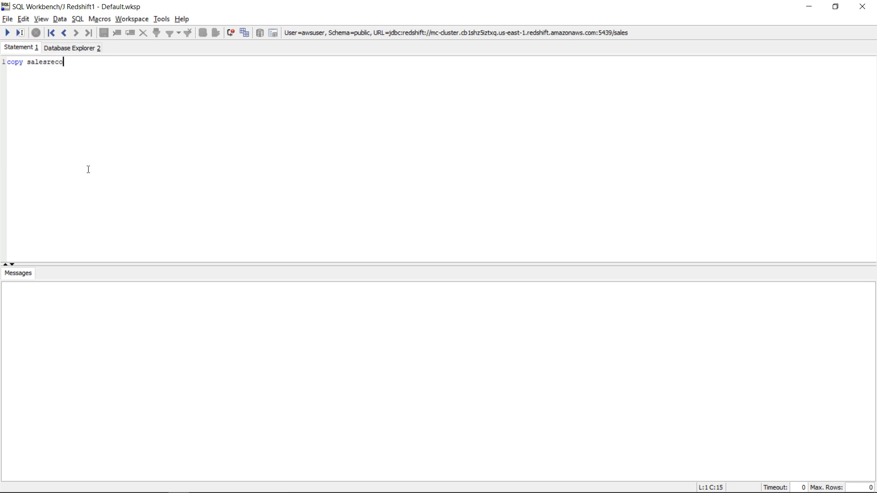
pyautogui.write('rds from')
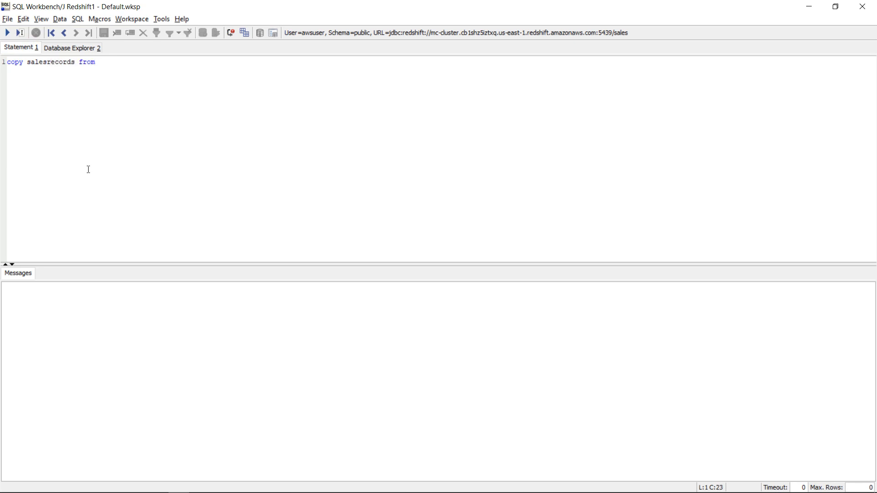
pyautogui.write("'")
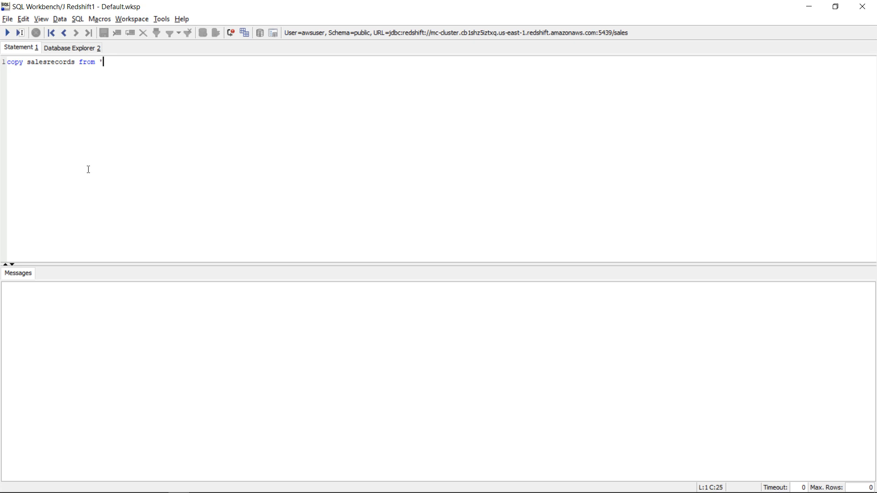
pyautogui.write('s3://')
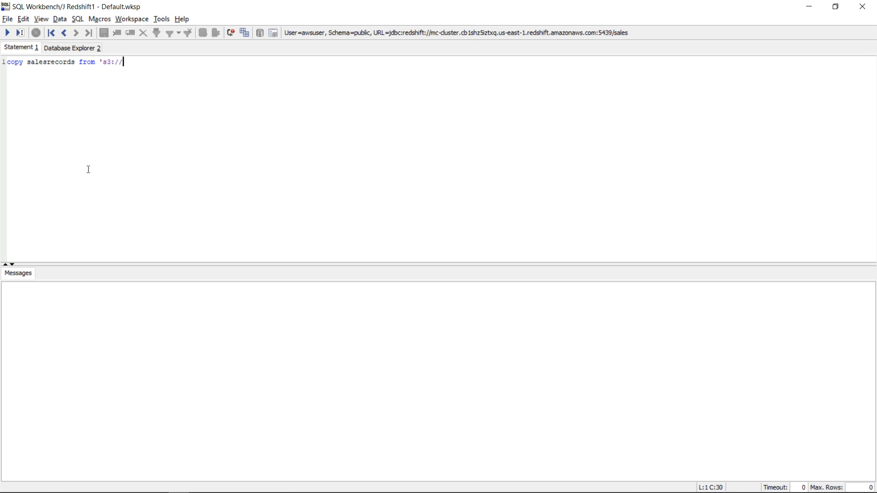
pyautogui.write('1')
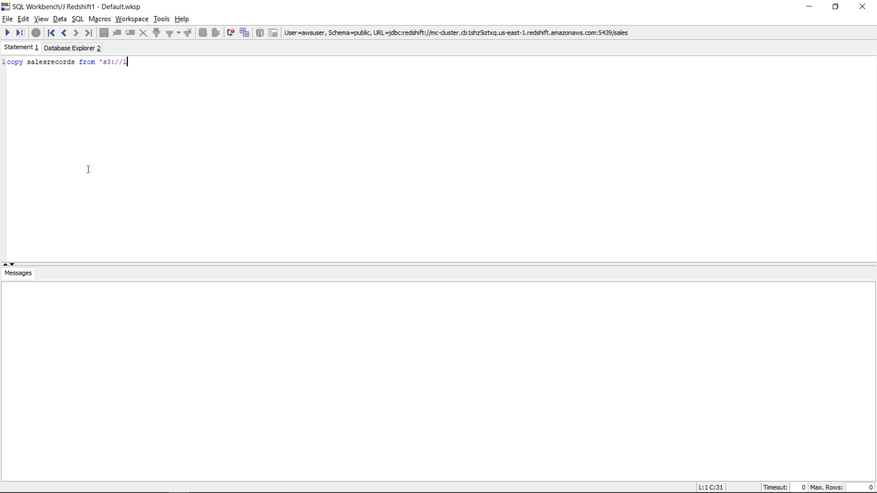
pyautogui.write('oad')
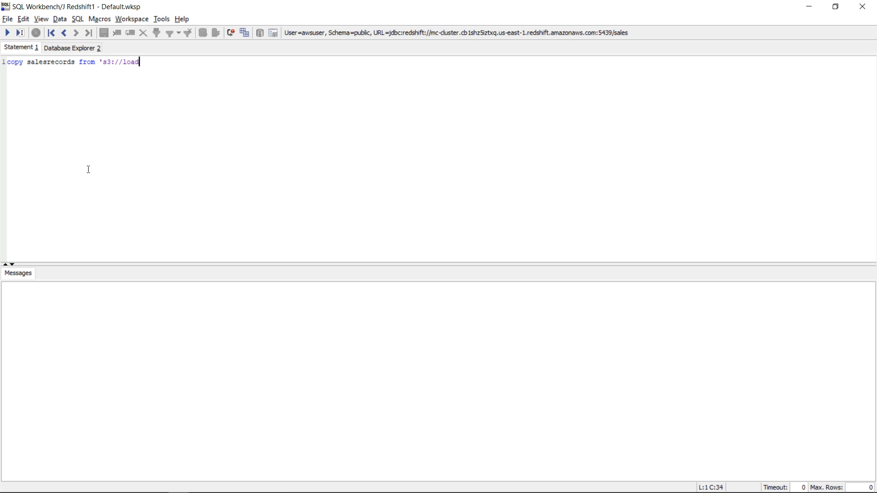
pyautogui.write('csvfro')
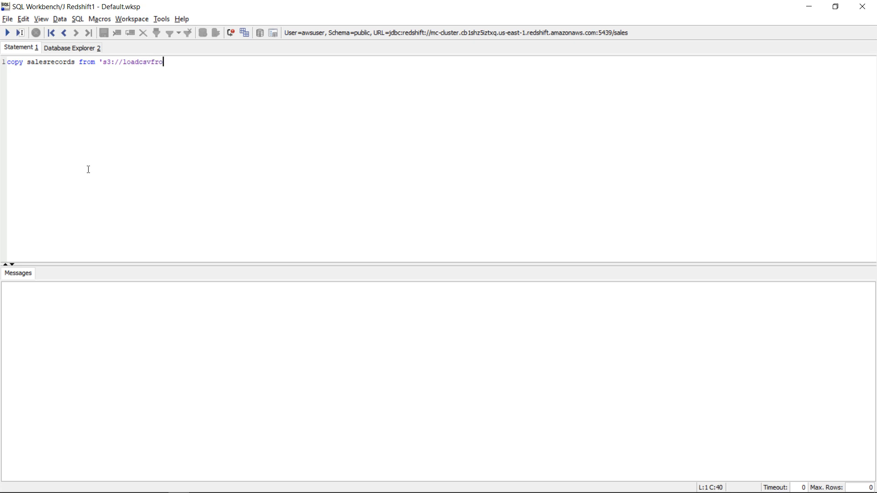
pyautogui.write('ms3/')
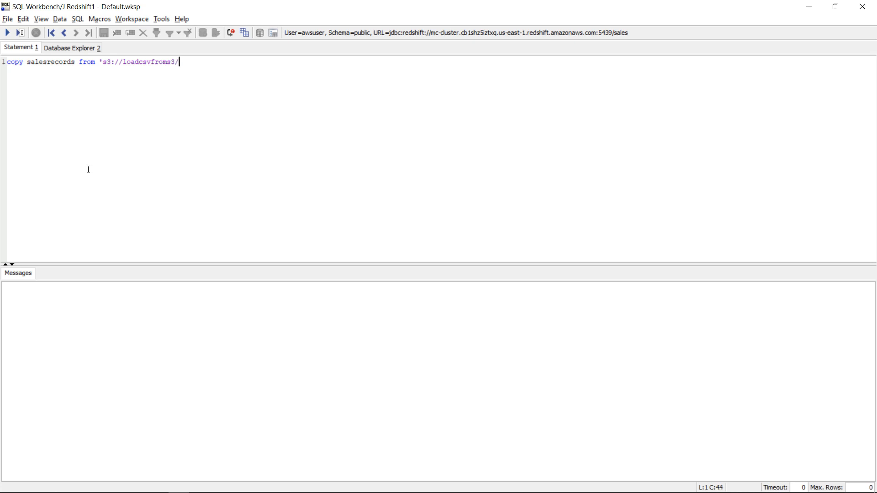
pyautogui.write('salesr')
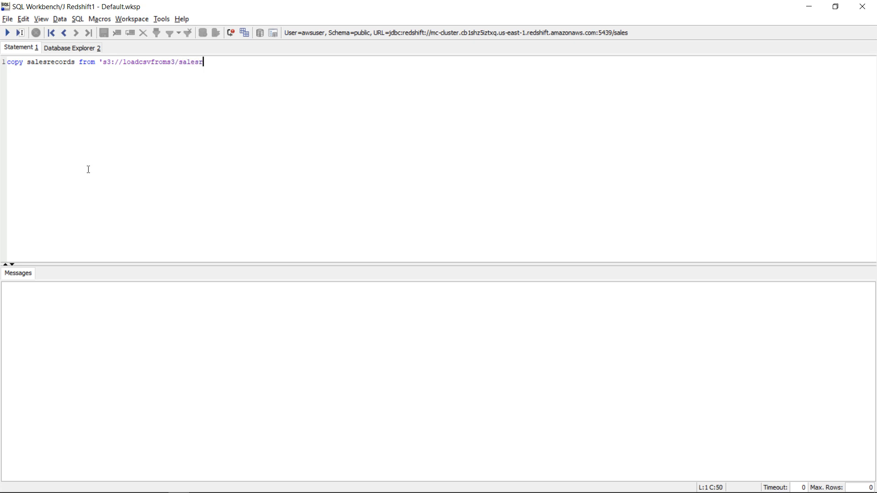
pyautogui.write('ecords.csv')
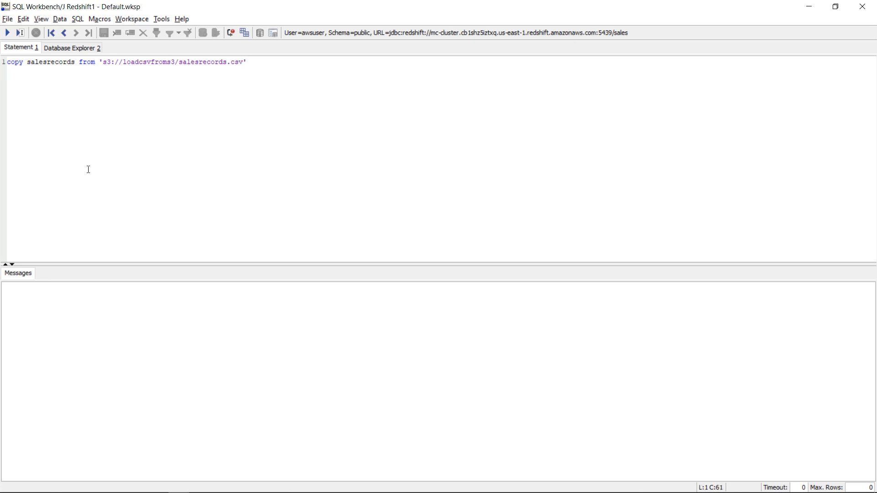
pyautogui.write('access')
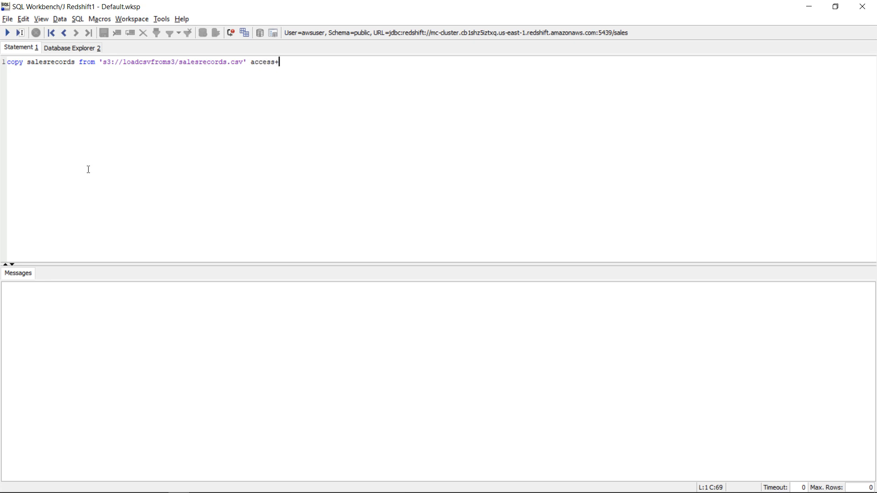
pyautogui.write('_key')
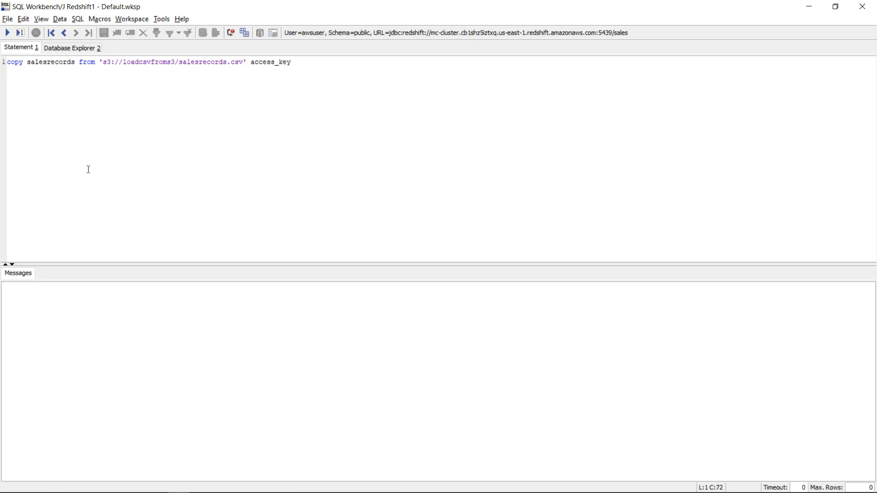
pyautogui.write('+')
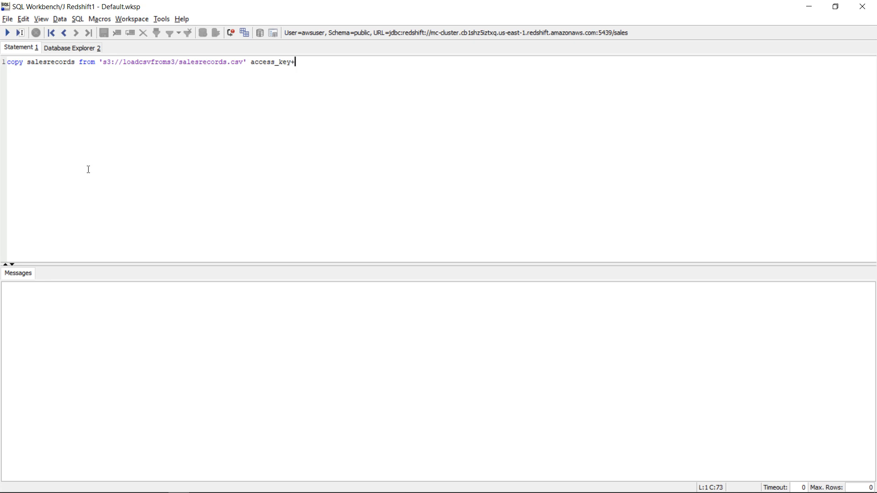
pyautogui.write('_id')
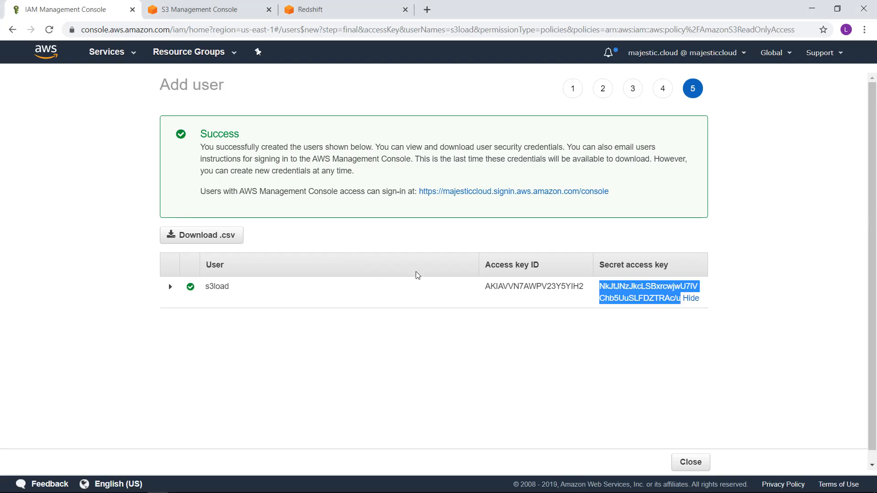
pyautogui.click(534, 286)
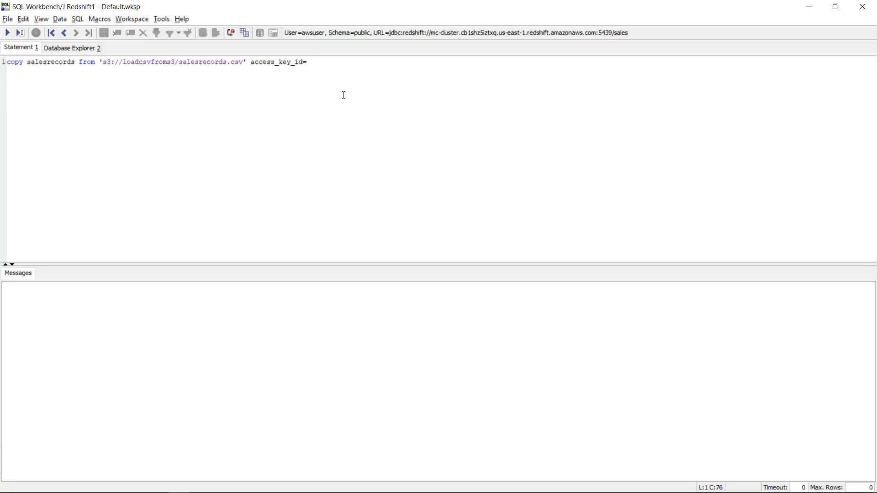
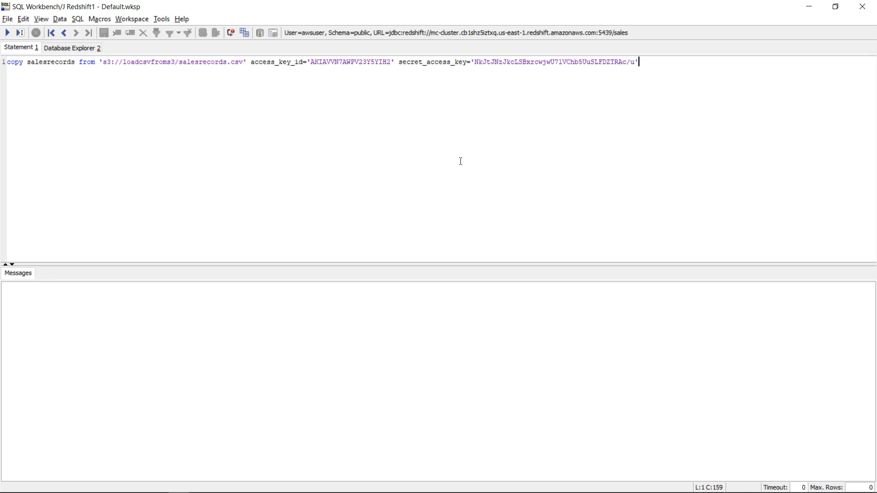
pyautogui.moveTo(406, 194)
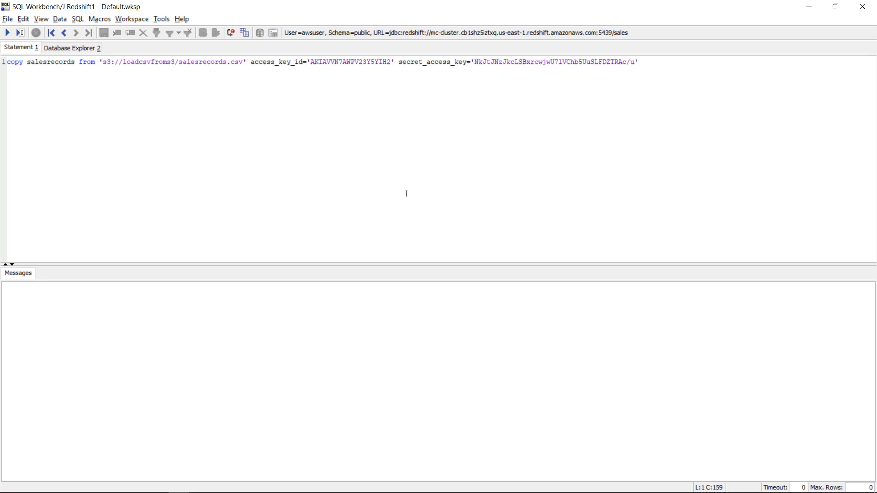
pyautogui.moveTo(399, 201)
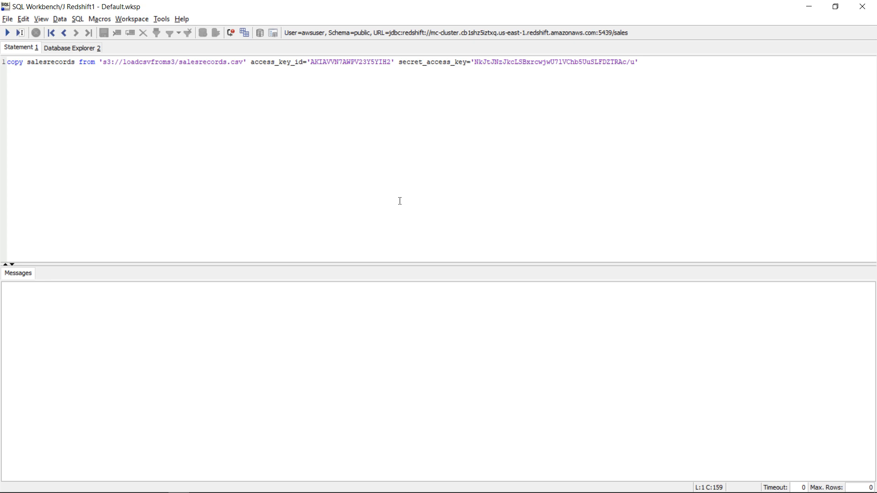
# Append DELIMITER ',' and IGNOREHEADER 1, after checking the header row in Excel
pyautogui.write("DELIMITER ',")
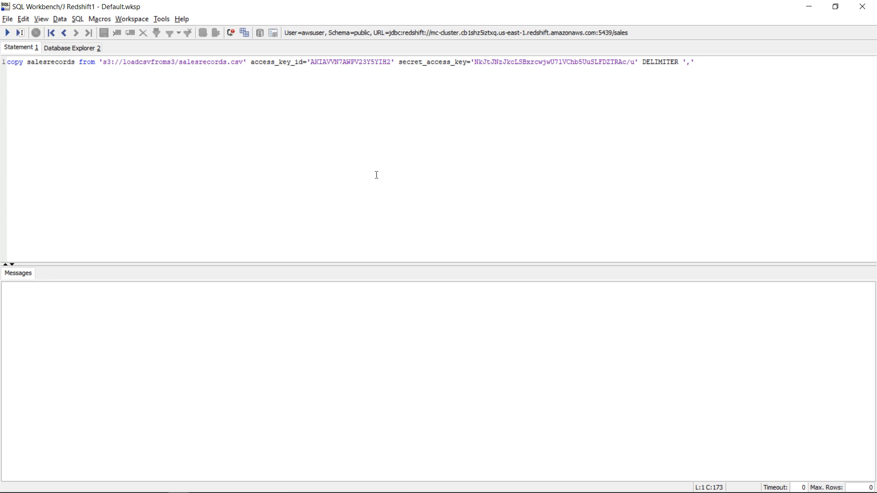
pyautogui.write('IGN')
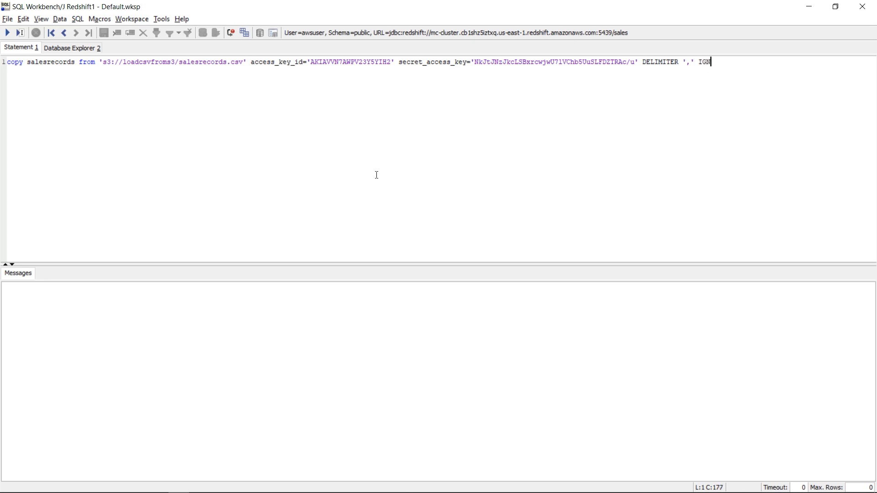
pyautogui.write('OREHEADE')
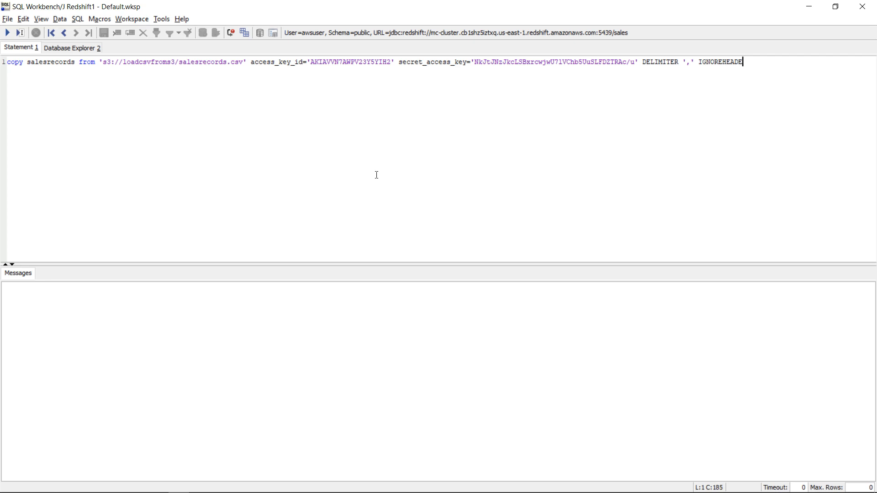
pyautogui.write('R')
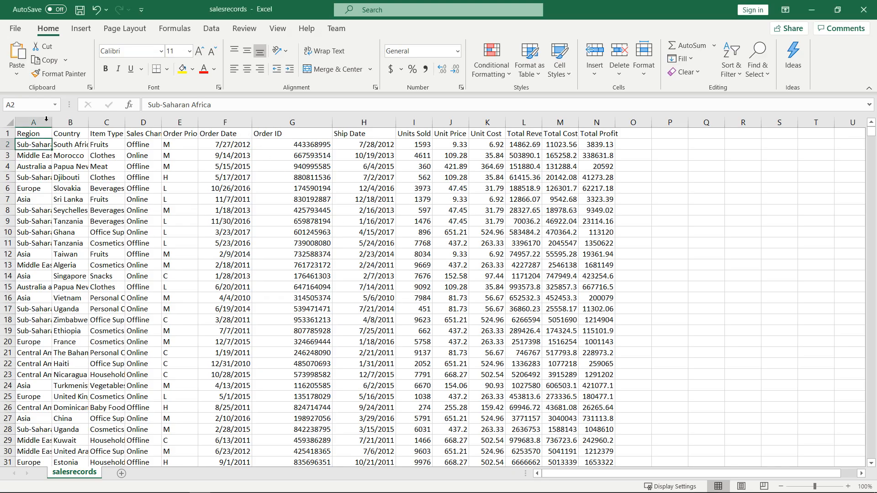
pyautogui.click(33, 133)
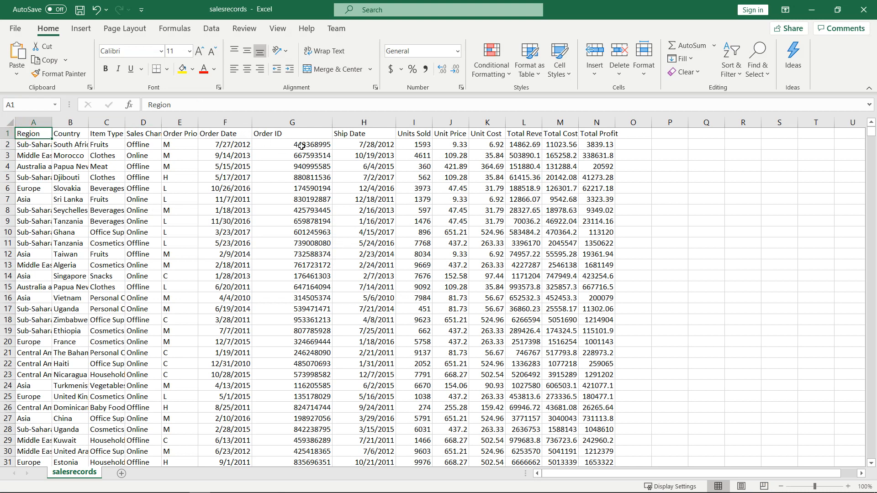
pyautogui.click(450, 133)
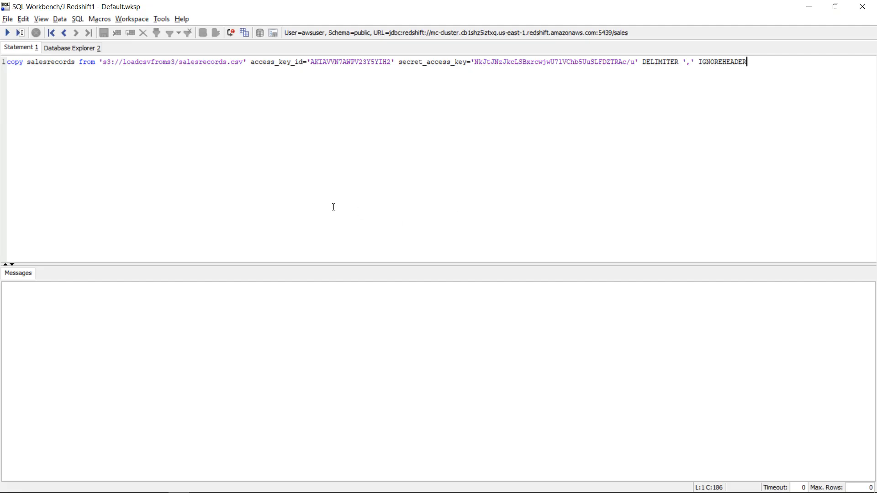
pyautogui.write('1')
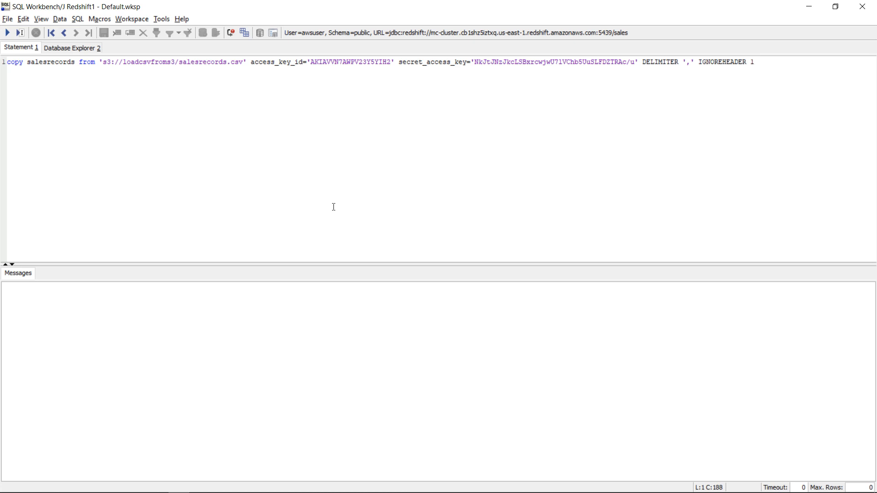
# Check the Ship Date format in Excel and append TIMEFORMAT 'auto' to the COPY statement
pyautogui.click(755, 61)
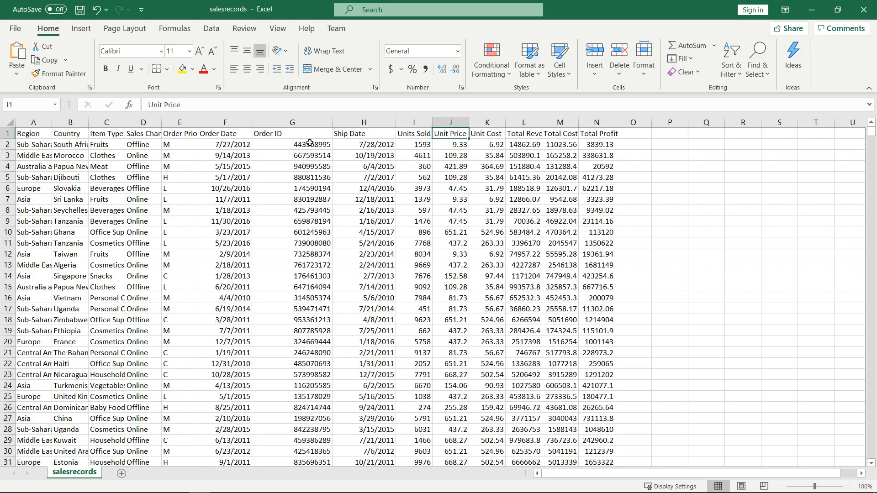
pyautogui.click(363, 145)
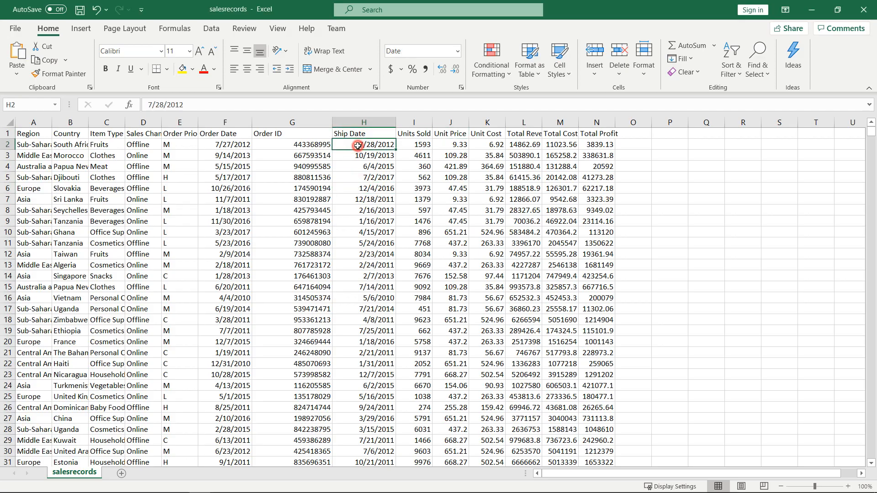
pyautogui.click(225, 156)
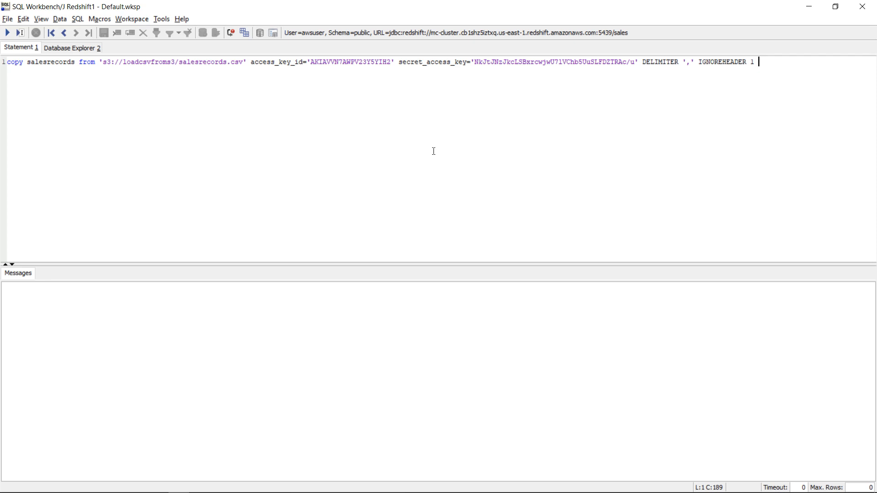
pyautogui.write('TIME')
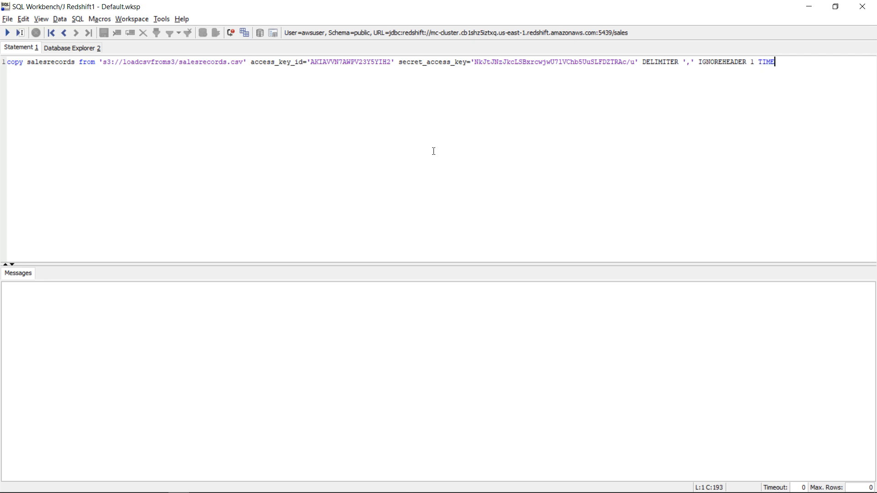
pyautogui.write('FORMAT')
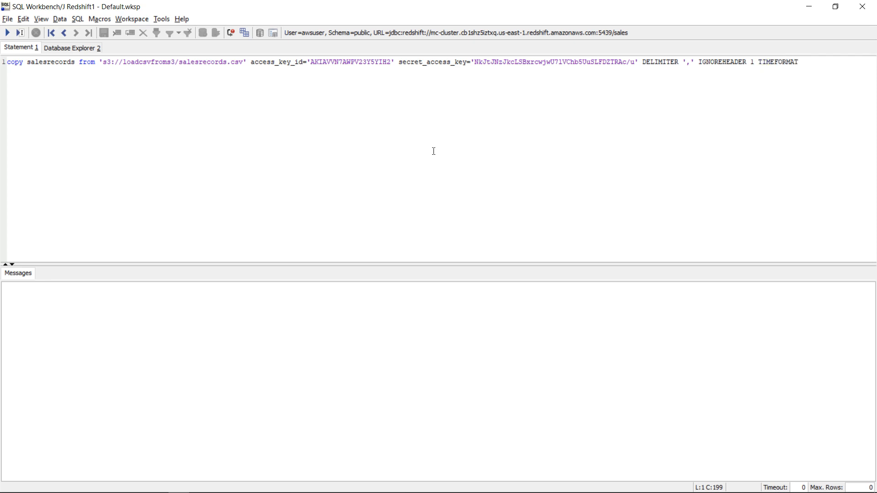
pyautogui.write("'auto';")
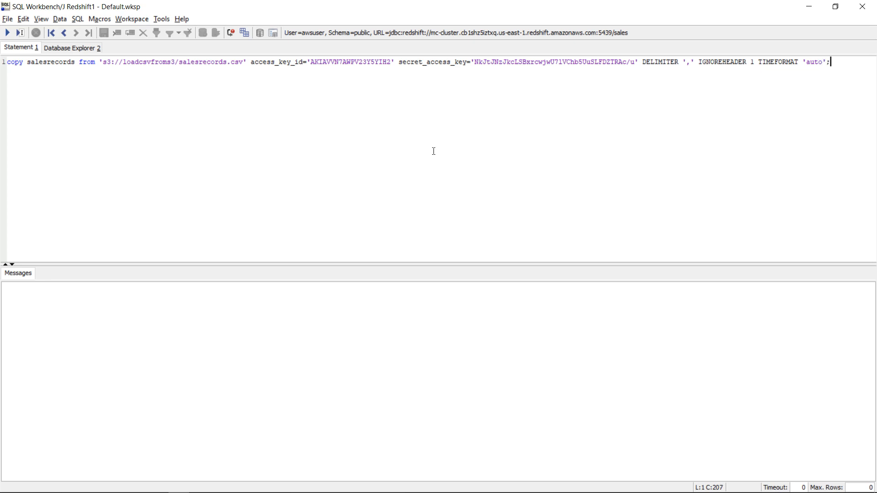
pyautogui.moveTo(32, 63)
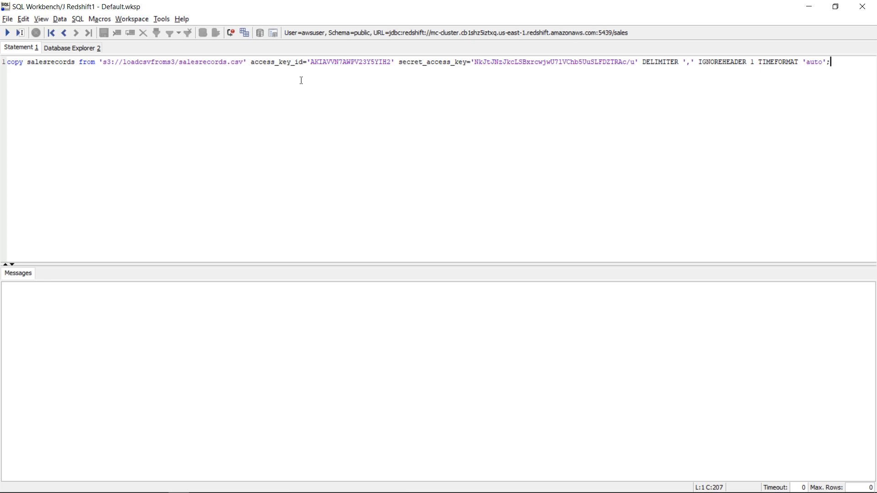
pyautogui.moveTo(161, 46)
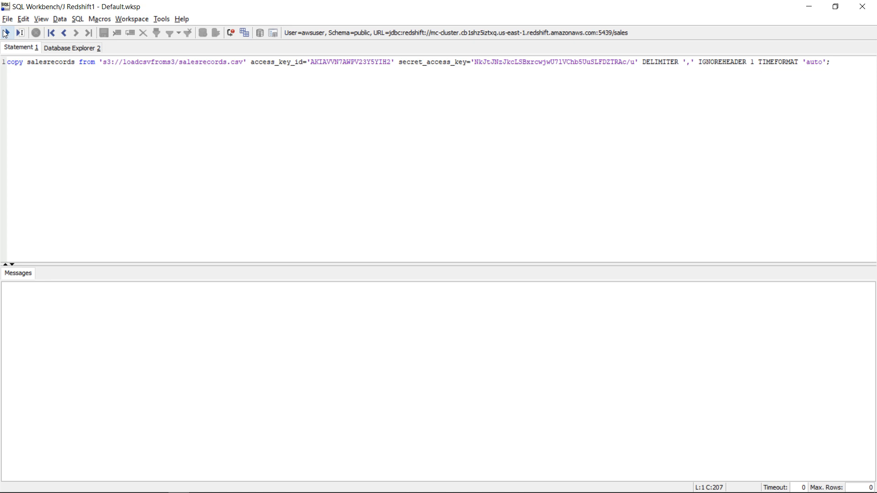
# Run the COPY statement, which fails with a syntax error near '='
pyautogui.click(6, 32)
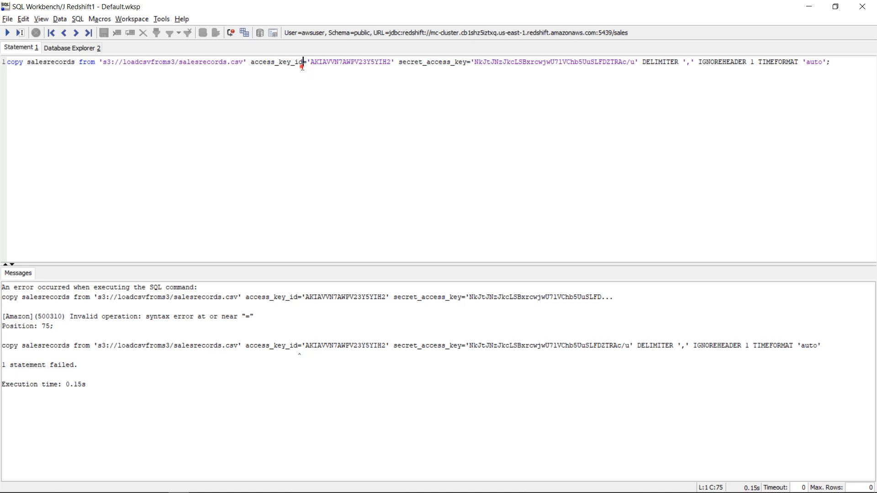
pyautogui.moveTo(307, 162)
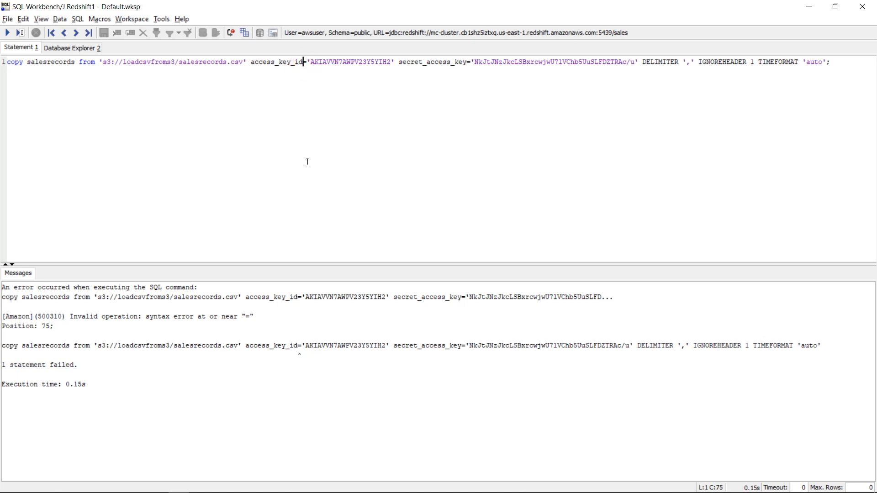
pyautogui.moveTo(320, 93)
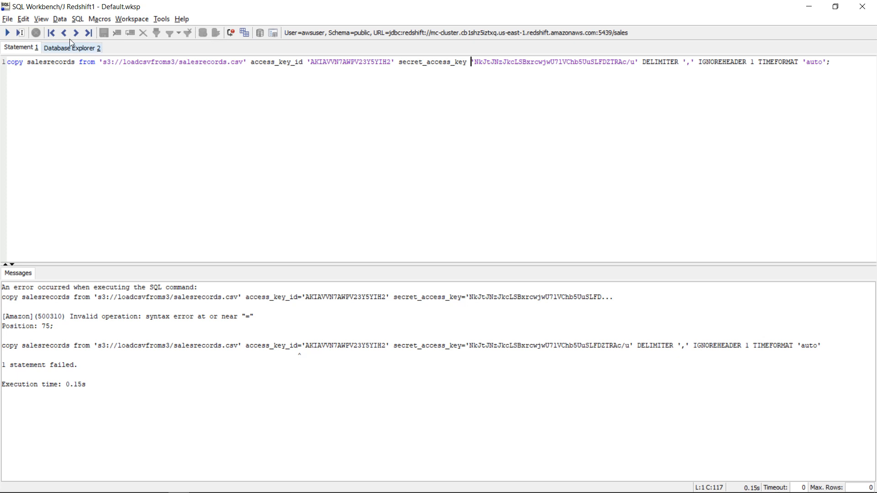
pyautogui.moveTo(378, 60)
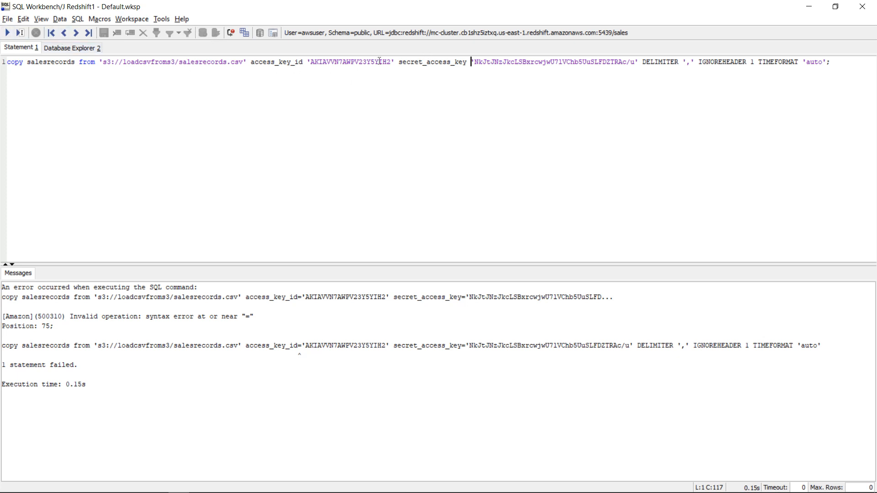
# Rerun the corrected COPY so 1,500,000 records load from the S3 CSV into salesrecords
pyautogui.click(7, 32)
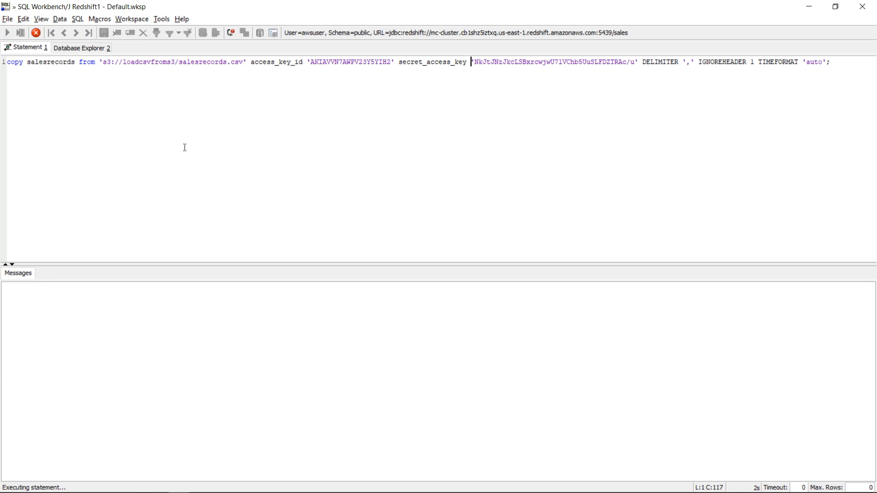
pyautogui.moveTo(215, 114)
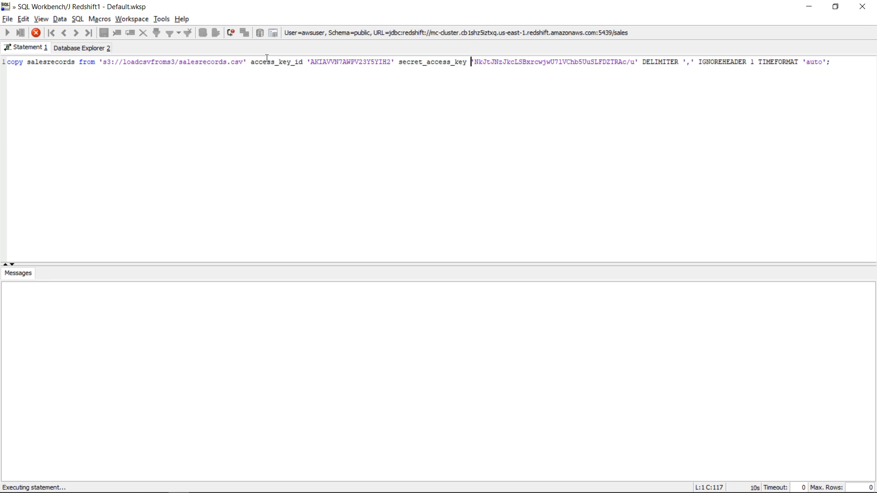
pyautogui.moveTo(327, 61)
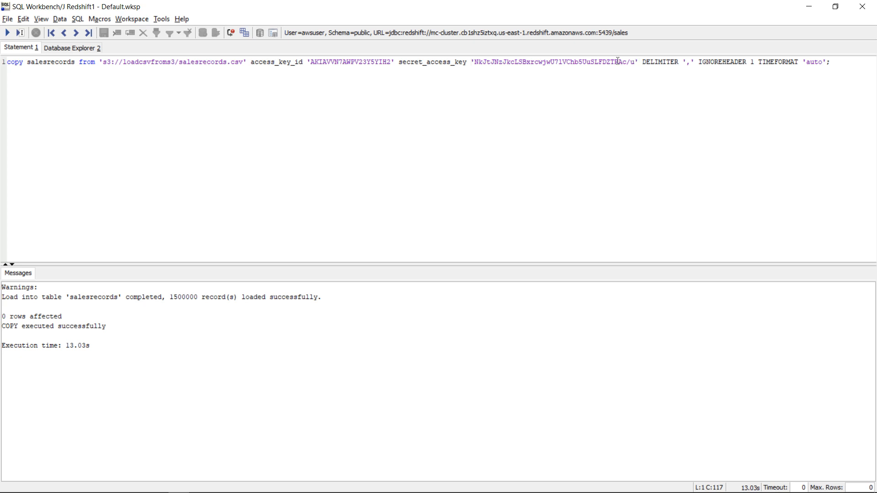
pyautogui.click(8, 32)
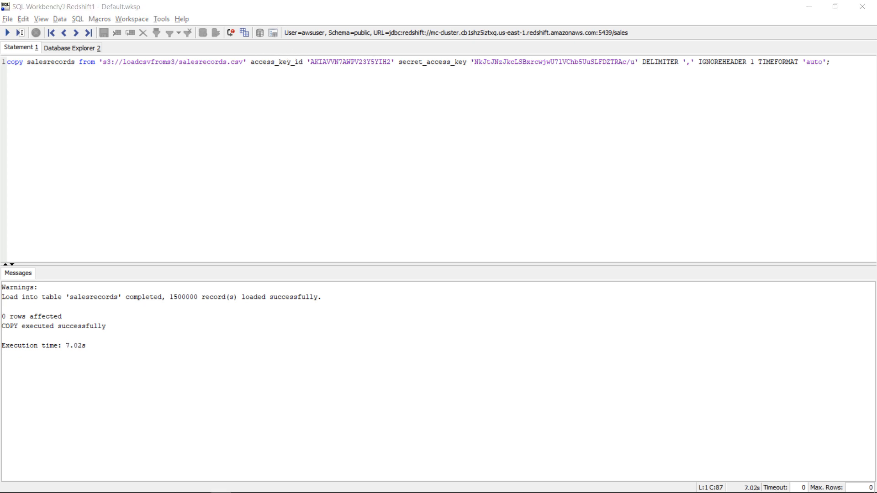
pyautogui.moveTo(483, 111)
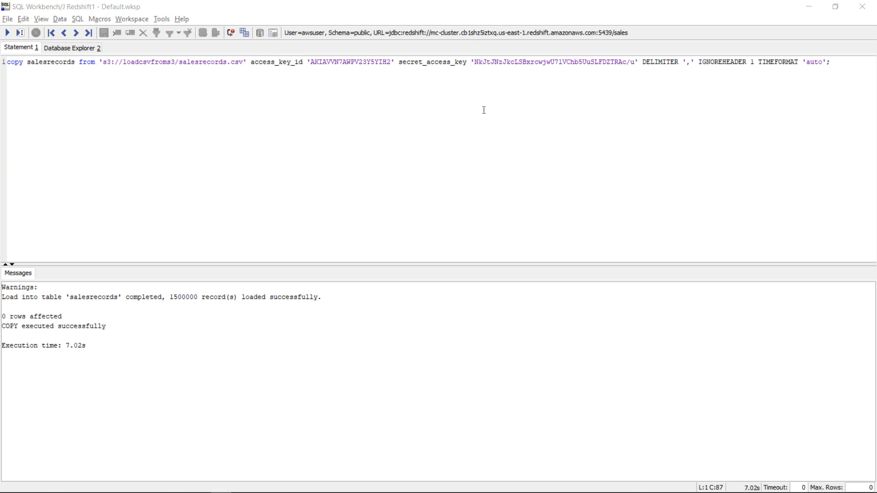
pyautogui.moveTo(490, 75)
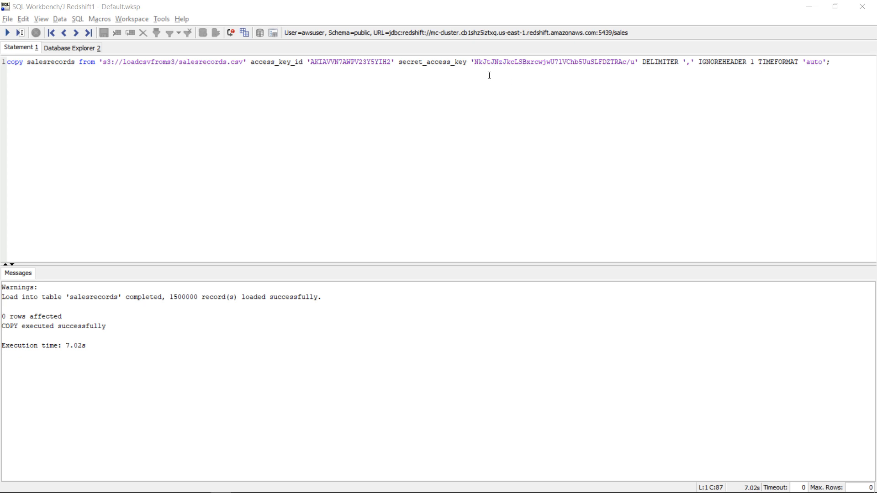
pyautogui.moveTo(463, 89)
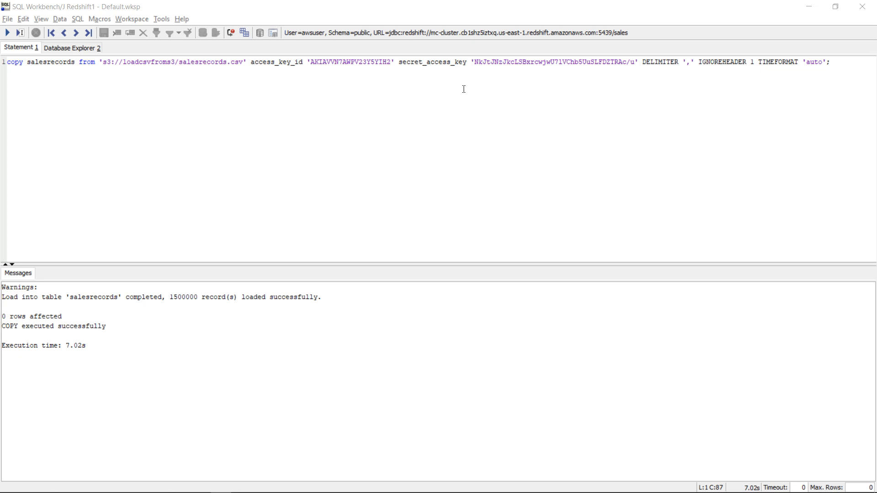
pyautogui.moveTo(250, 151)
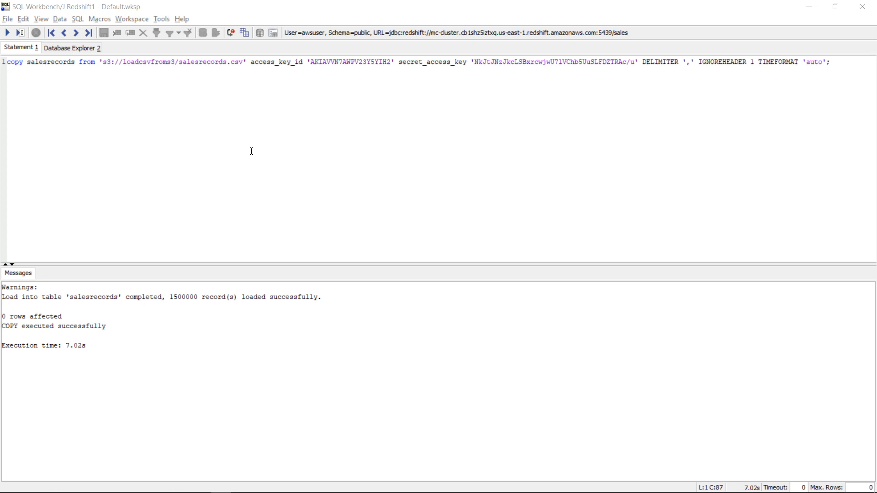
pyautogui.moveTo(285, 242)
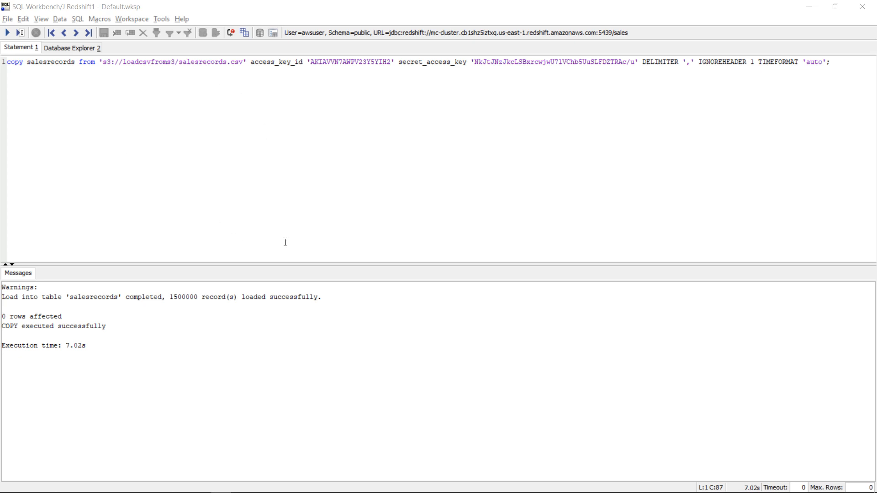
pyautogui.moveTo(55, 301)
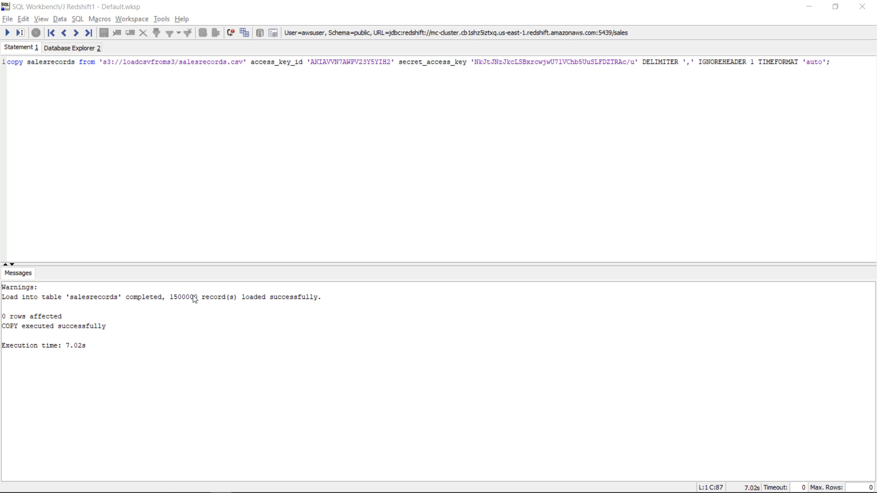
pyautogui.moveTo(84, 55)
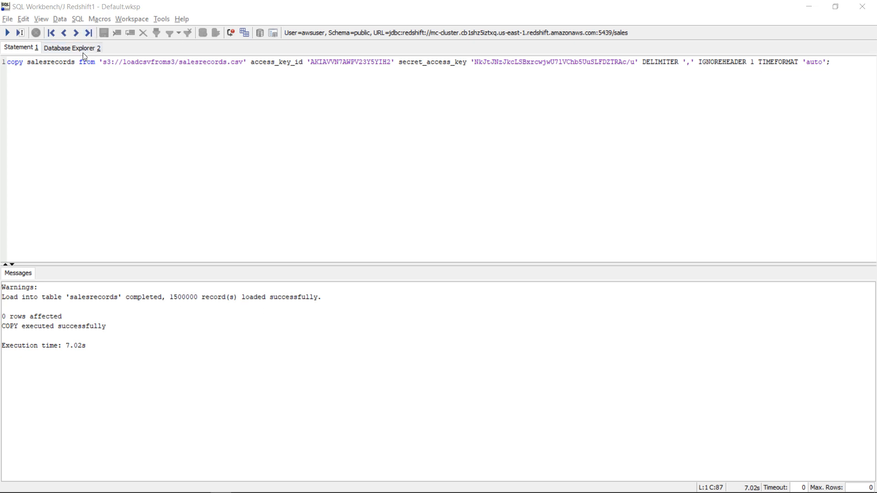
# Browse the salesrecords data in Database Explorer, scrolling through its 1,500,000 rows
pyautogui.click(69, 48)
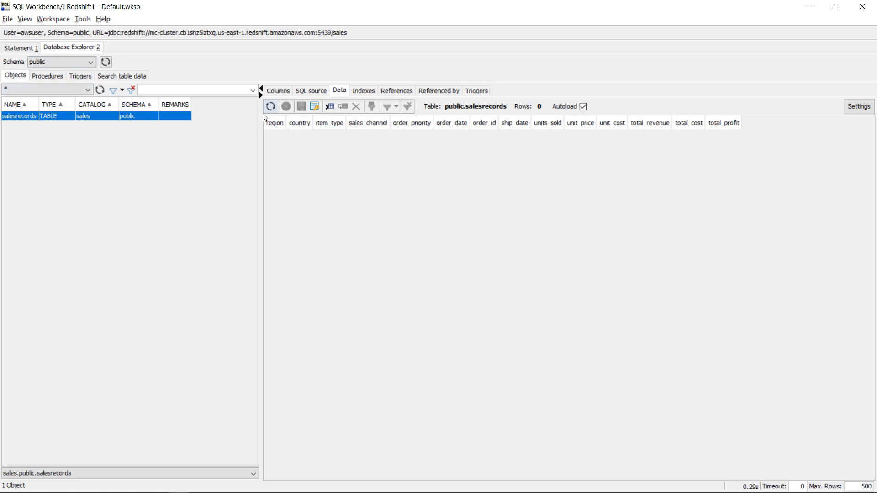
pyautogui.click(271, 106)
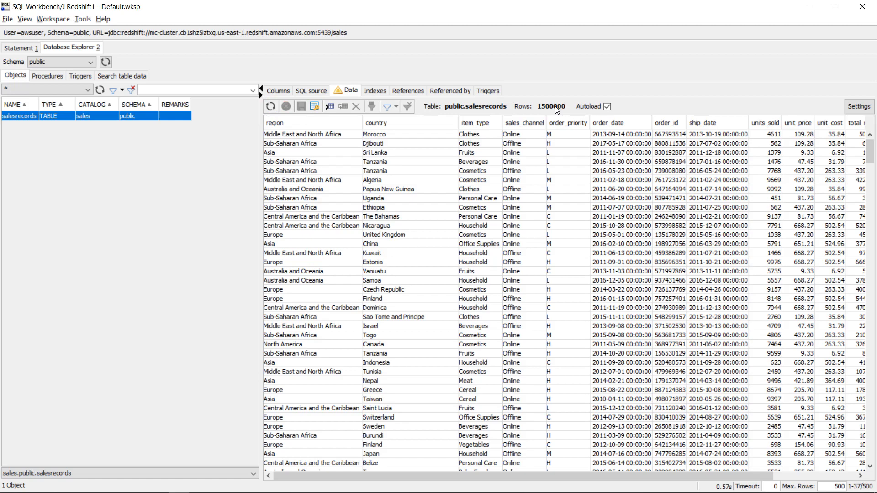
pyautogui.moveTo(480, 190)
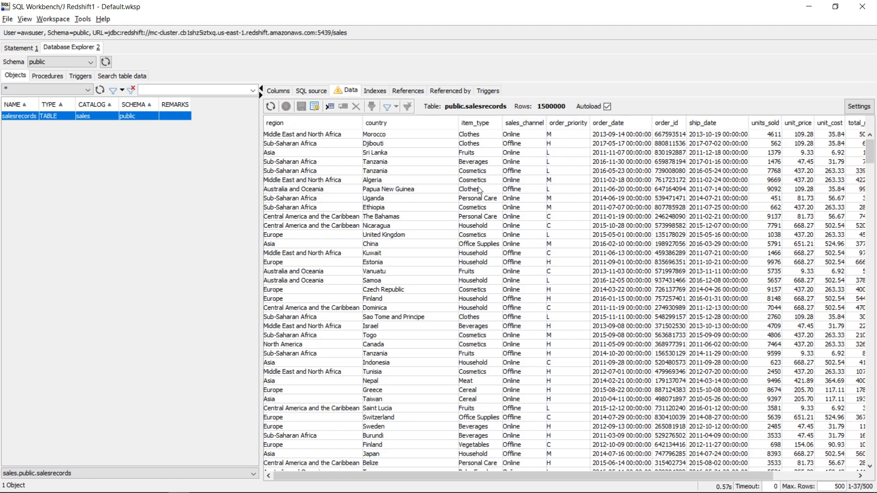
pyautogui.scroll(-3)
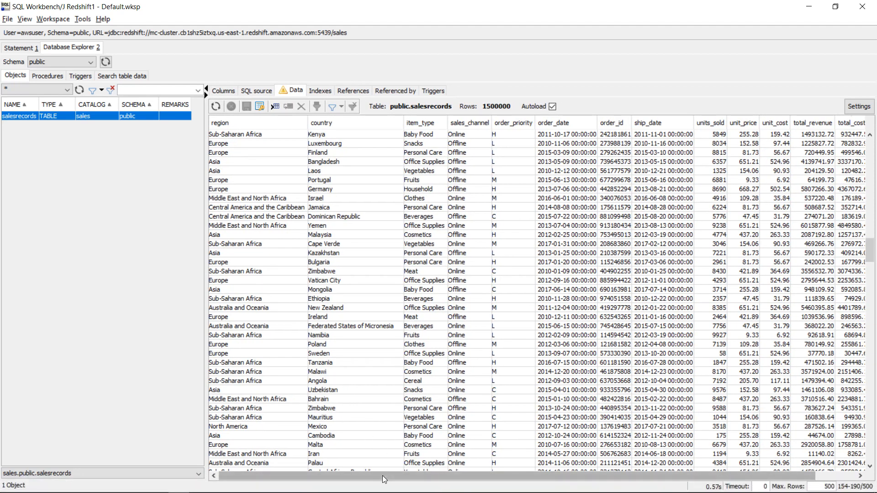
pyautogui.moveTo(346, 311)
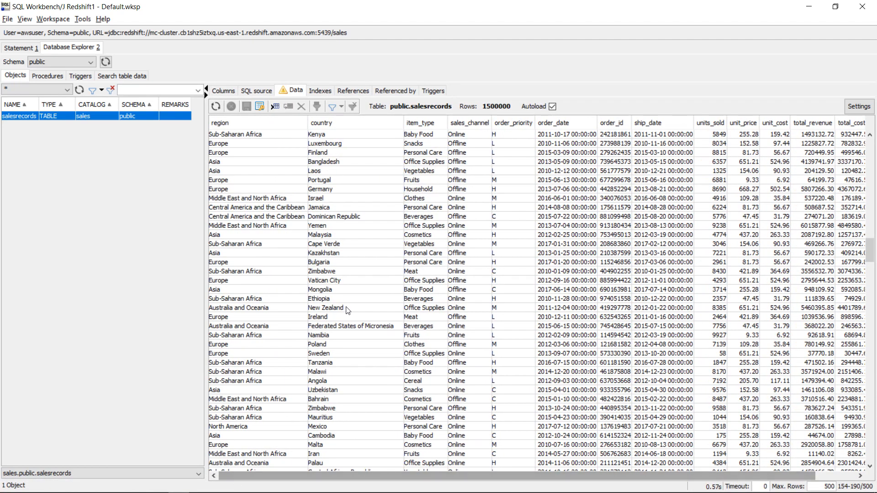
pyautogui.scroll(-3)
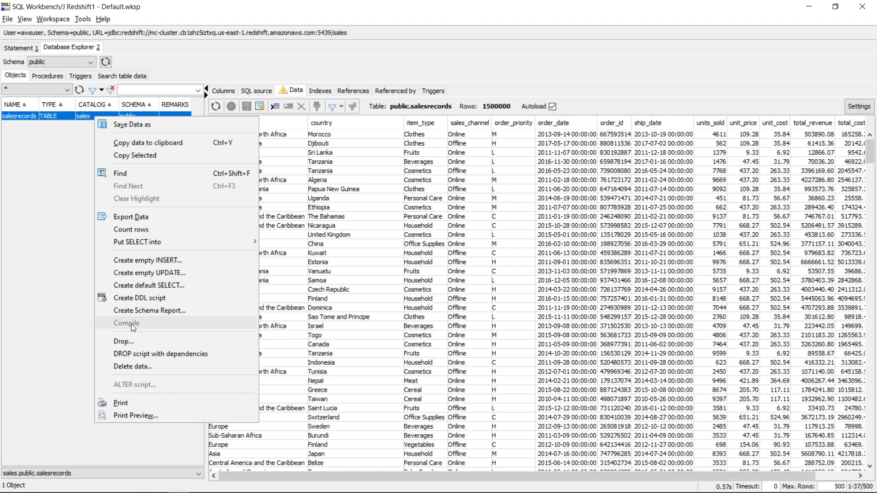
# Delete all data from salesrecords using TRUNCATE, then return to Statement 1 and the browser
pyautogui.click(133, 367)
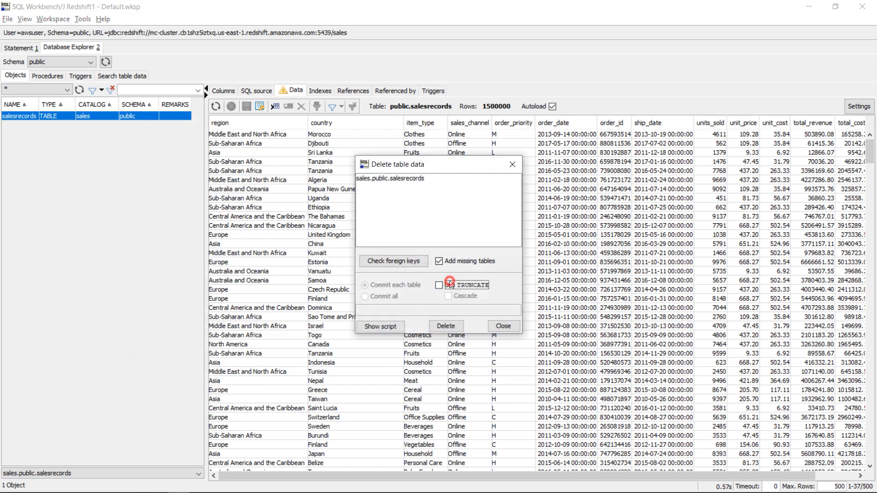
pyautogui.click(438, 285)
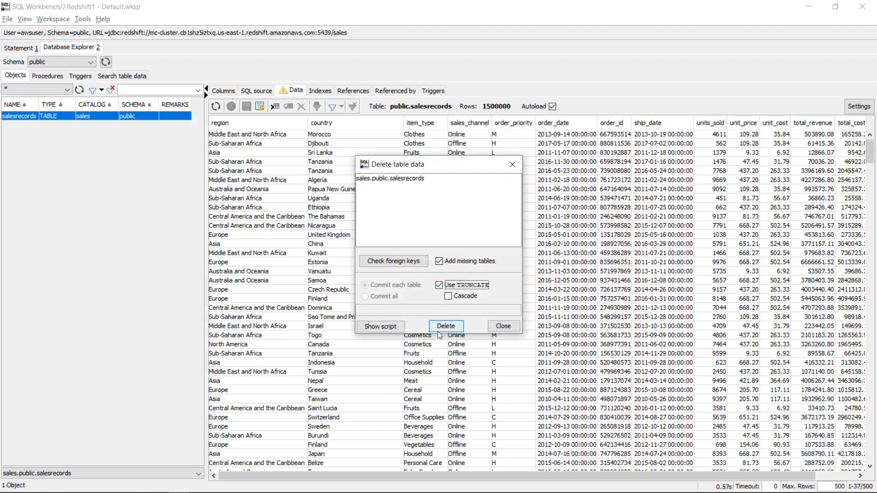
pyautogui.click(446, 326)
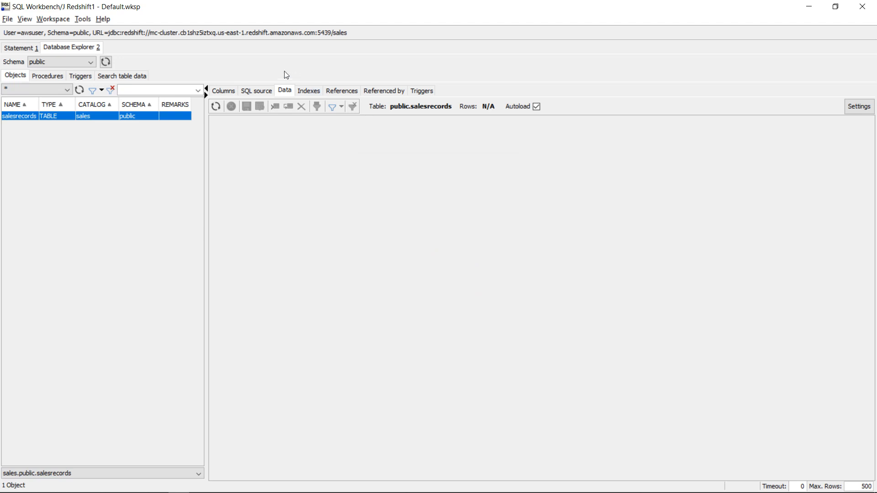
pyautogui.click(18, 47)
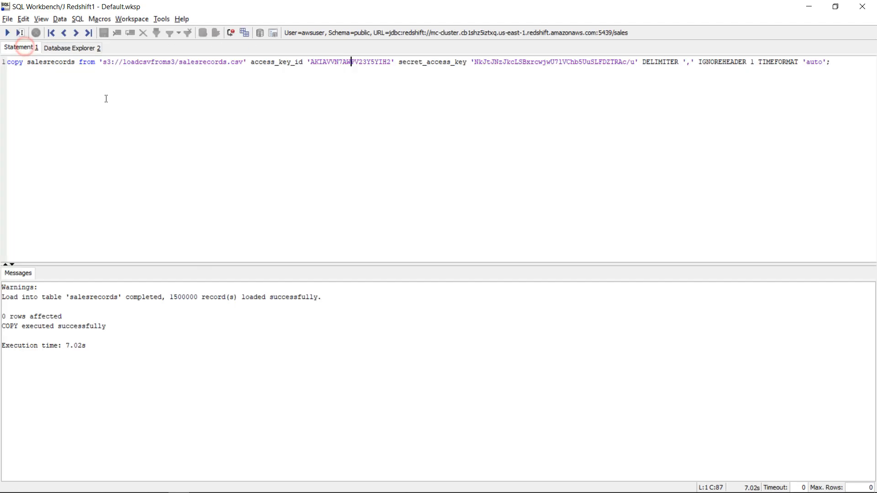
pyautogui.press('alt+tab')
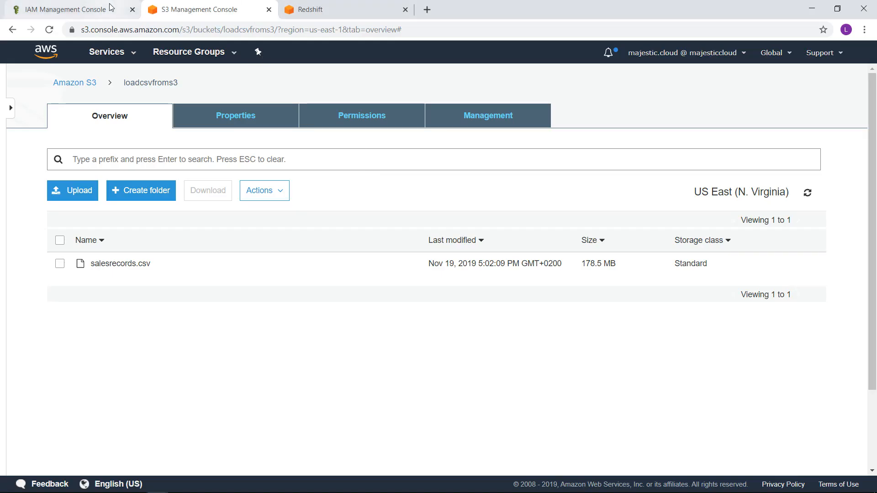
pyautogui.moveTo(64, 10)
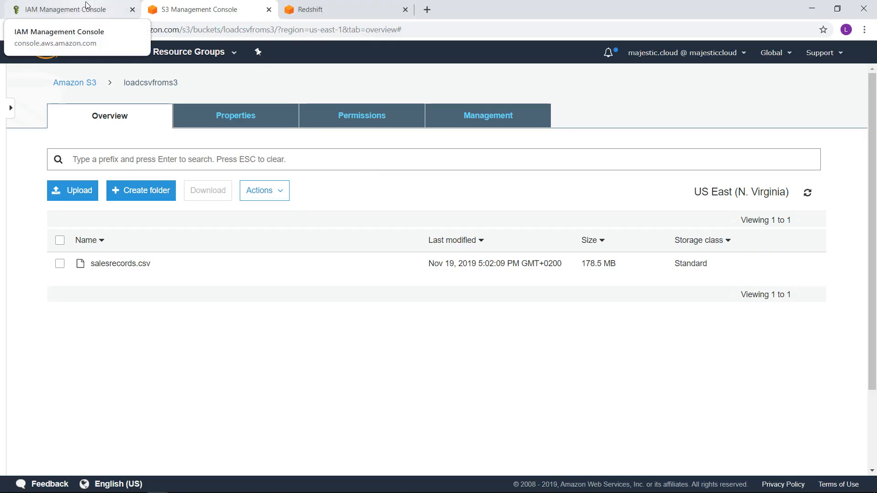
# Start the Create role wizard from the Roles list in the IAM console
pyautogui.click(66, 9)
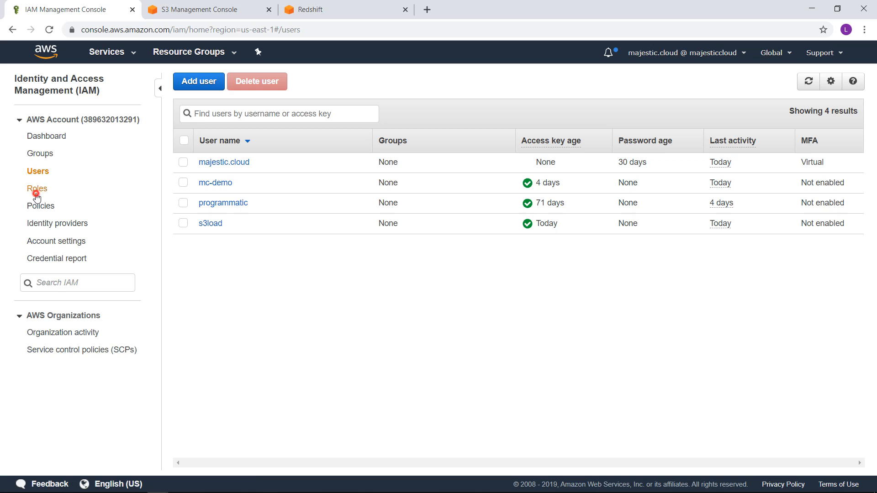
pyautogui.click(37, 189)
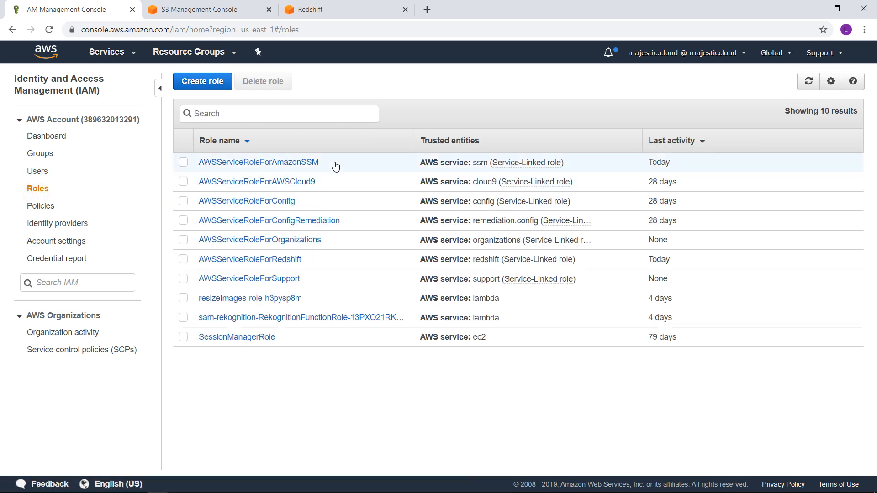
pyautogui.click(202, 81)
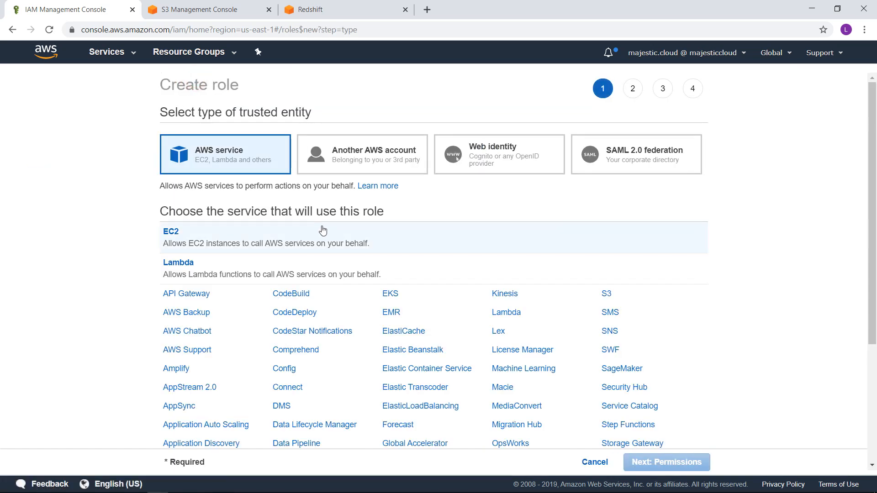
# Choose Redshift with the Redshift - Customizable use case as the trusted service and continue
pyautogui.scroll(-3)
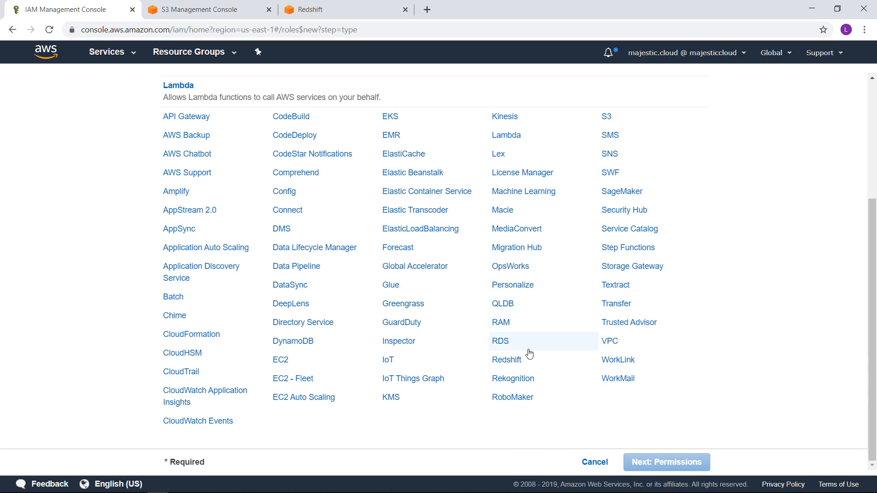
pyautogui.click(506, 360)
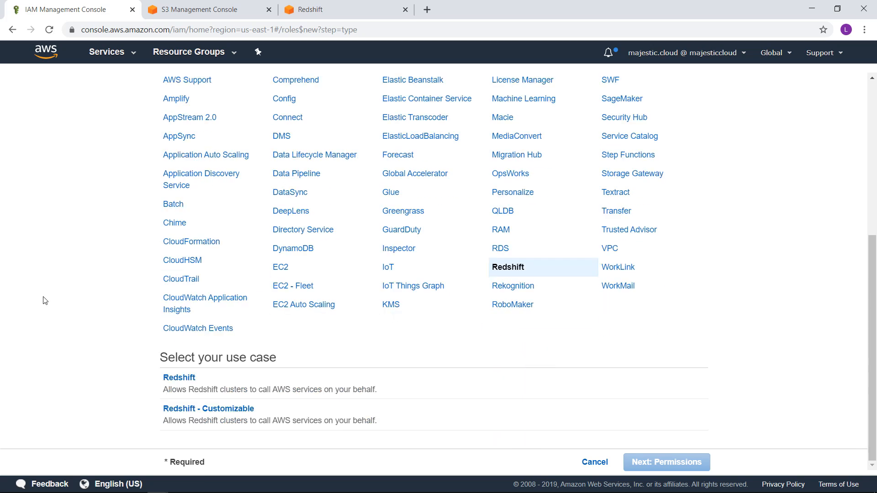
pyautogui.click(208, 409)
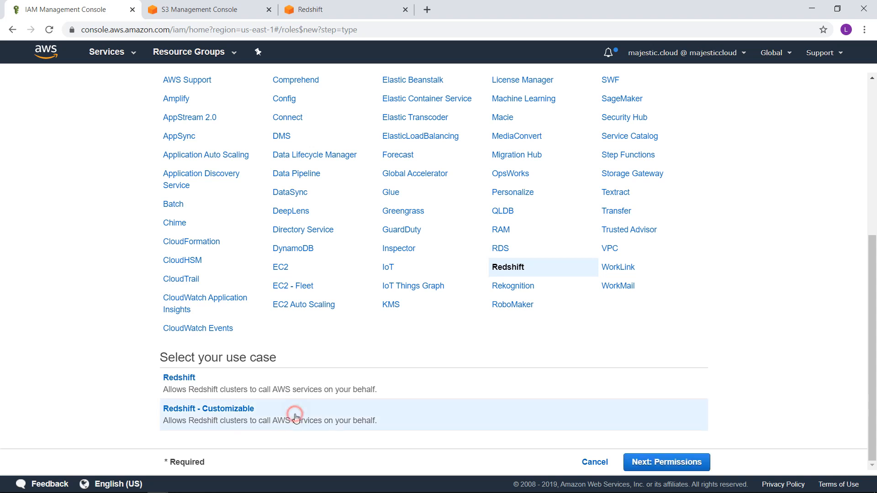
pyautogui.click(666, 463)
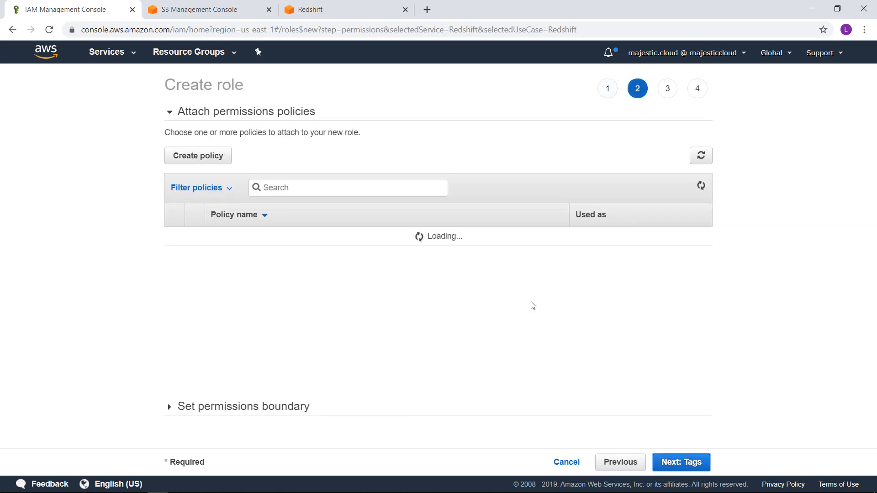
pyautogui.moveTo(274, 191)
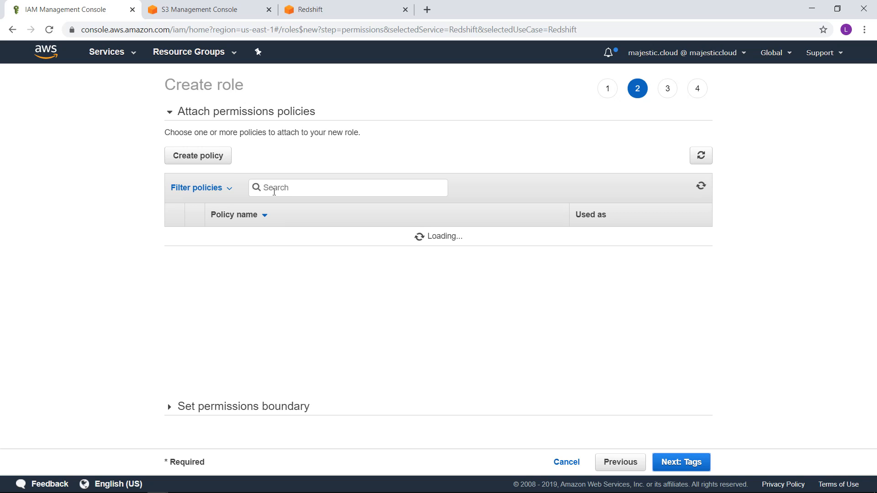
# Search 's3re', attach the AmazonS3ReadOnlyAccess policy and proceed to the review step
pyautogui.write('s3')
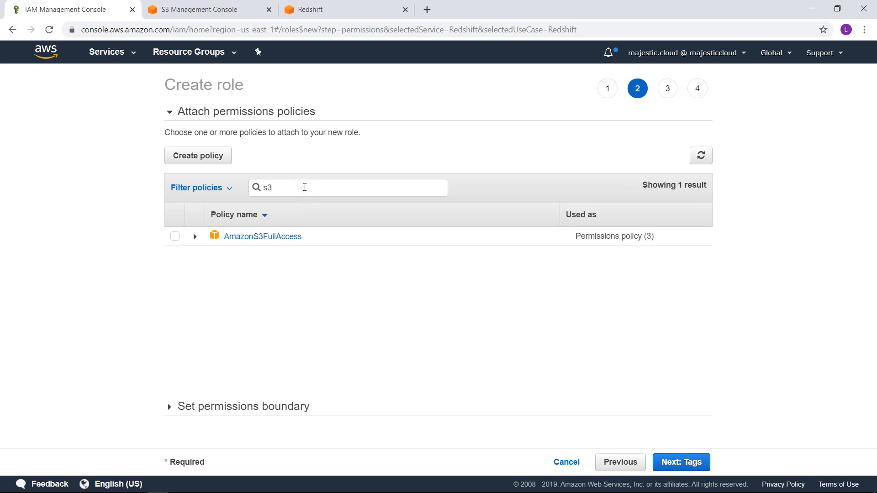
pyautogui.write('re')
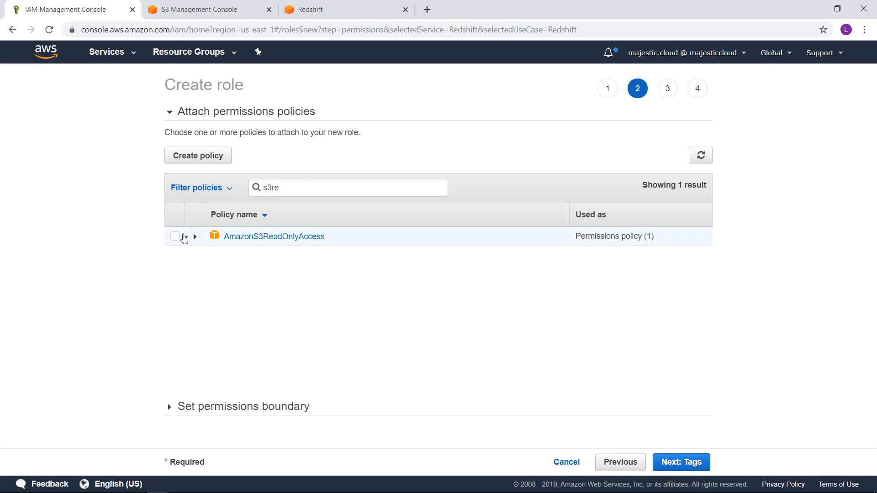
pyautogui.click(174, 236)
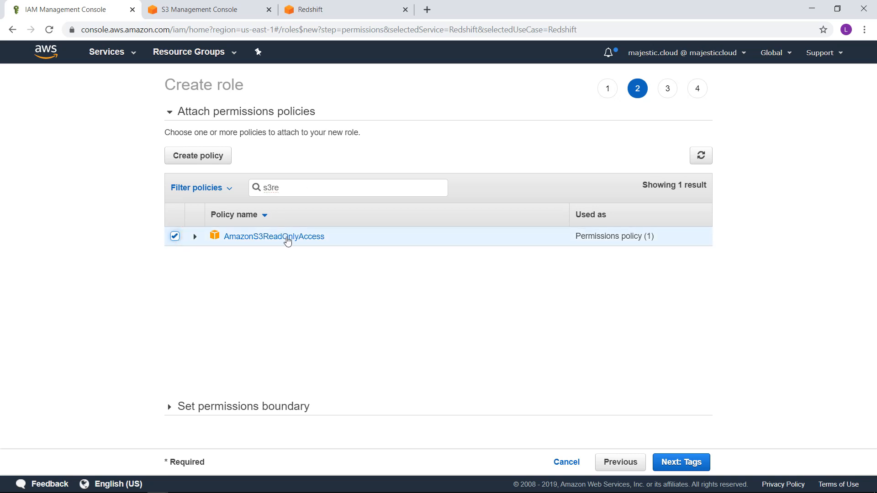
pyautogui.moveTo(629, 350)
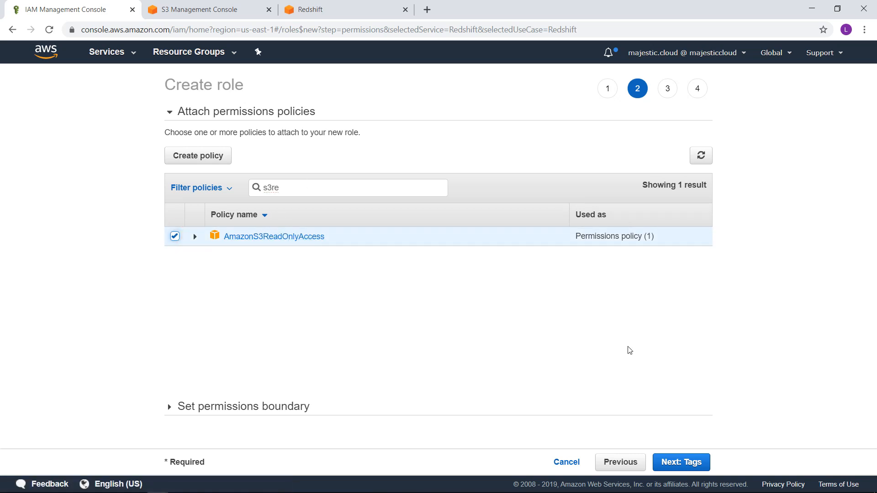
pyautogui.moveTo(681, 463)
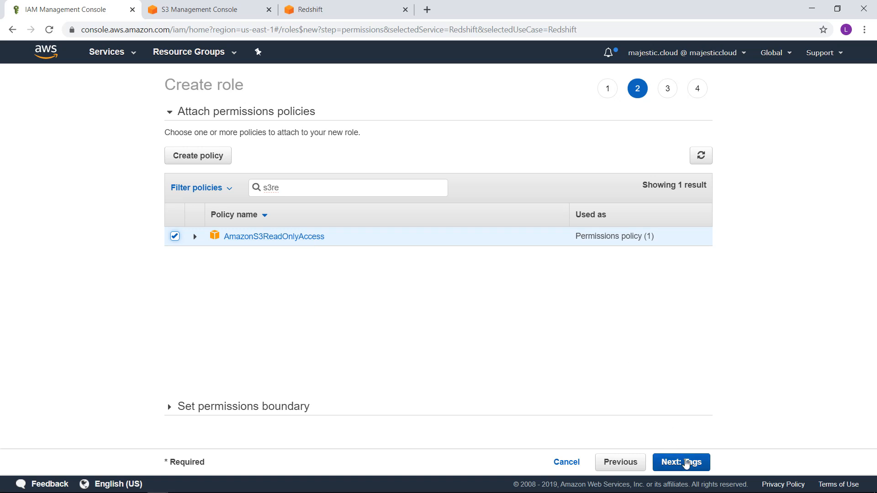
pyautogui.click(680, 462)
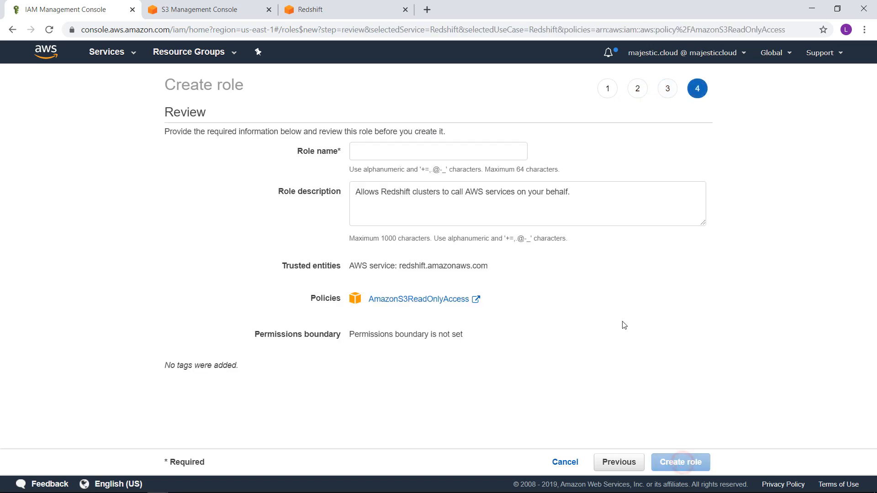
# Name the role S3AccessForRedshift, create it, and return to the Redshift console
pyautogui.write('S')
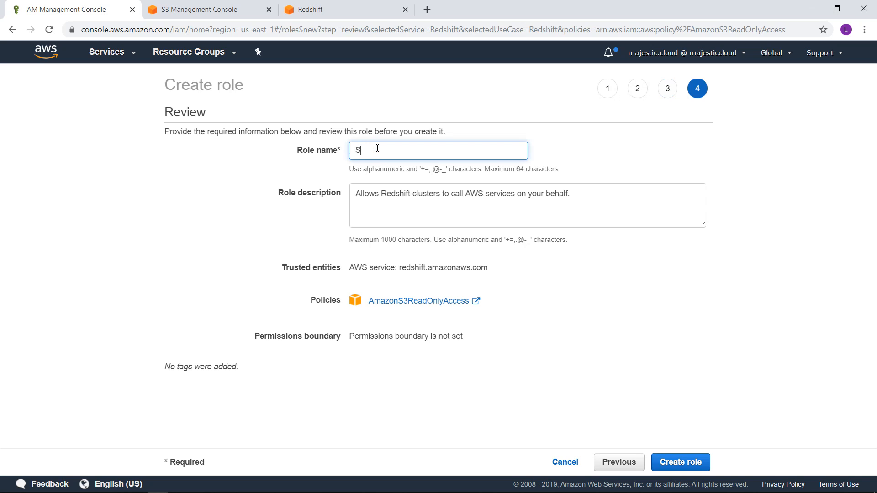
pyautogui.write('3AccessForRed')
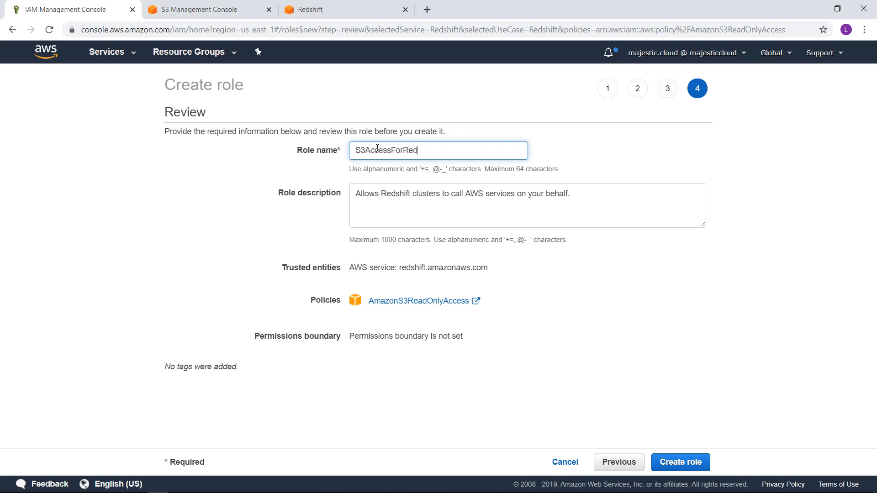
pyautogui.write('shift')
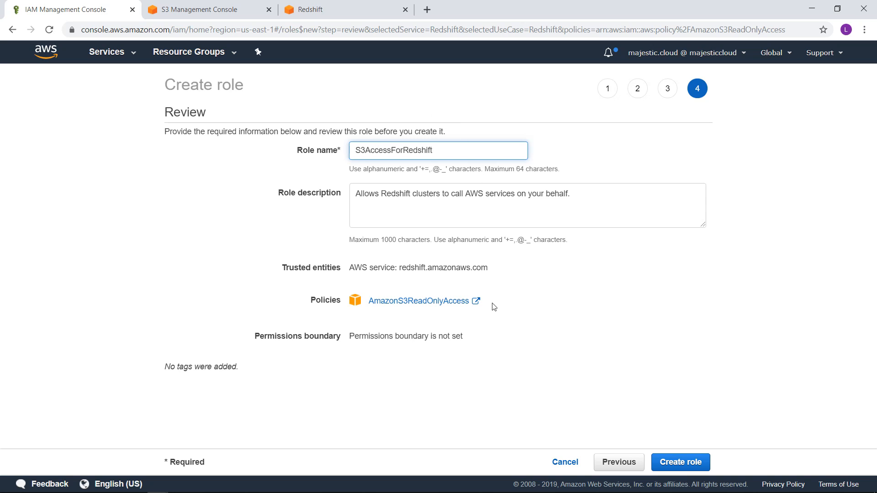
pyautogui.click(679, 463)
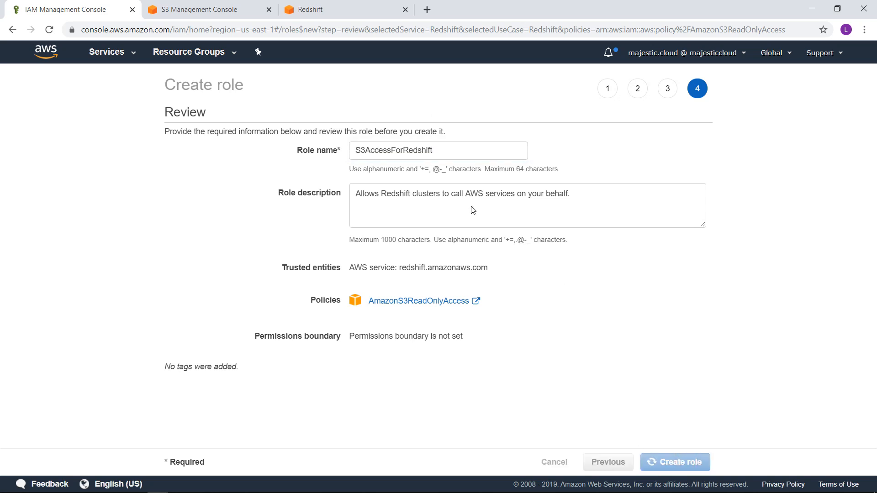
pyautogui.click(674, 463)
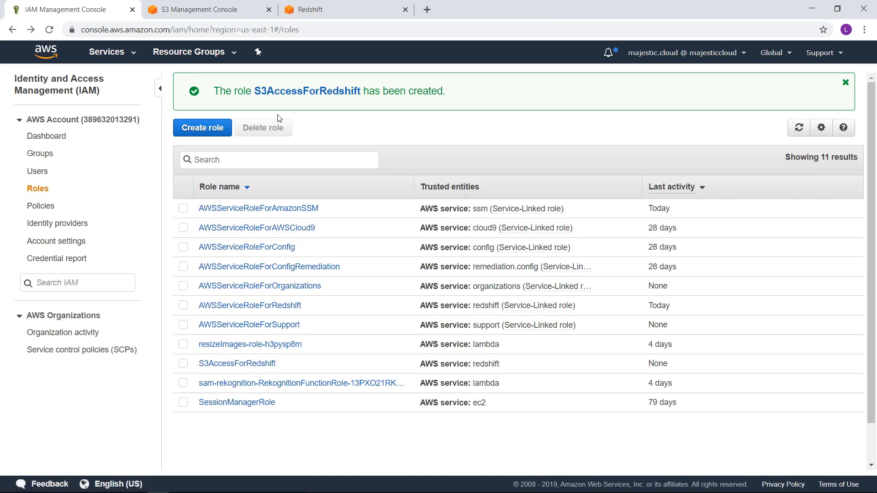
pyautogui.moveTo(296, 149)
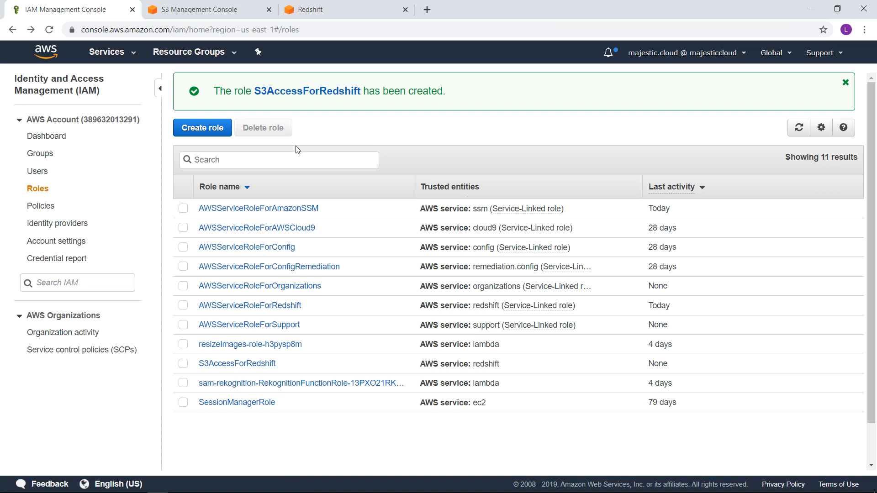
pyautogui.click(327, 9)
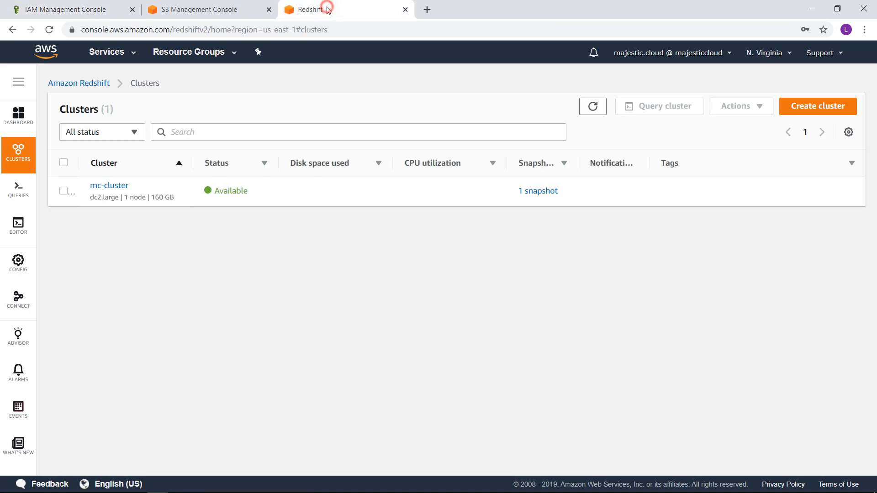
# Reach Manage IAM roles for mc-cluster from its Actions menu
pyautogui.click(109, 185)
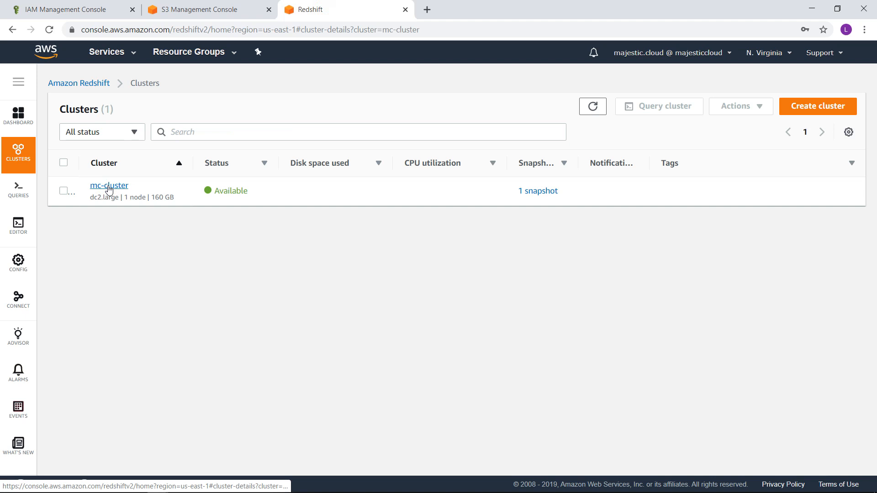
pyautogui.click(110, 186)
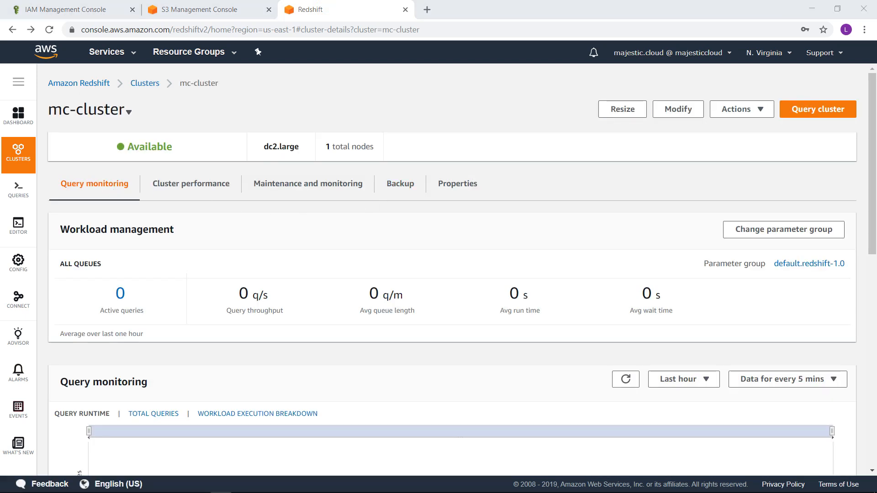
pyautogui.moveTo(742, 109)
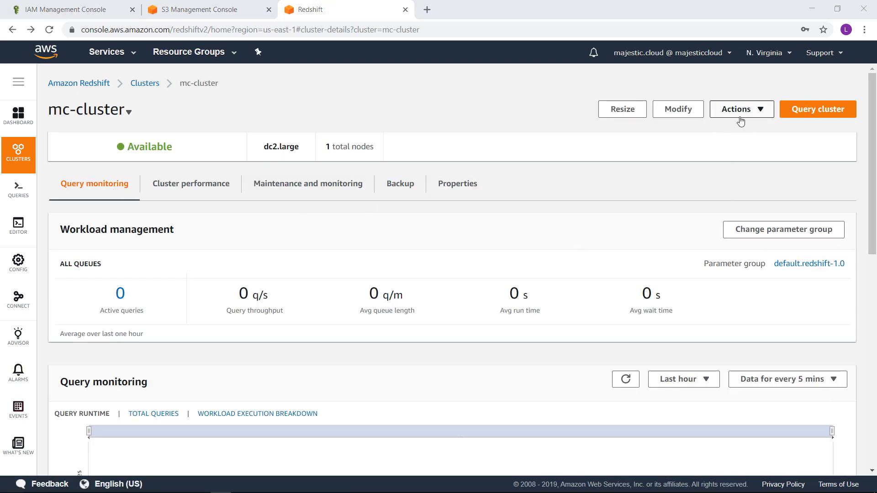
pyautogui.click(741, 109)
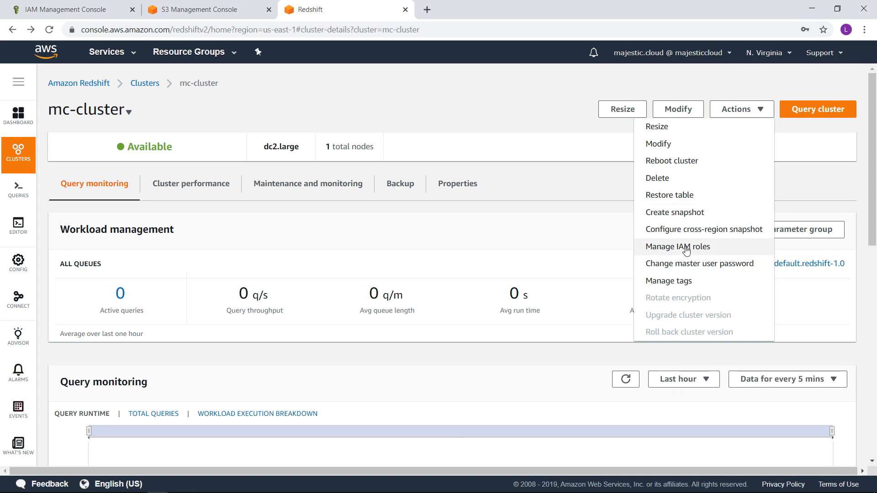
pyautogui.click(677, 246)
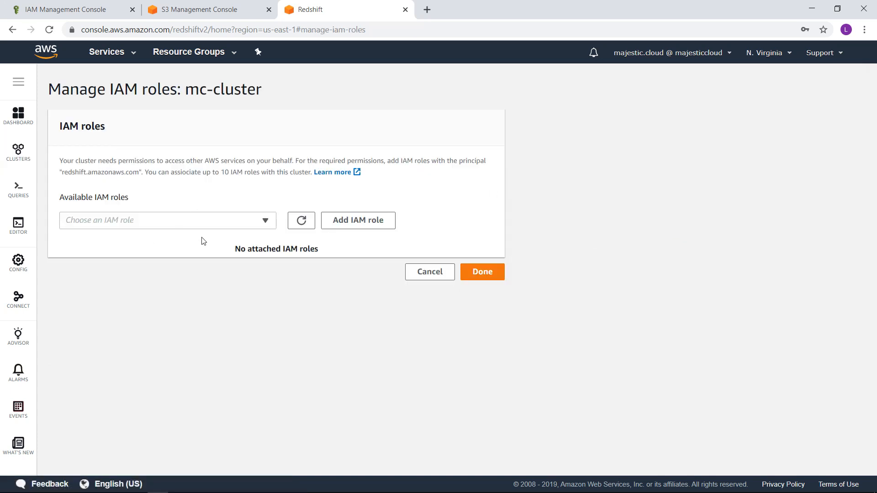
# Attach S3AccessForRedshift to mc-cluster, save the change and refresh until the cluster is Available
pyautogui.click(167, 220)
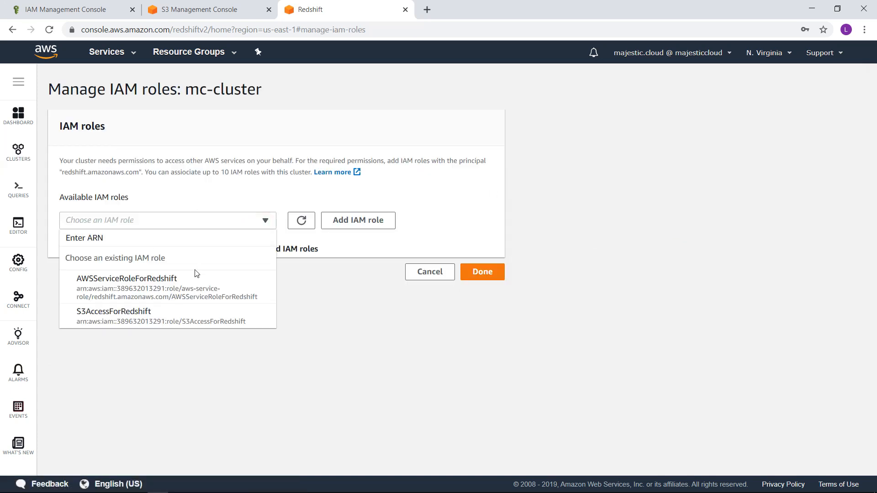
pyautogui.moveTo(93, 323)
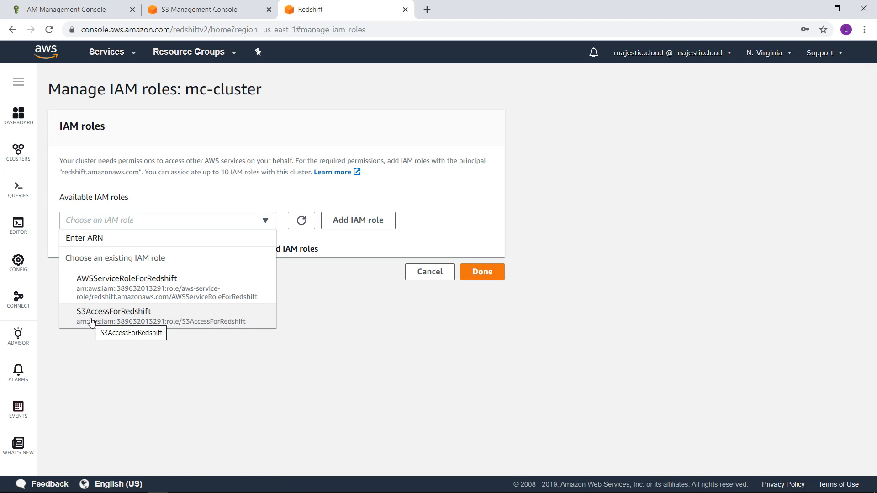
pyautogui.click(114, 316)
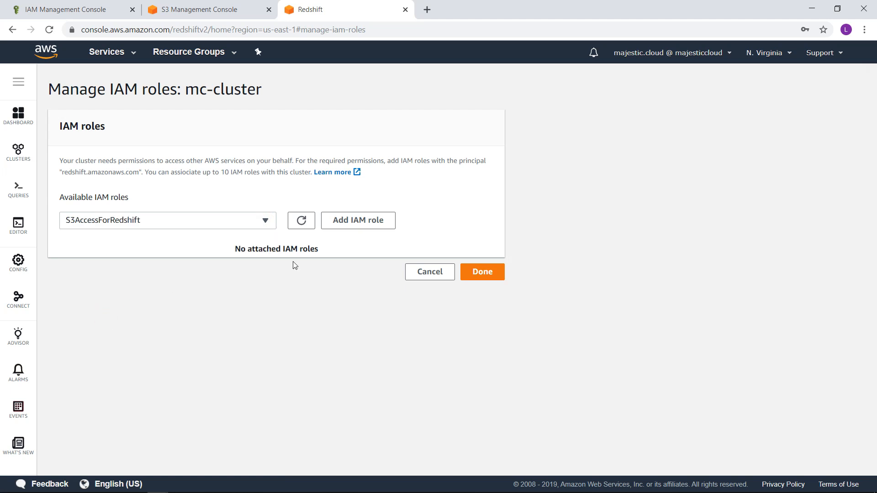
pyautogui.moveTo(455, 247)
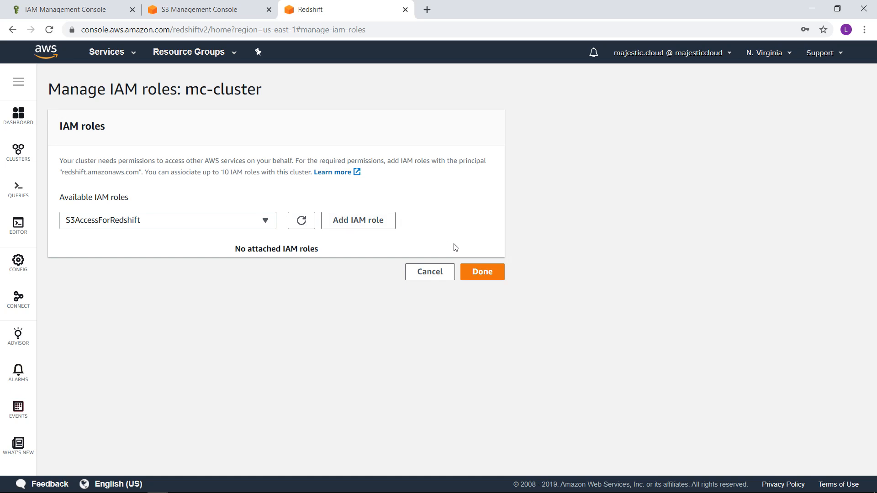
pyautogui.moveTo(348, 221)
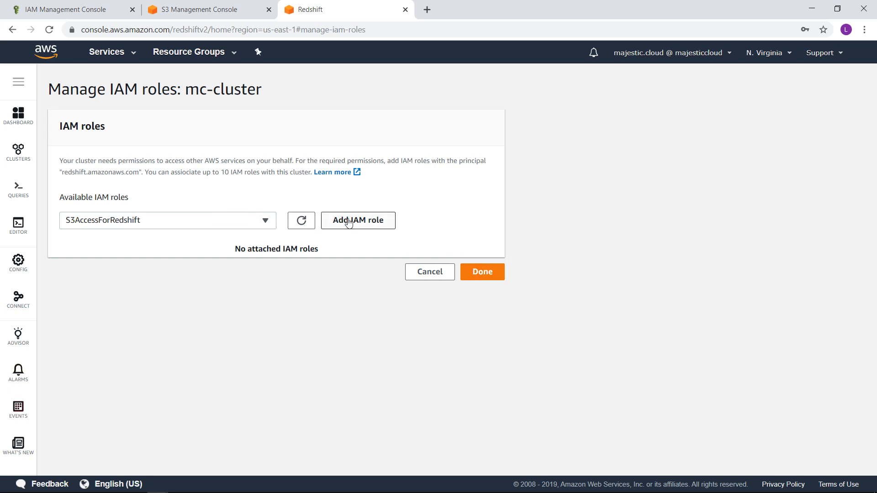
pyautogui.click(359, 221)
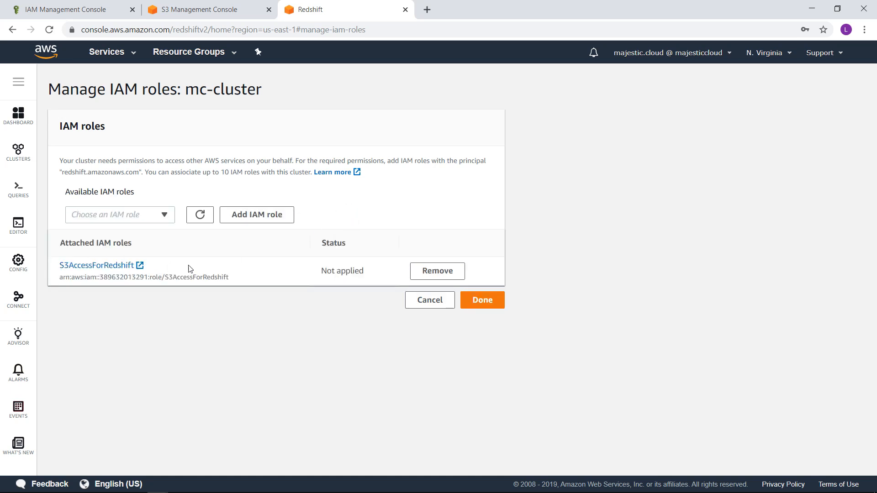
pyautogui.click(481, 299)
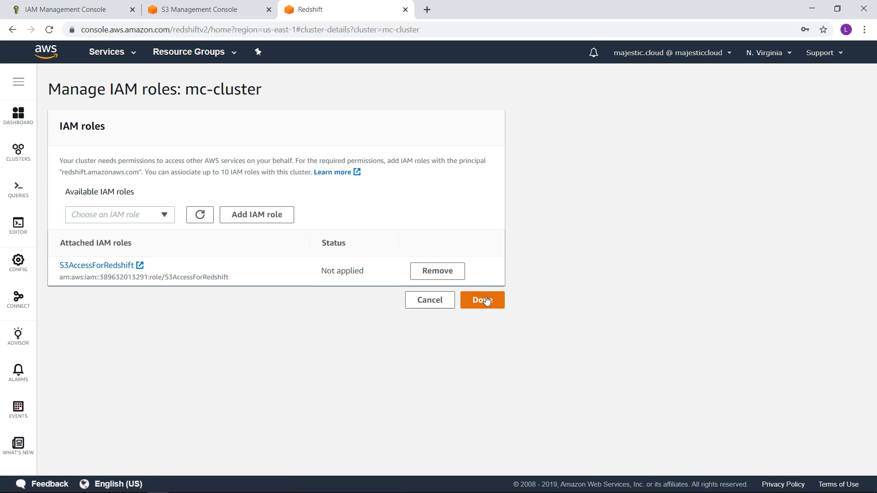
pyautogui.click(481, 300)
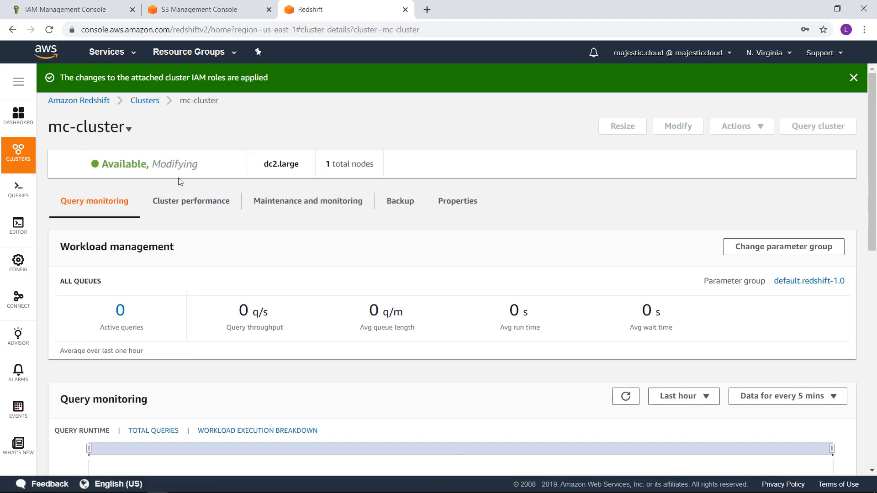
pyautogui.doubleClick(175, 163)
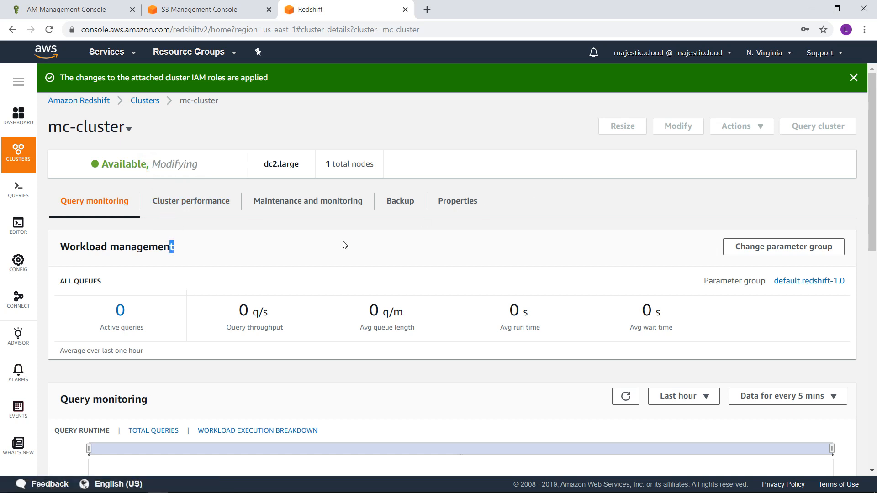
pyautogui.click(854, 78)
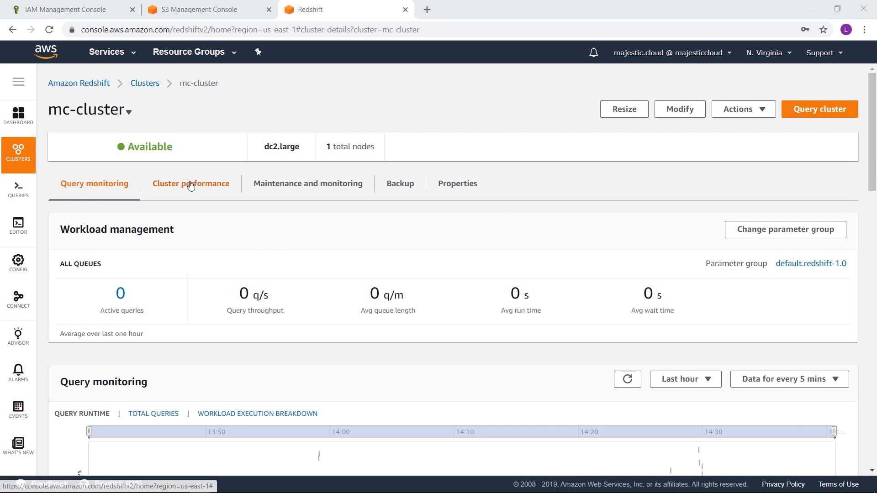
pyautogui.moveTo(138, 150)
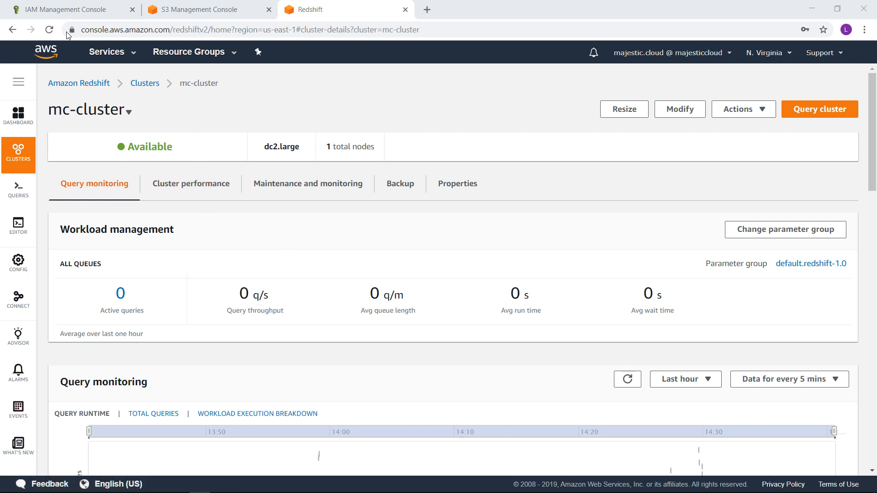
# Select the Role ARN on the S3AccessForRedshift role summary in IAM for copying
pyautogui.click(63, 9)
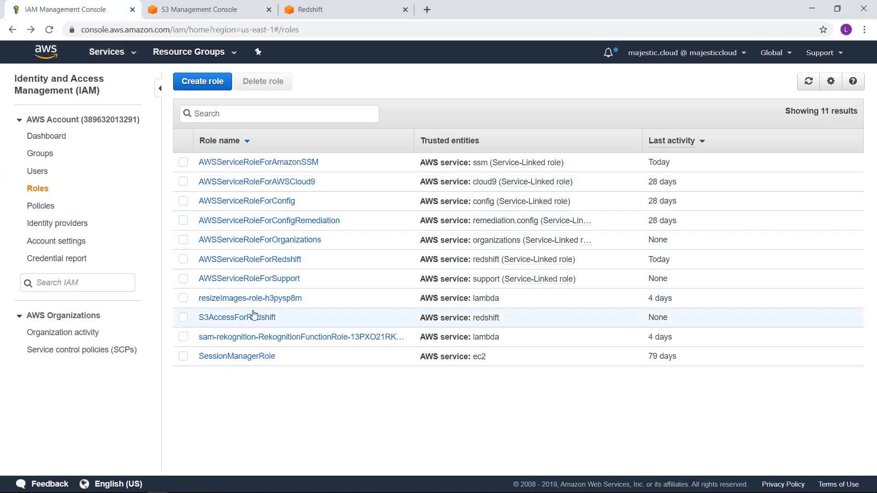
pyautogui.click(236, 317)
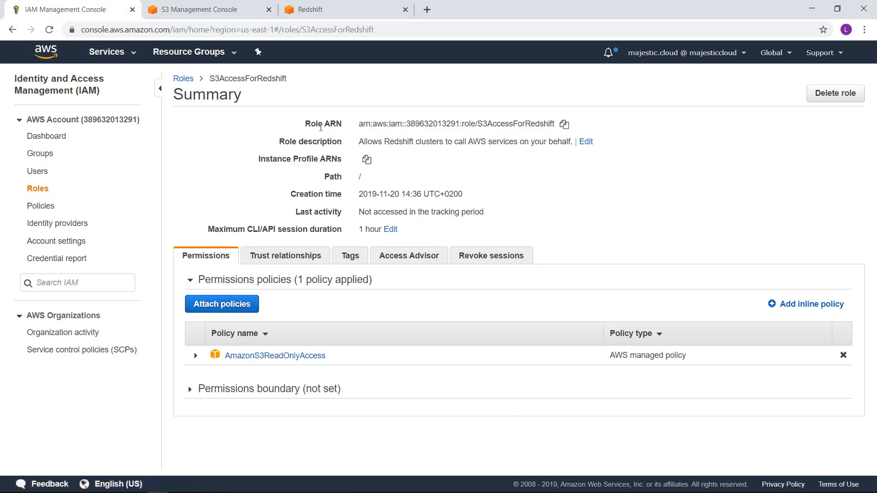
pyautogui.doubleClick(456, 124)
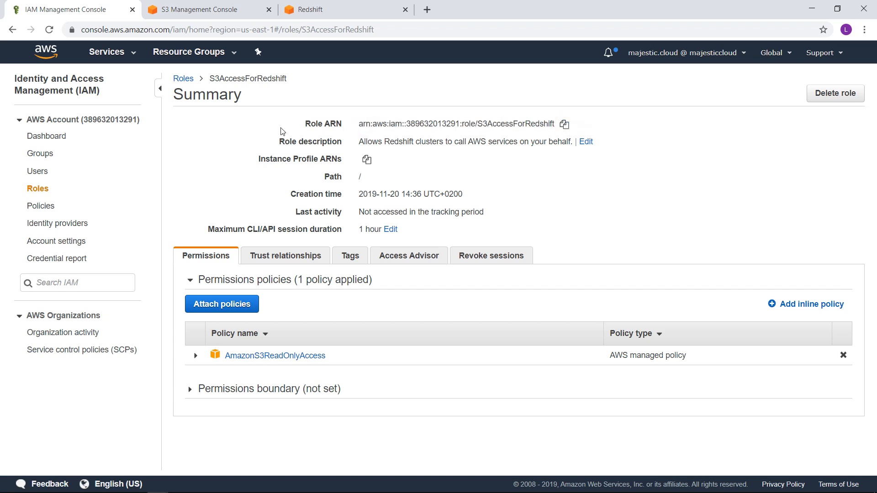
pyautogui.moveTo(325, 225)
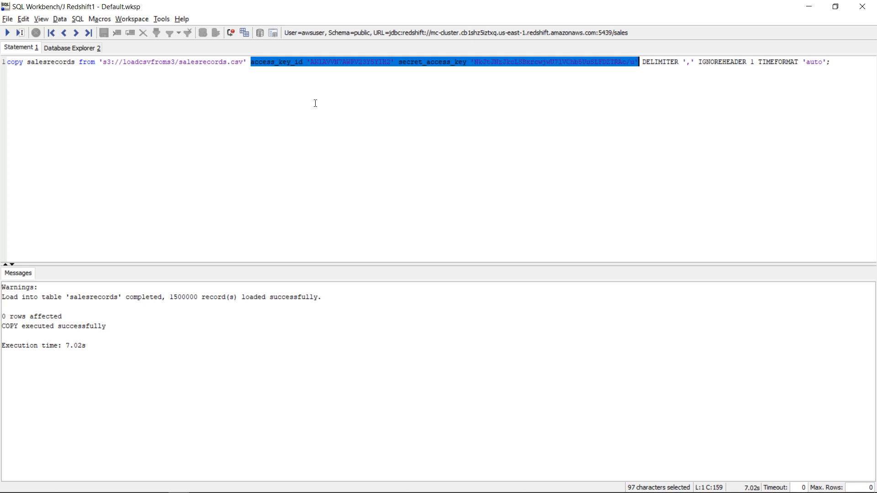
pyautogui.press('Delete')
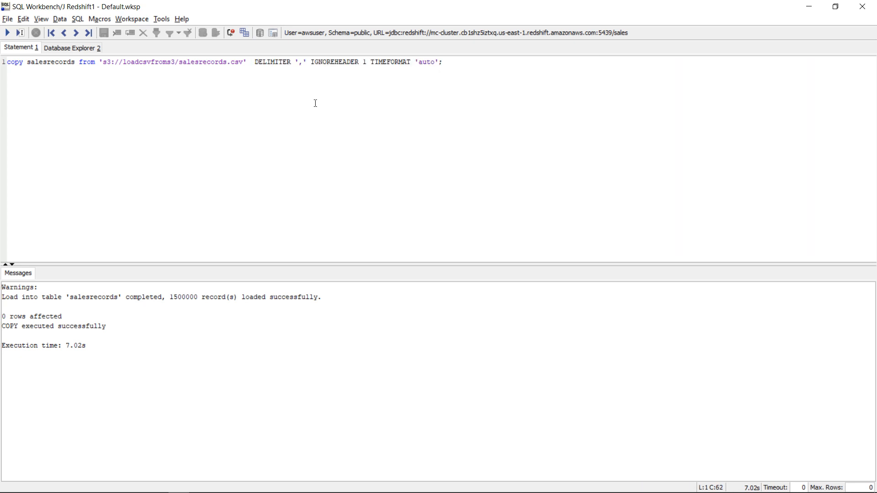
pyautogui.write('iam_')
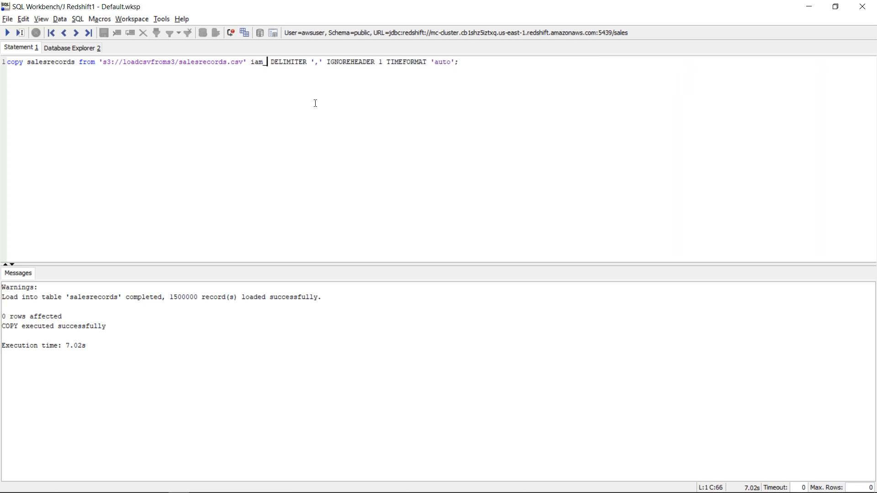
pyautogui.write('role')
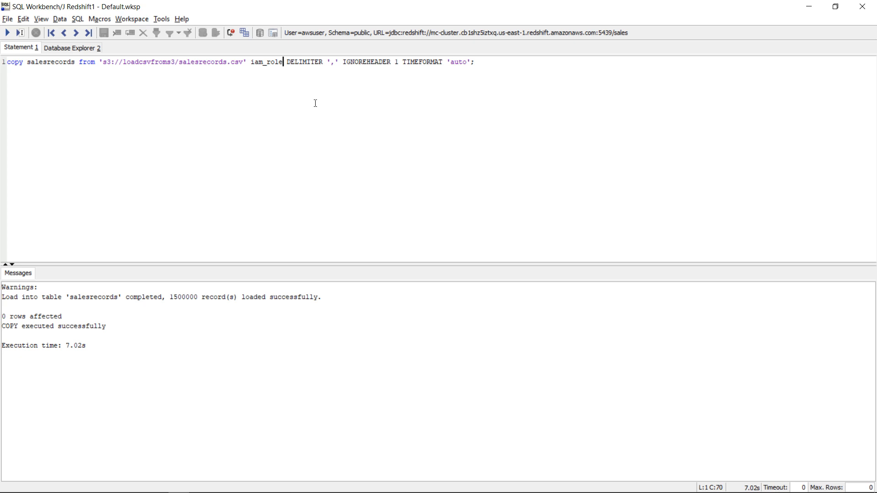
pyautogui.write("'")
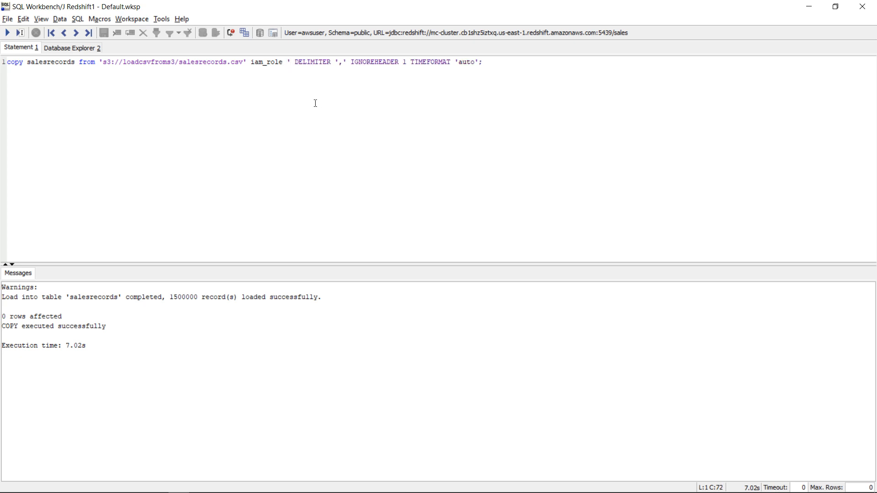
pyautogui.write('arn:aws:iam::389632013291:role/S3AccessForRedshift')
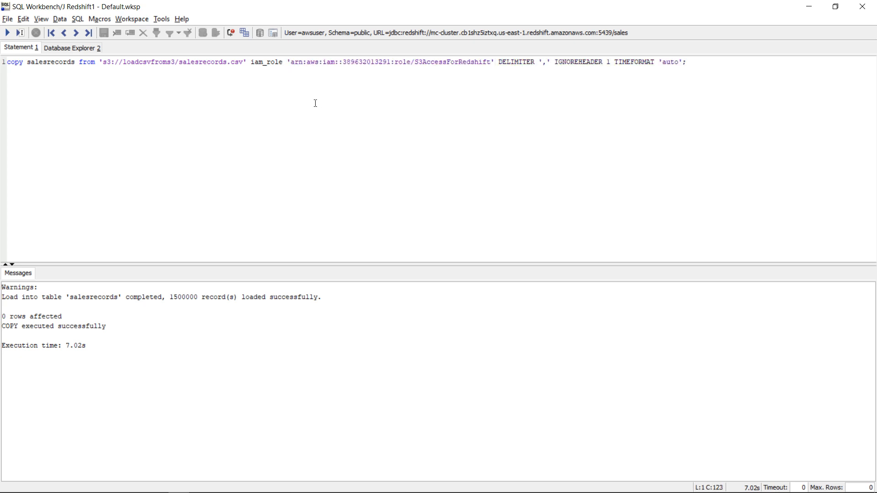
pyautogui.moveTo(373, 103)
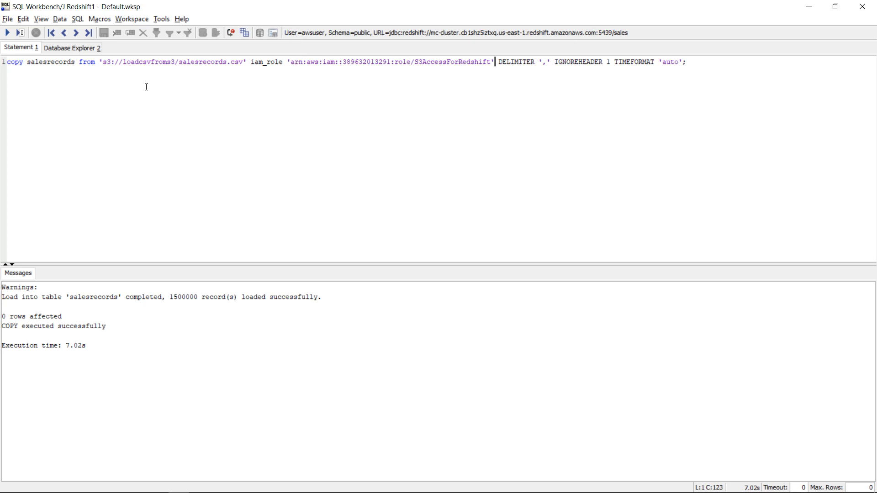
pyautogui.moveTo(438, 79)
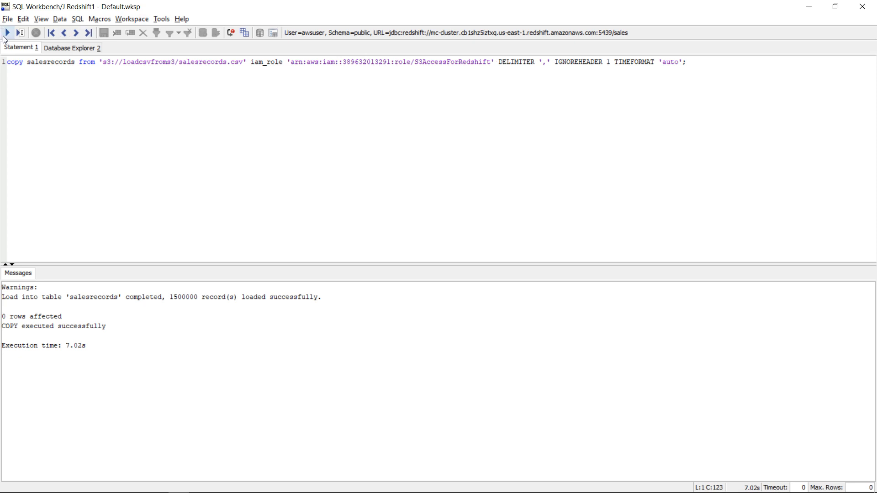
pyautogui.click(6, 32)
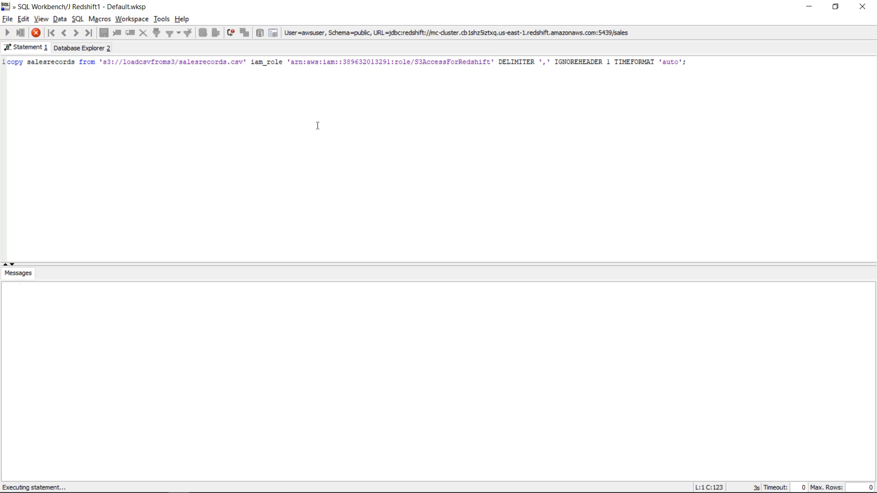
pyautogui.moveTo(25, 490)
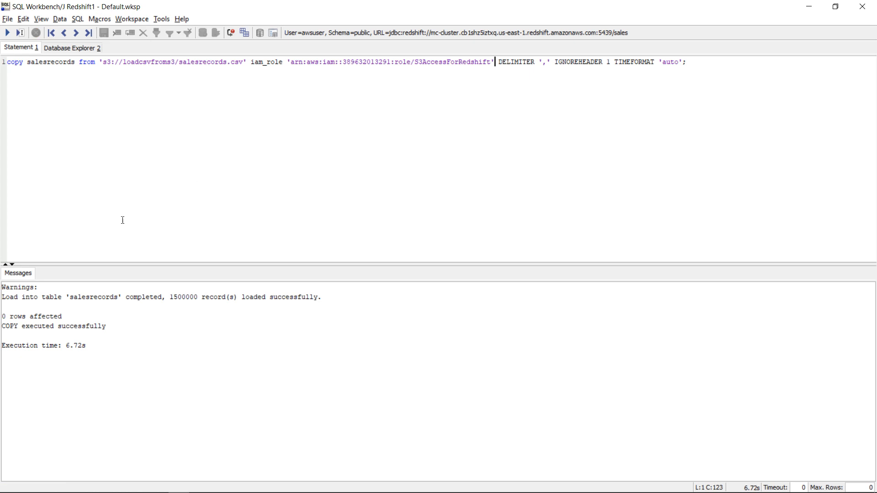
pyautogui.moveTo(168, 305)
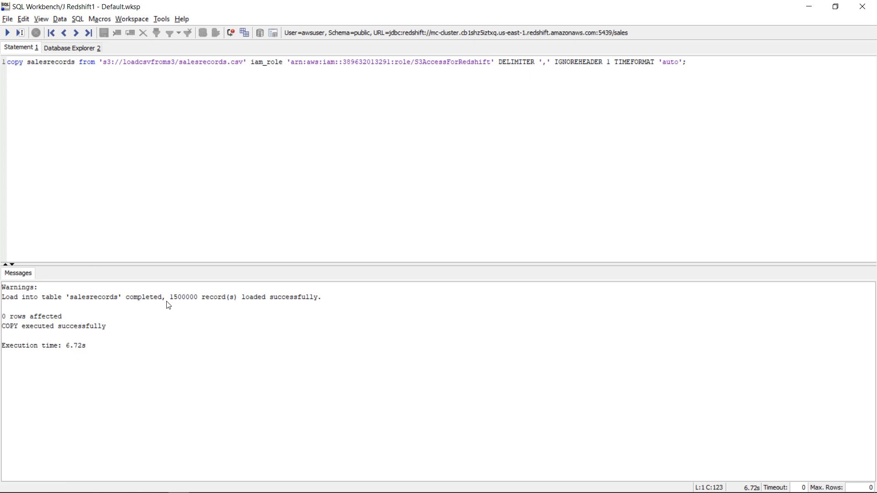
pyautogui.moveTo(167, 303)
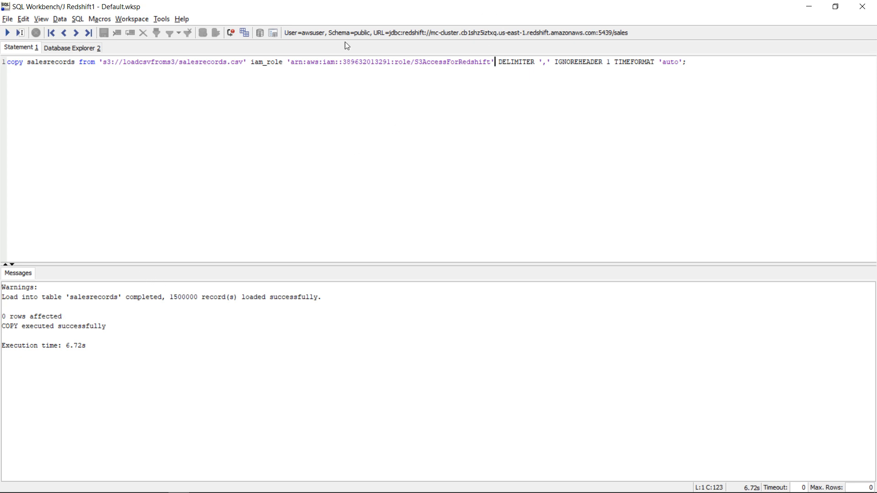
# View the salesrecords table data in Database Explorer, now reporting 1,500,000 rows
pyautogui.click(70, 47)
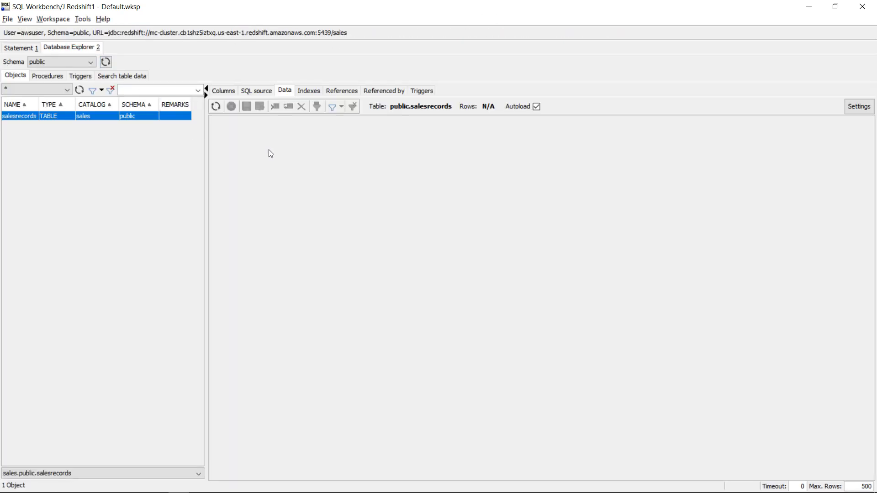
pyautogui.moveTo(228, 118)
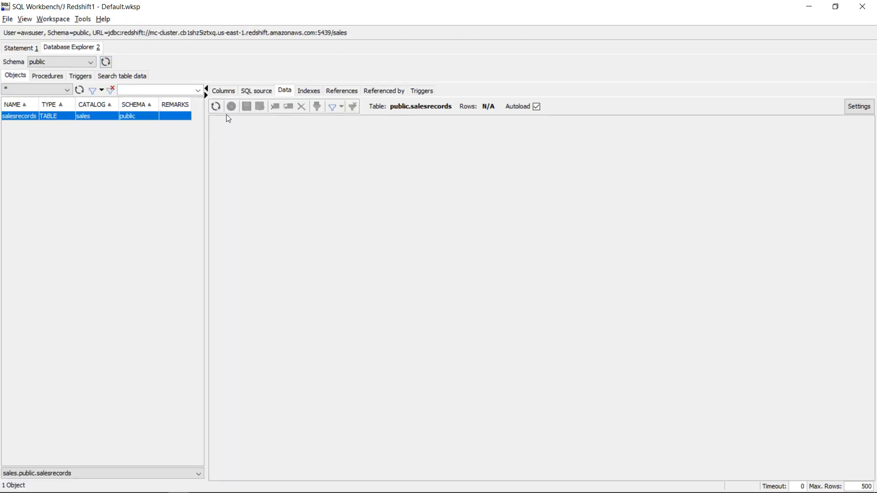
pyautogui.click(215, 106)
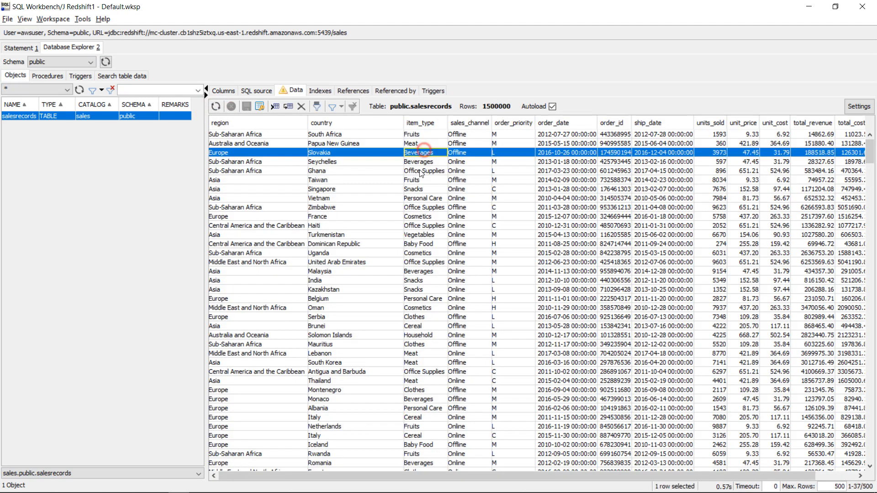
pyautogui.scroll(-3)
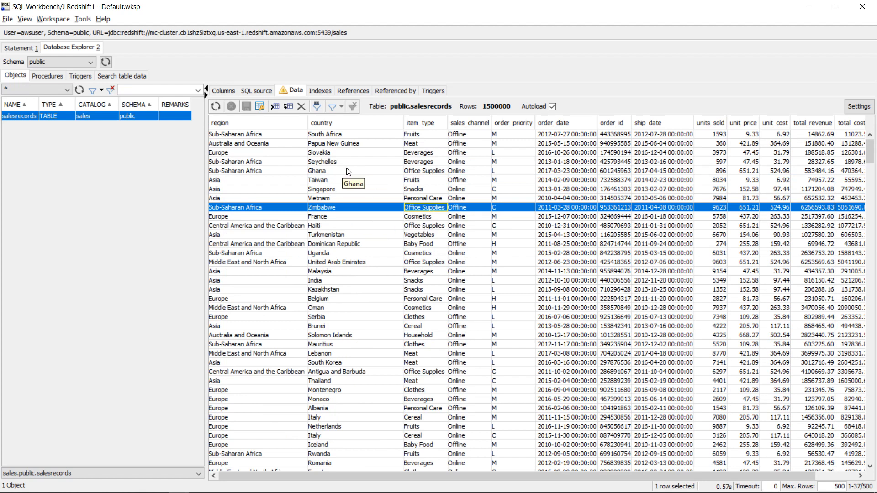
pyautogui.moveTo(166, 38)
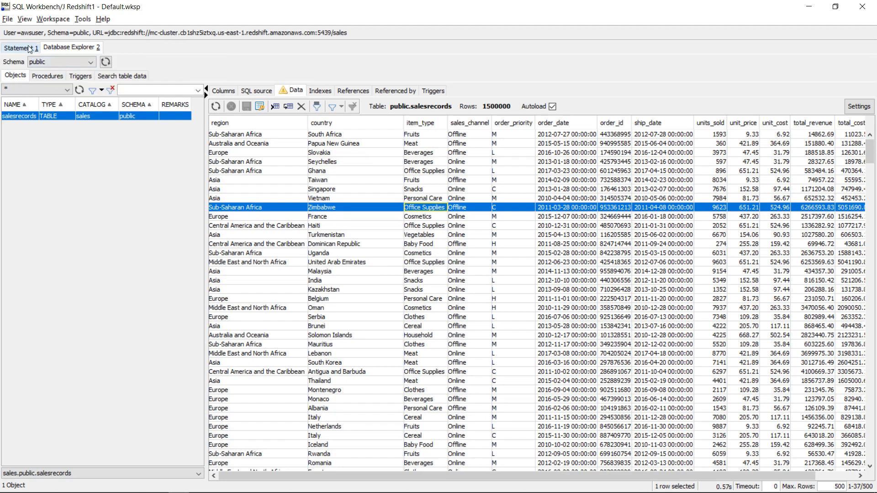
# Return to the Statement 1 editor and review the iam_role COPY with its 1,500,000-record success message
pyautogui.click(19, 47)
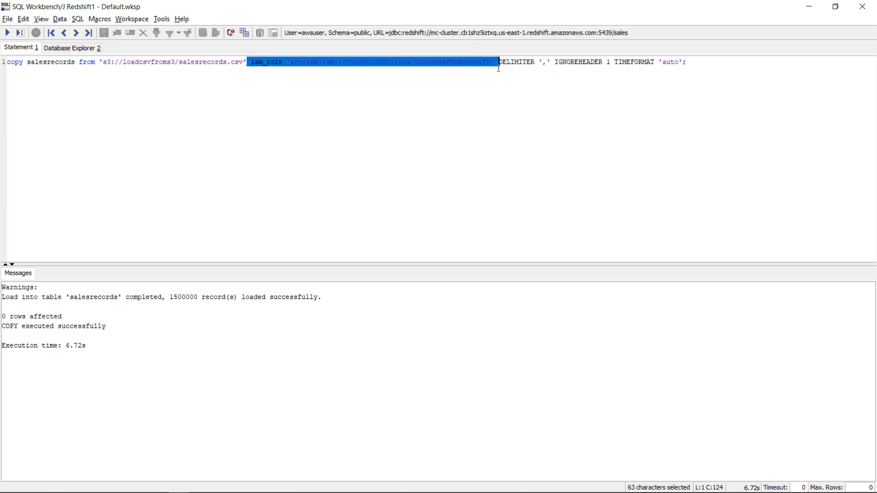
pyautogui.click(261, 73)
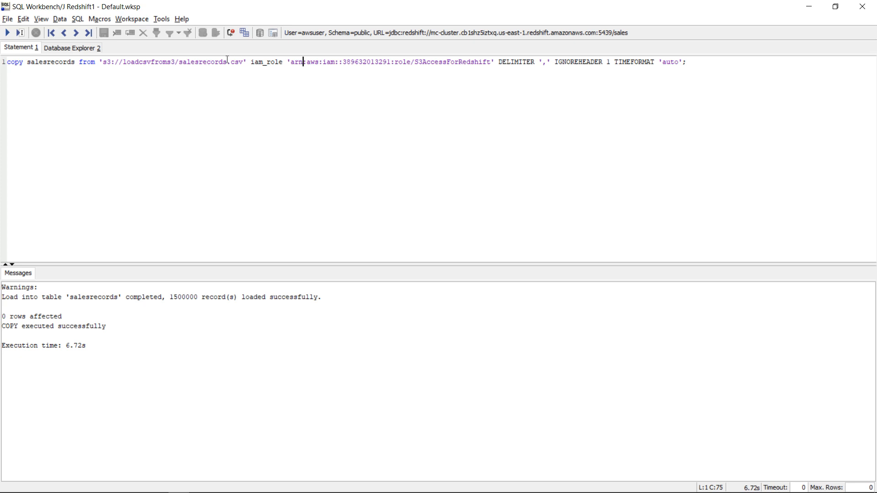
pyautogui.moveTo(275, 87)
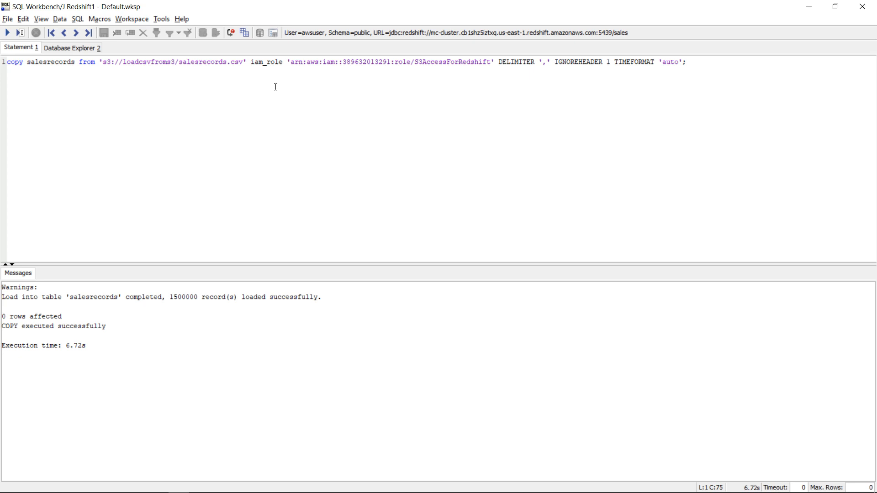
pyautogui.click(303, 61)
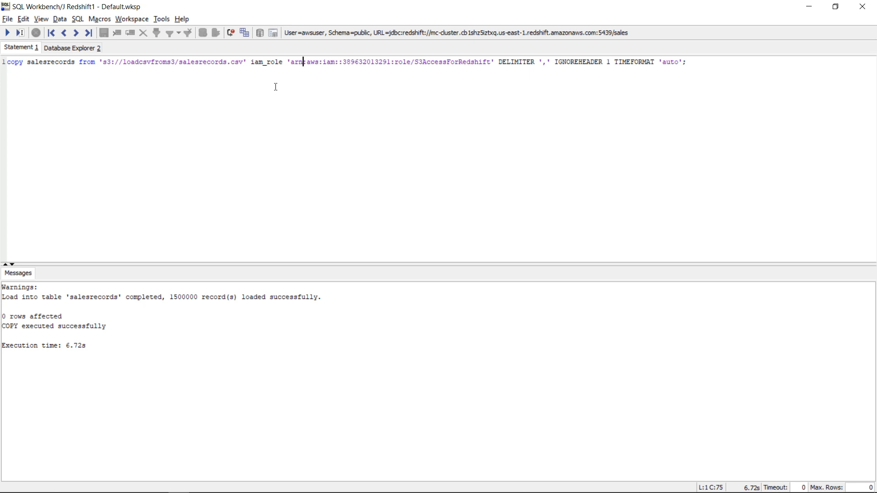